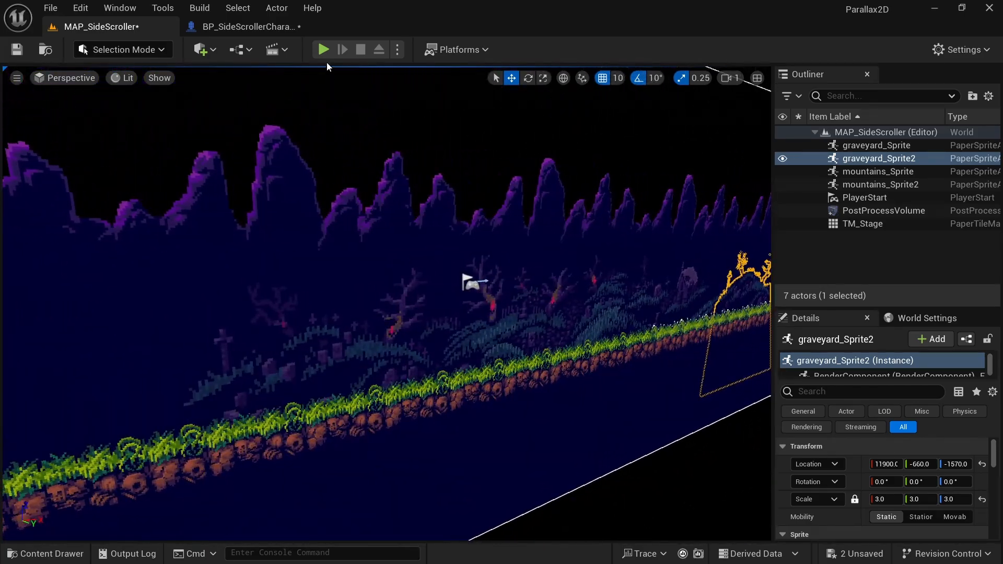
Play-test the side-scroller level twice to check only ground tiles and player start remain
left_click(324, 49)
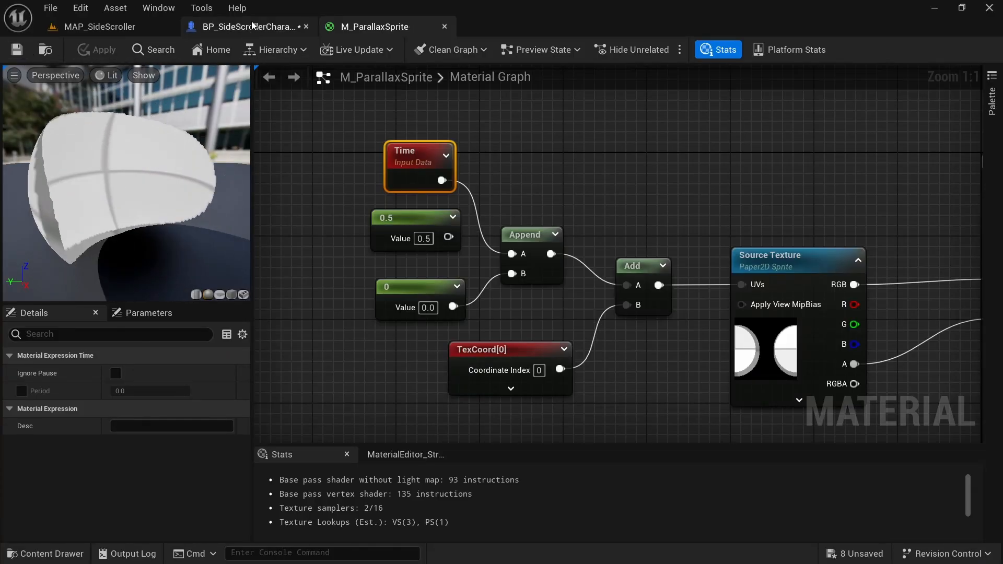
left_click(245, 27)
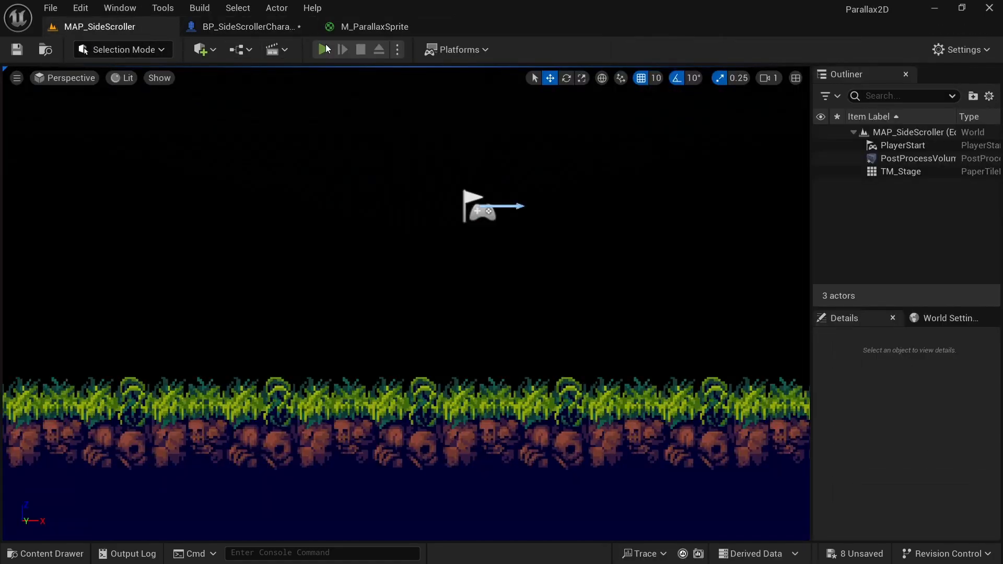
left_click(324, 49)
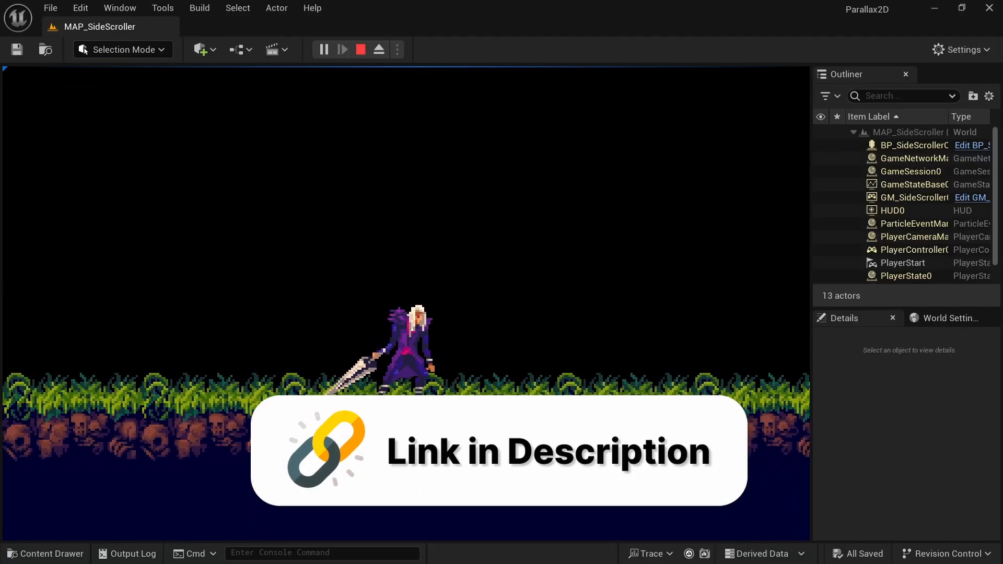
left_click(360, 49)
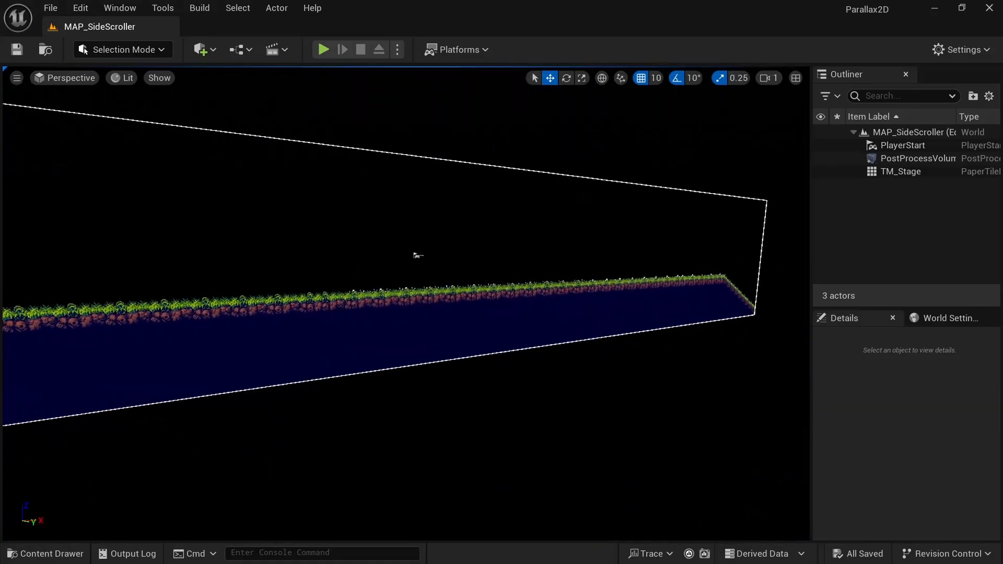
left_click(324, 49)
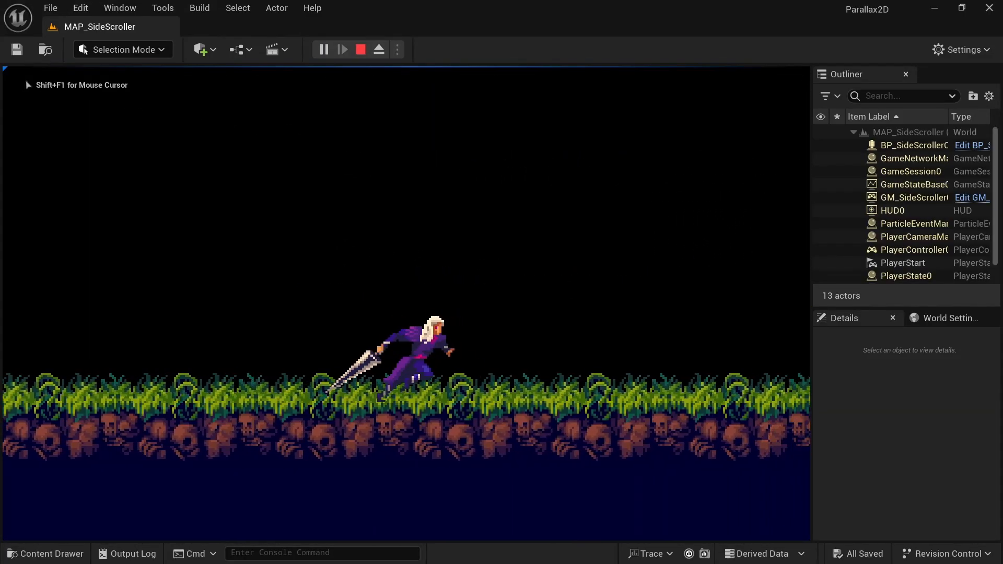
left_click(361, 49)
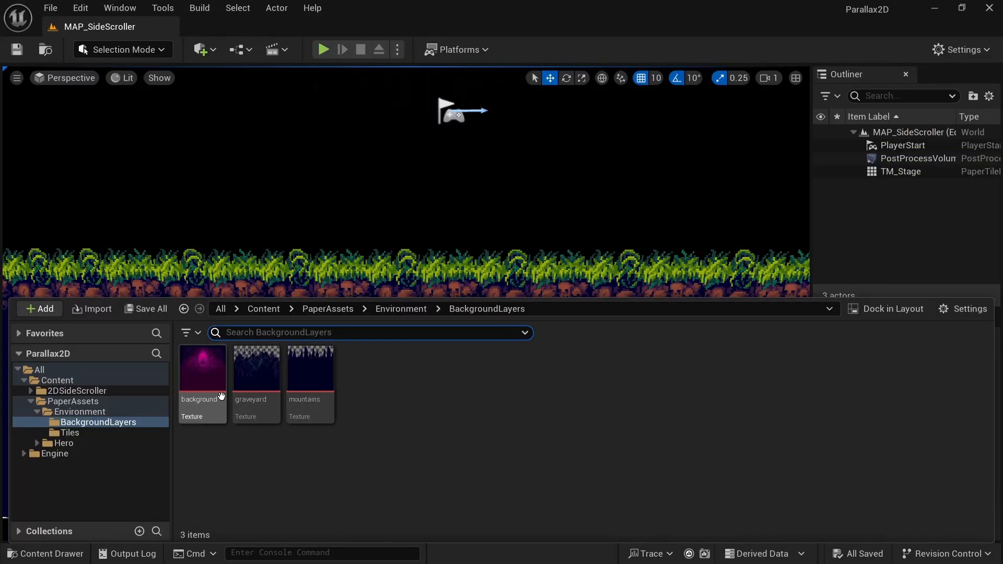
Apply Paper2D texture settings to the background, graveyard and mountains textures
left_click(324, 49)
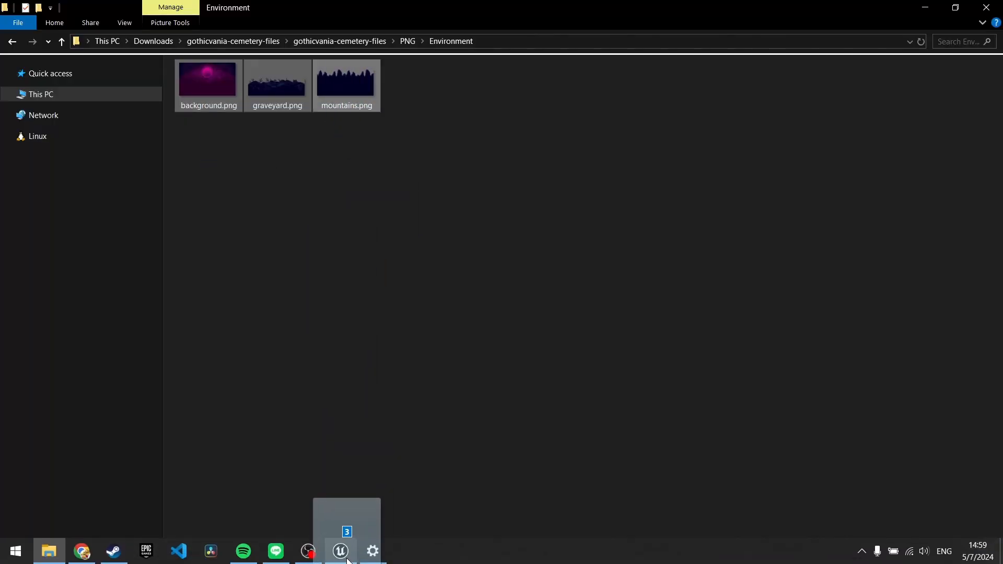
left_click(340, 550)
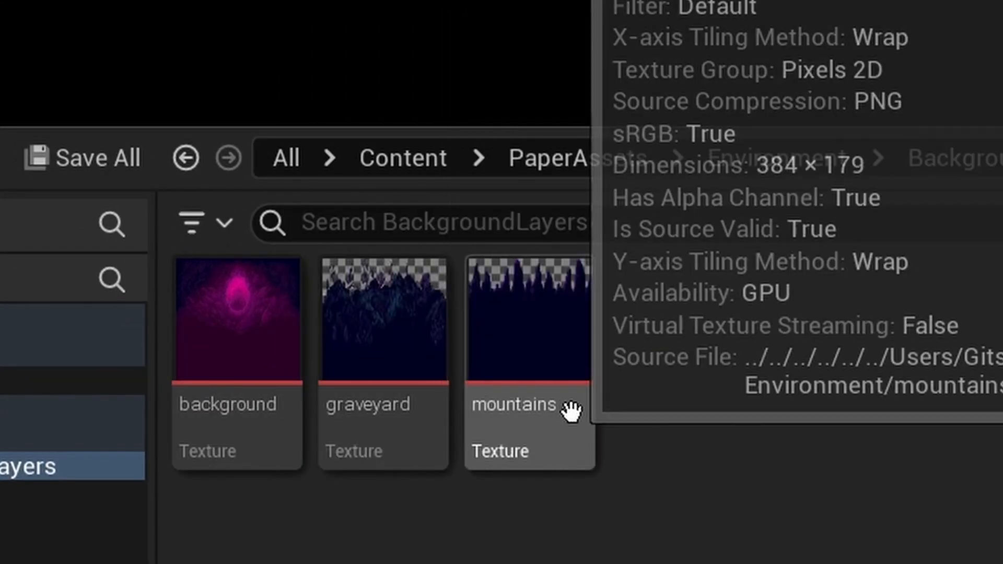
mouse_move(777, 487)
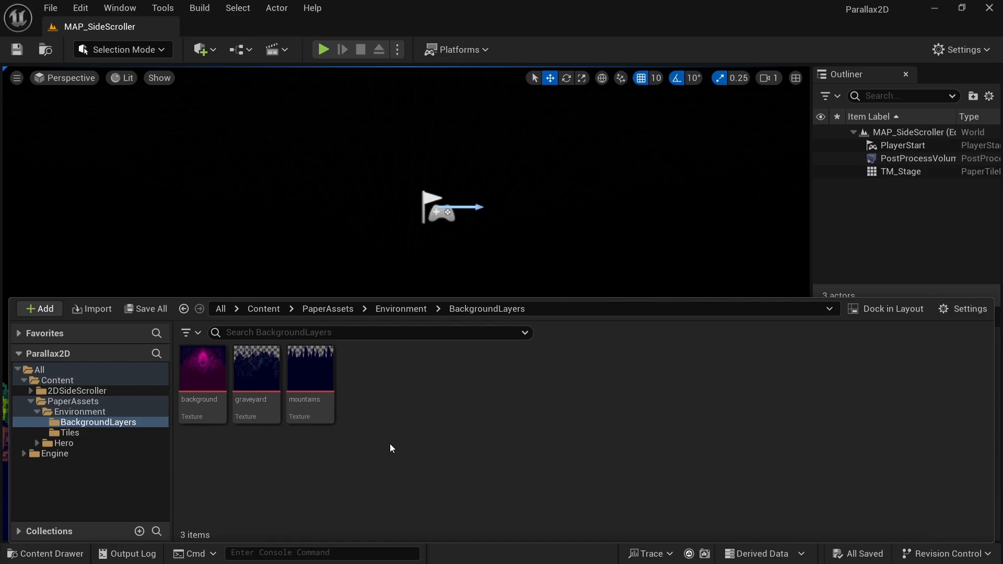
mouse_move(194, 399)
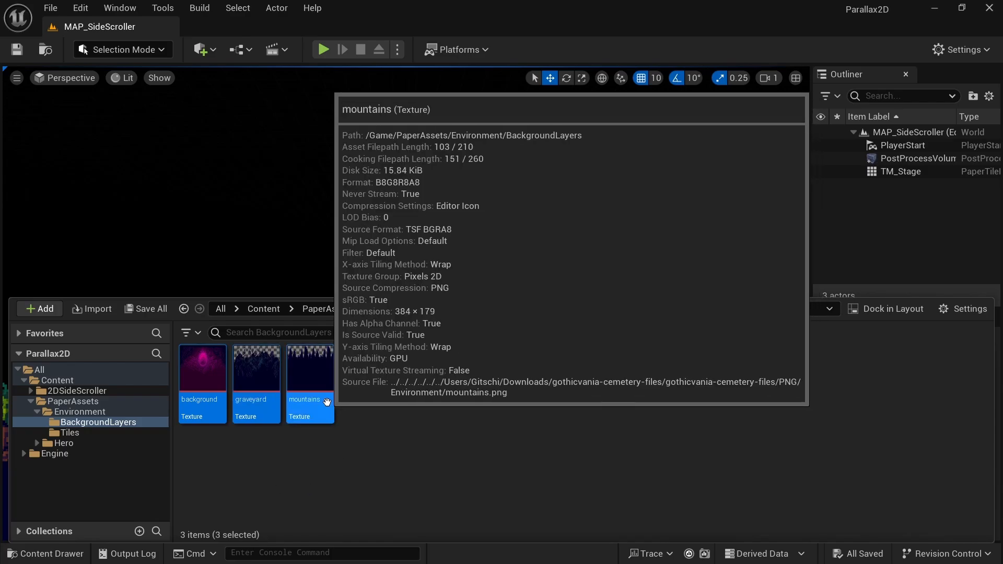
right_click(310, 384)
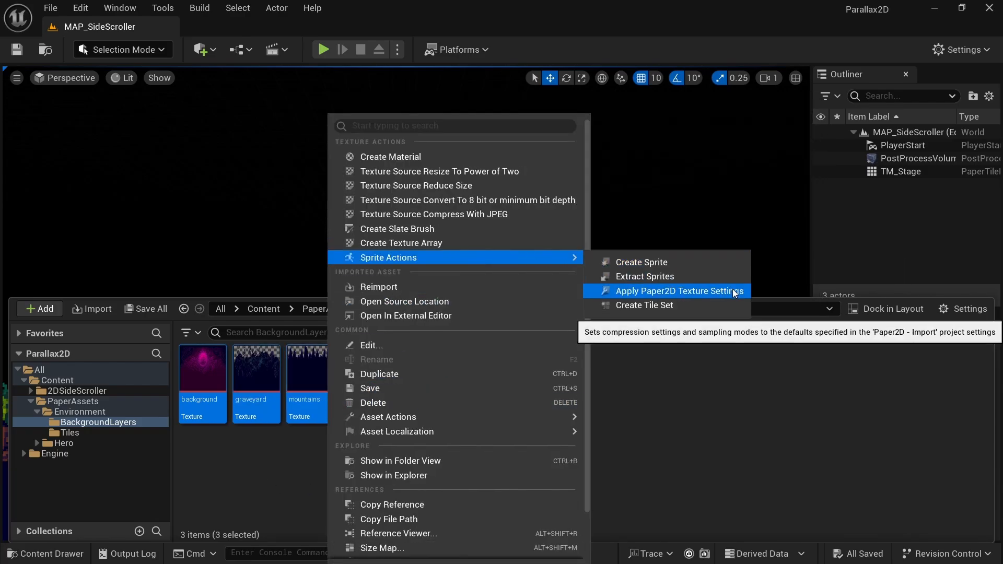
left_click(679, 290)
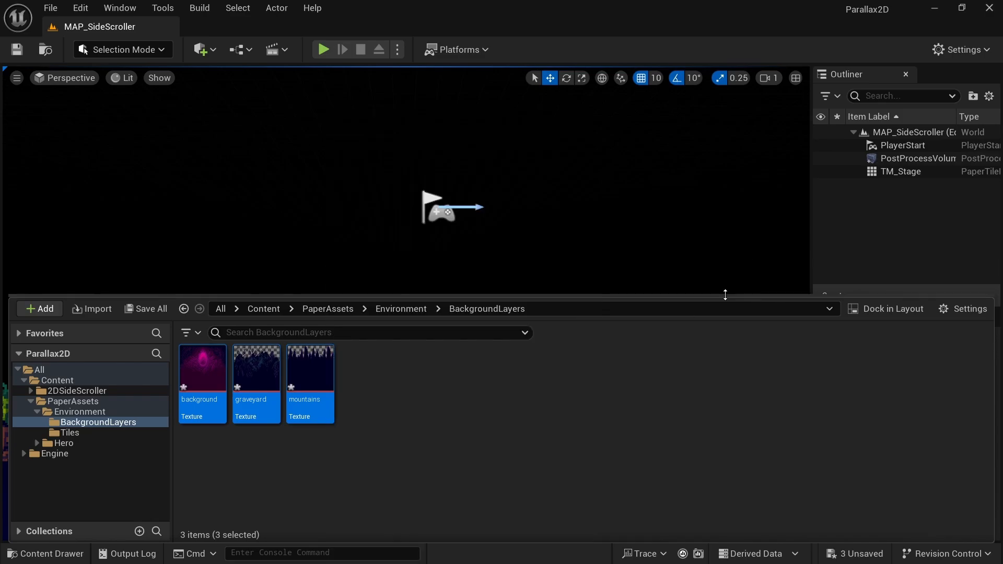
Create sprites from the three selected background textures
right_click(255, 368)
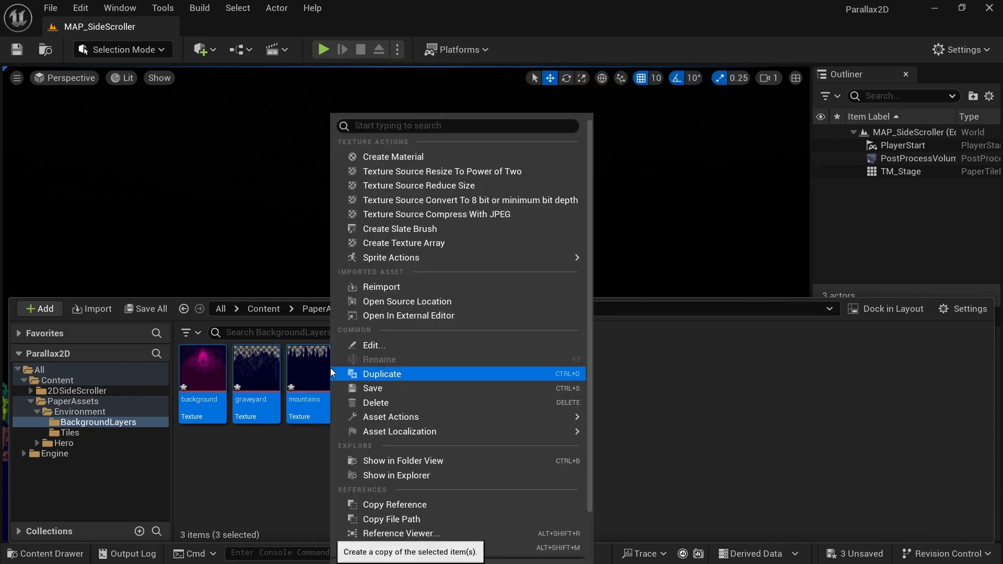
mouse_move(390, 257)
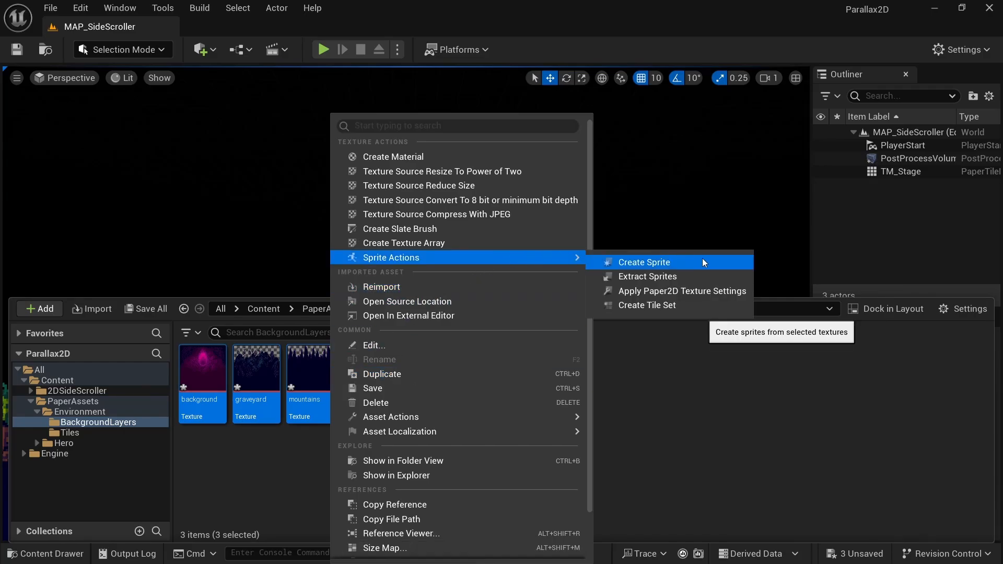
left_click(643, 262)
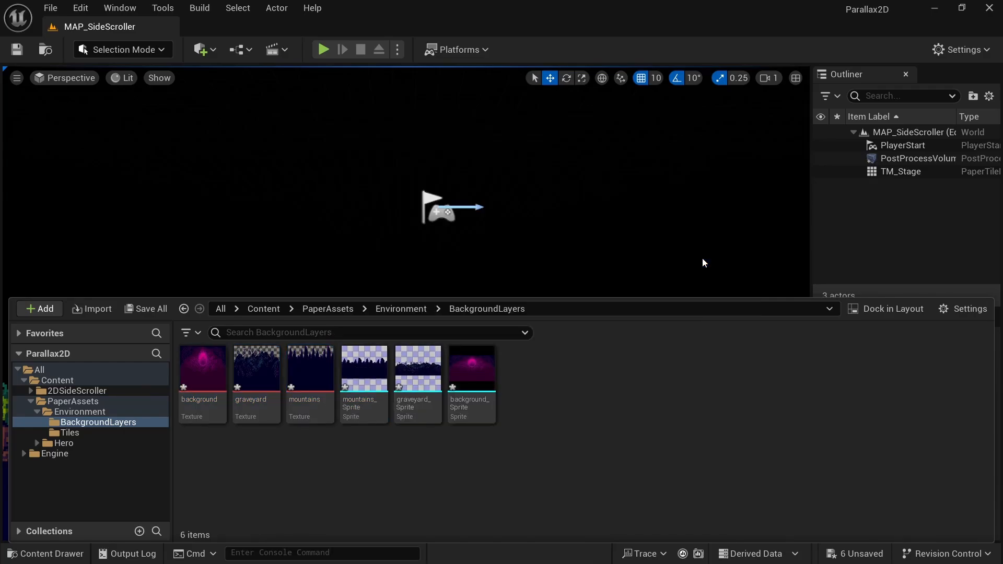
mouse_move(709, 391)
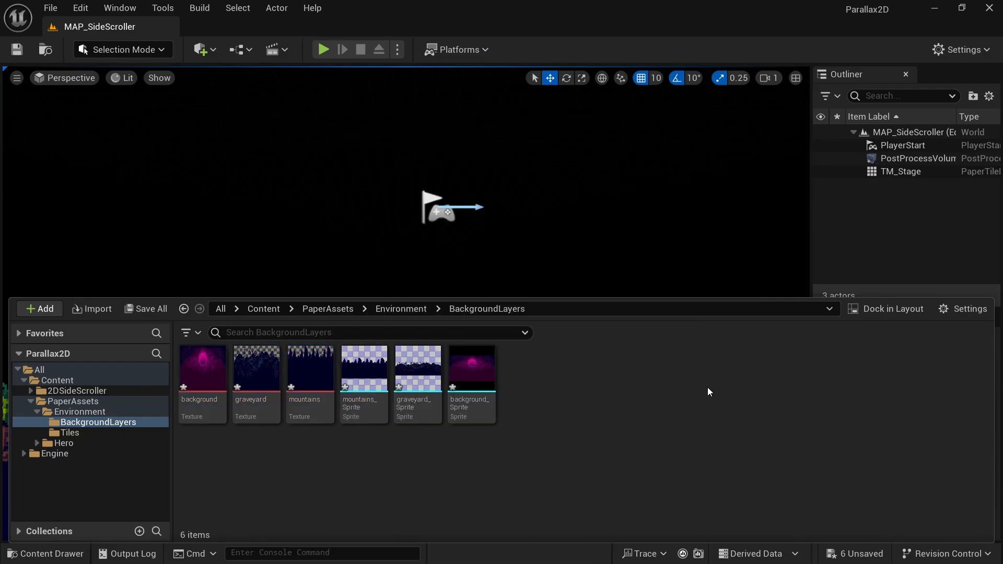
mouse_move(416, 496)
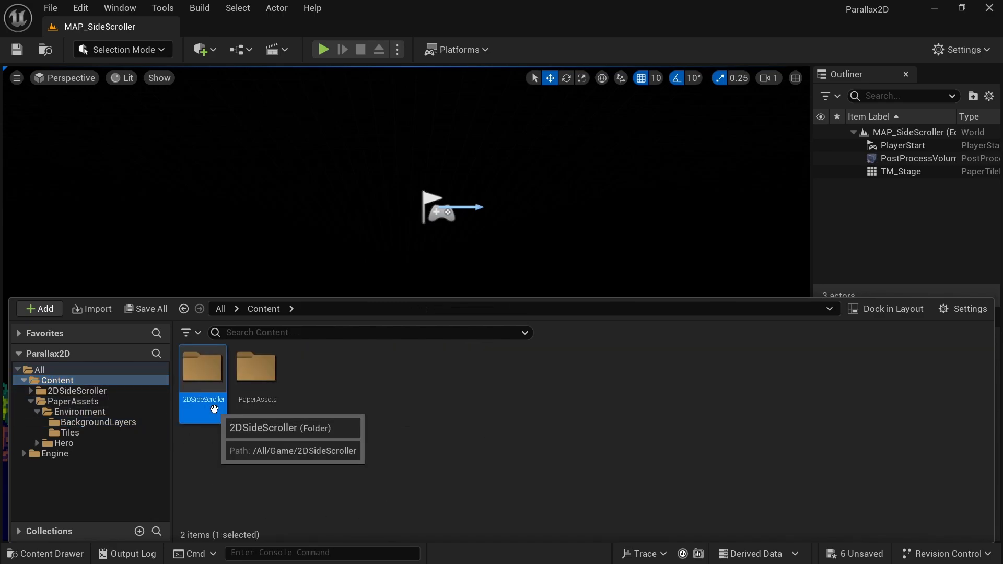
Add a sprite component named StaticBackground under the character's SpringArm
double_click(203, 368)
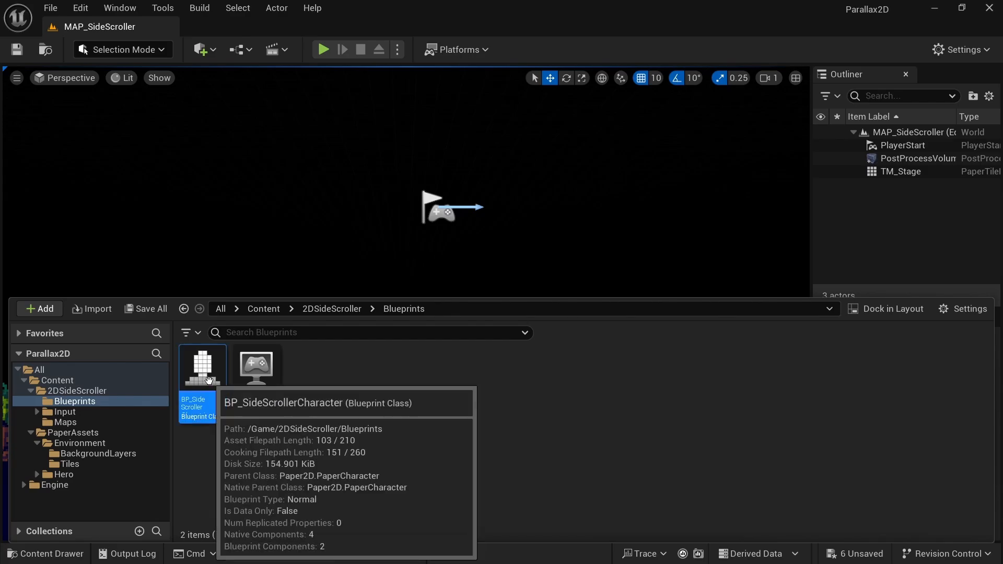
double_click(203, 367)
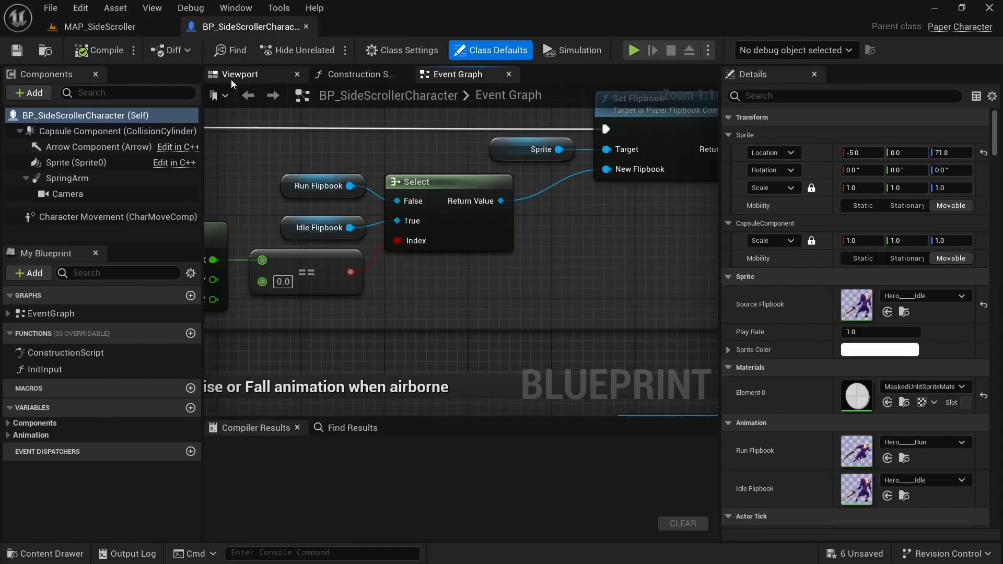
left_click(58, 178)
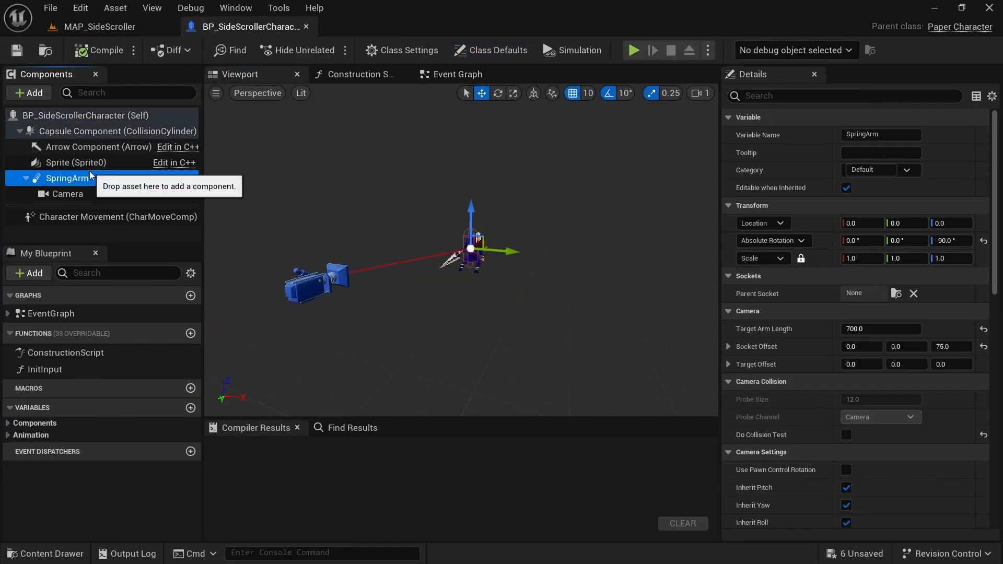
left_click(67, 194)
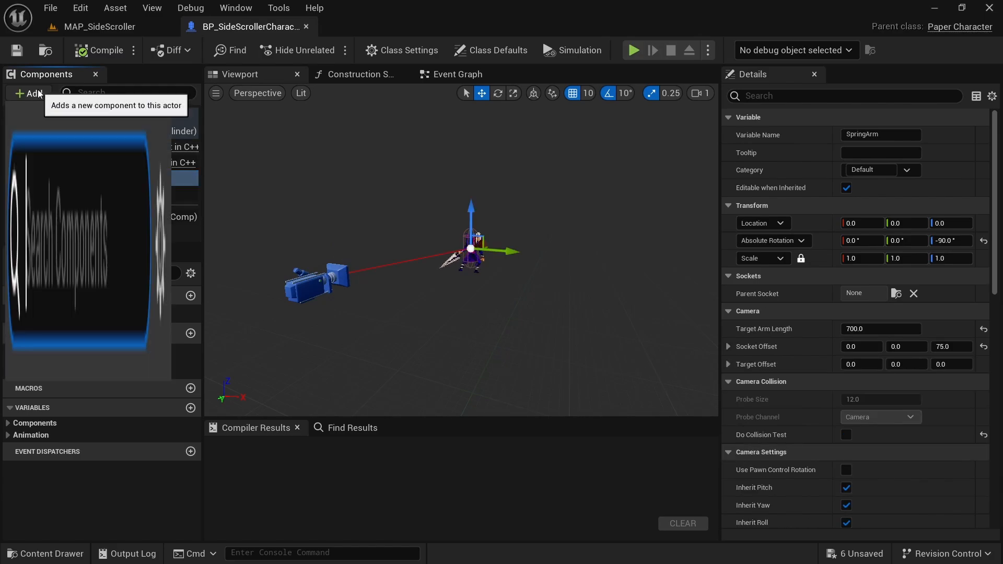
left_click(28, 93)
type("S")
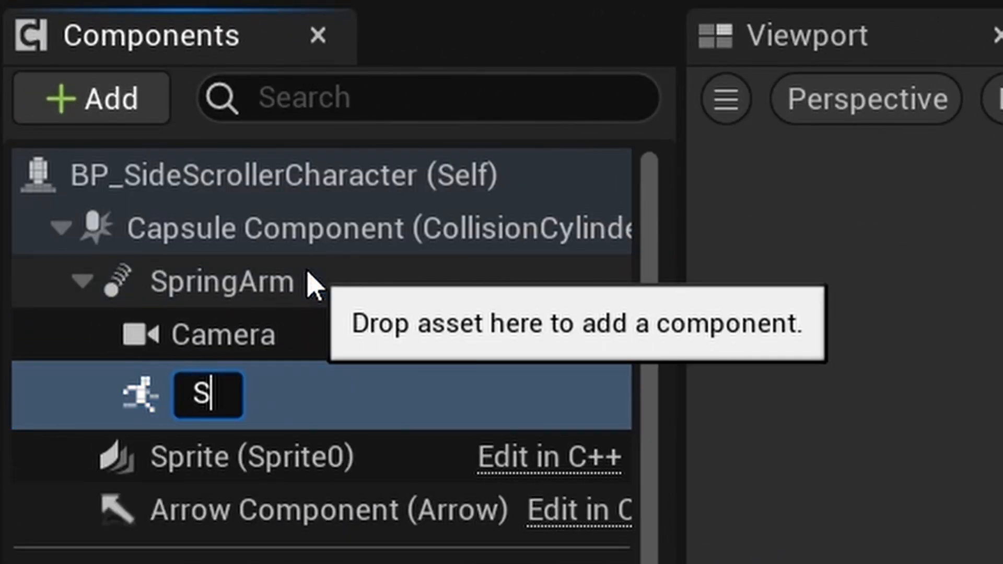
type("taticBackground")
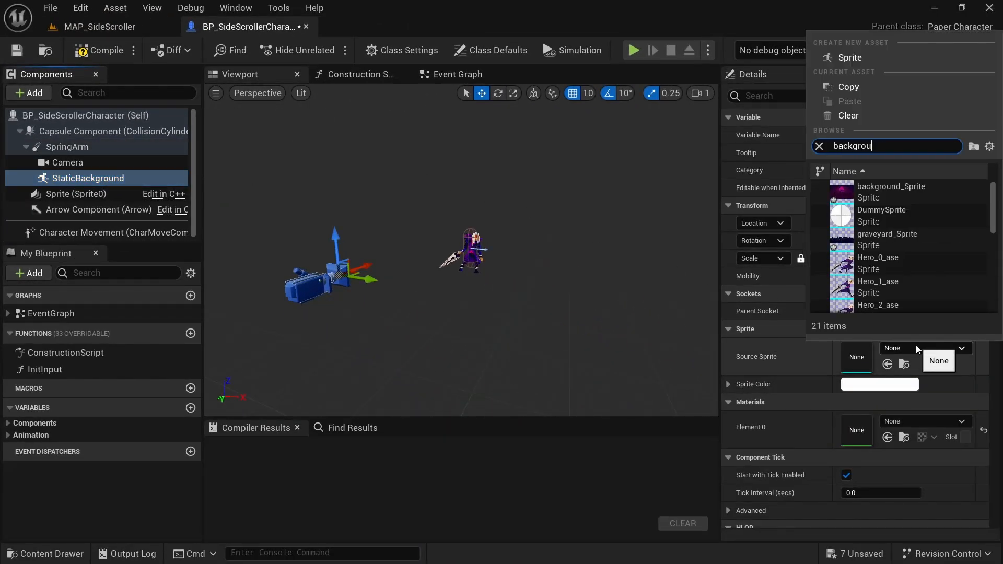
type("nd")
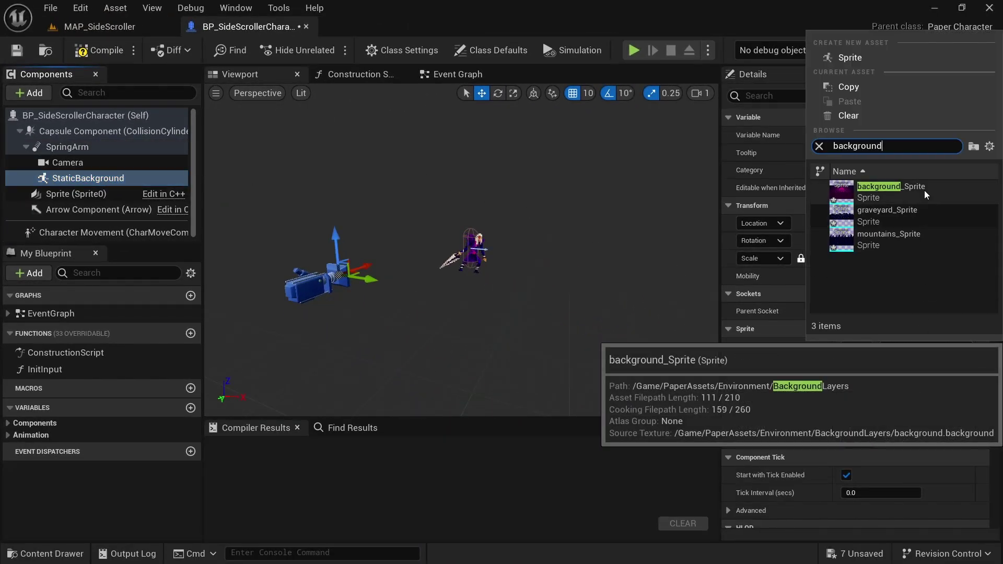
Assign background_Sprite to StaticBackground, adjust its rotation, and play-test the level
left_click(878, 186)
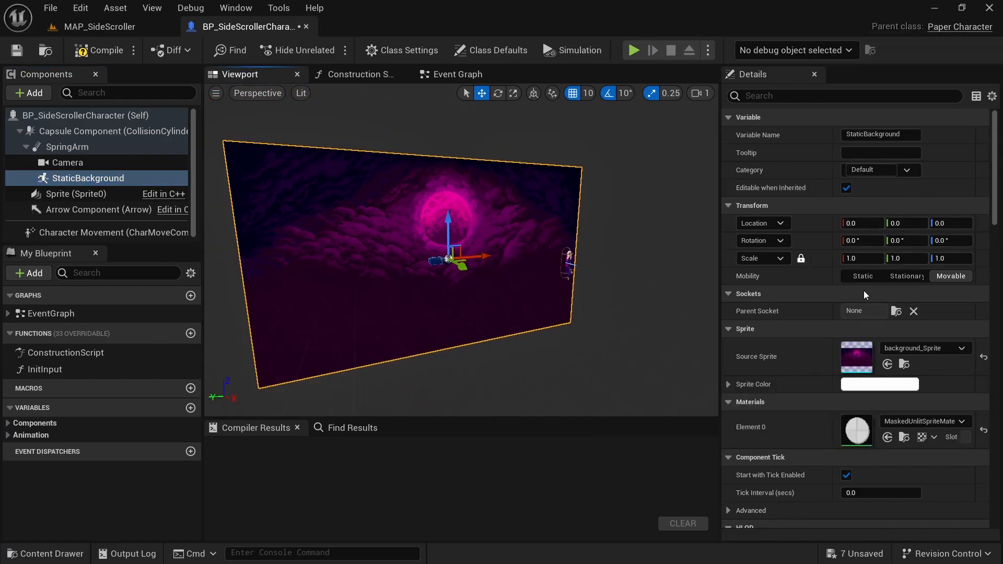
left_click(950, 240)
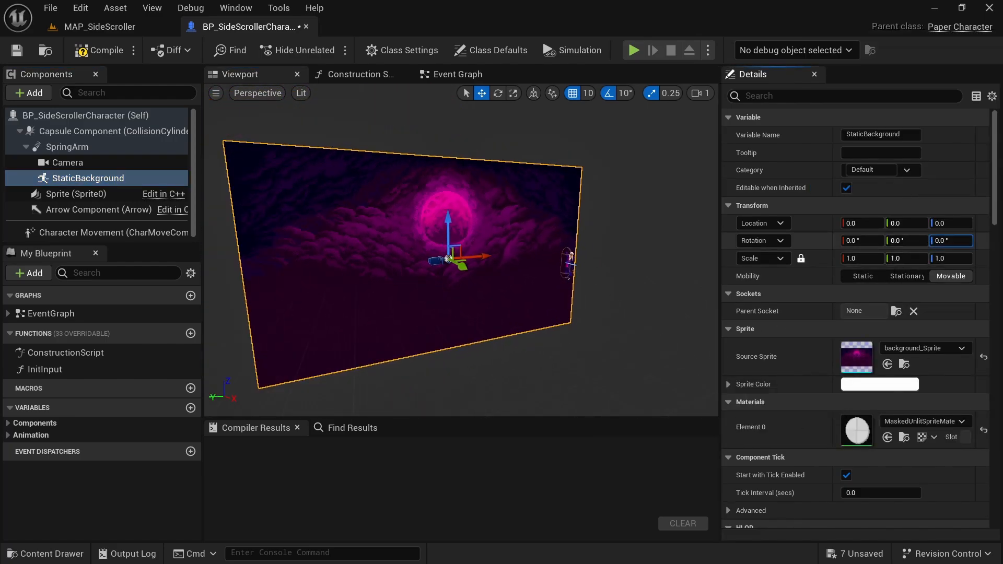
type("-2.0")
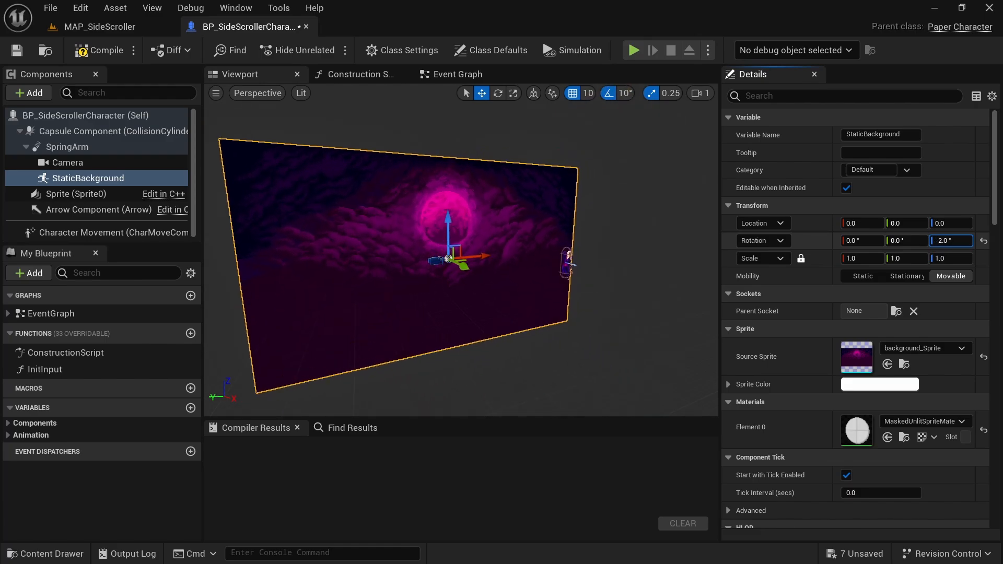
left_click_drag(950, 240, 968, 240)
type("90")
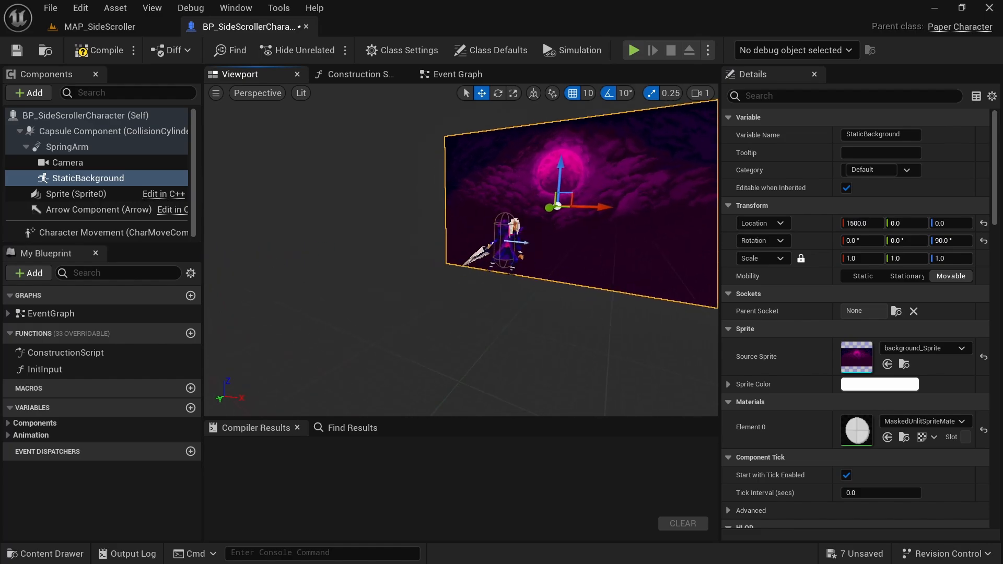
left_click(94, 26)
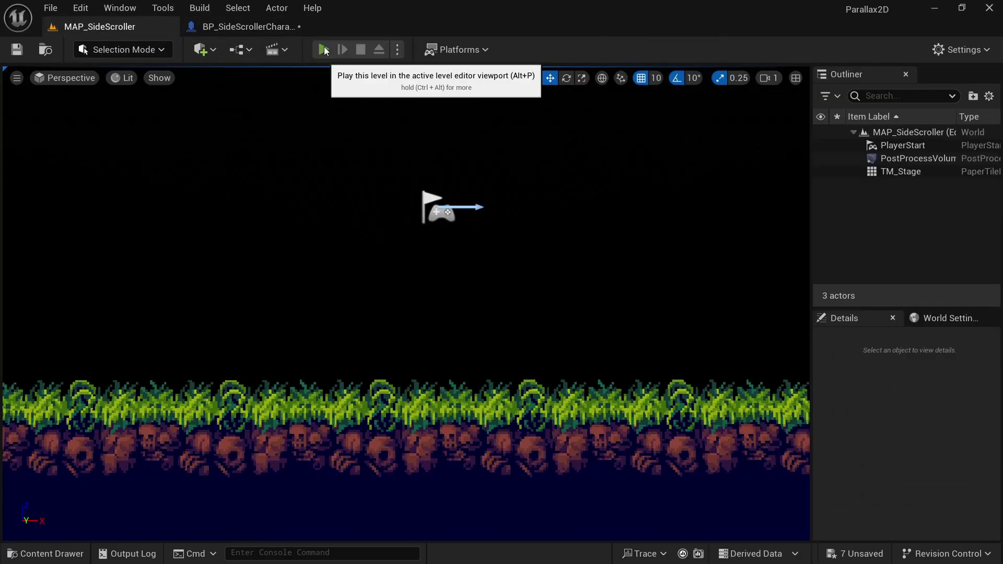
left_click(324, 49)
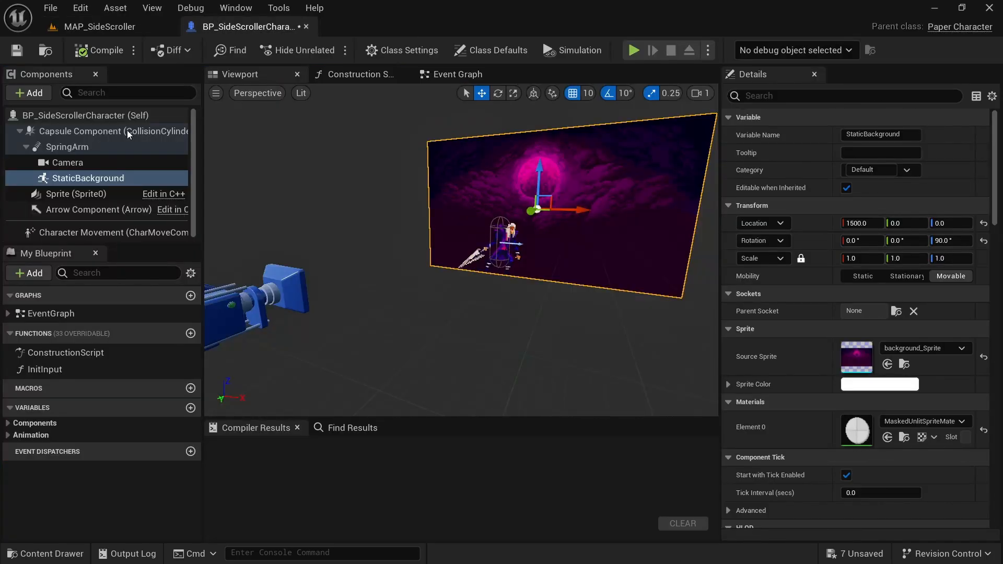
mouse_move(119, 146)
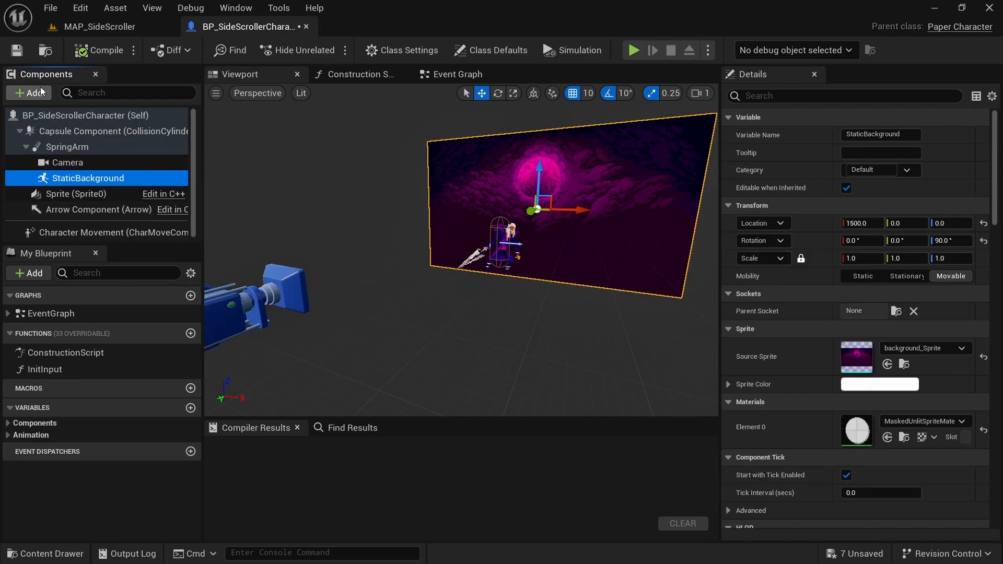
Add a LayerMountains Paper Sprite showing mountains_Sprite at location 0, 100, -170 and compile
left_click(28, 92)
type("sprite")
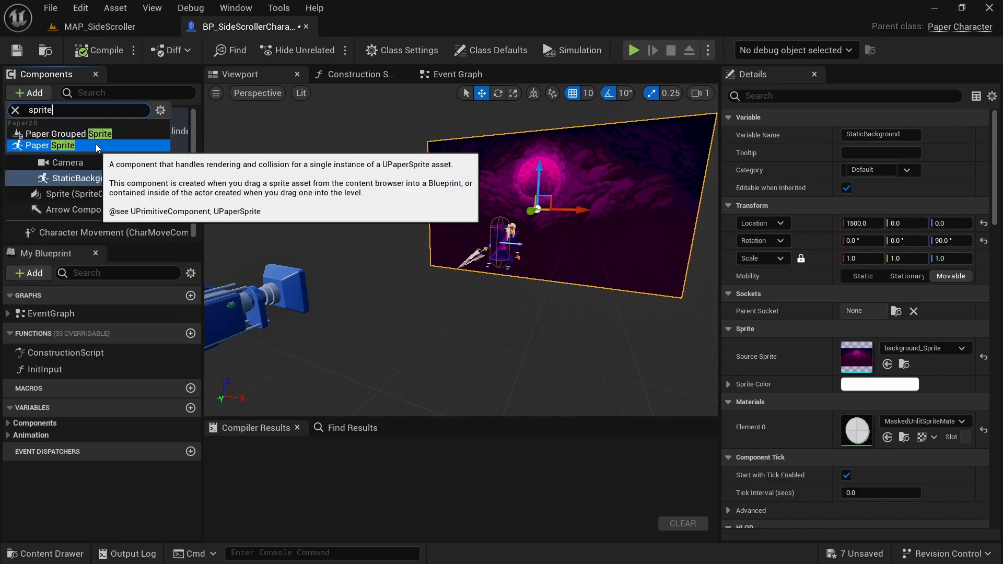
left_click(37, 145)
type("moun")
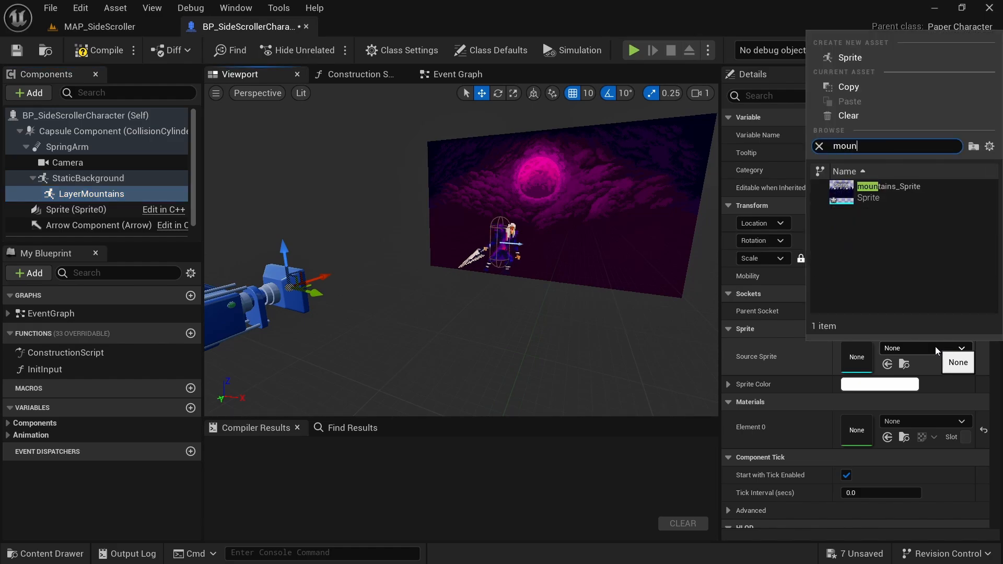
left_click(868, 192)
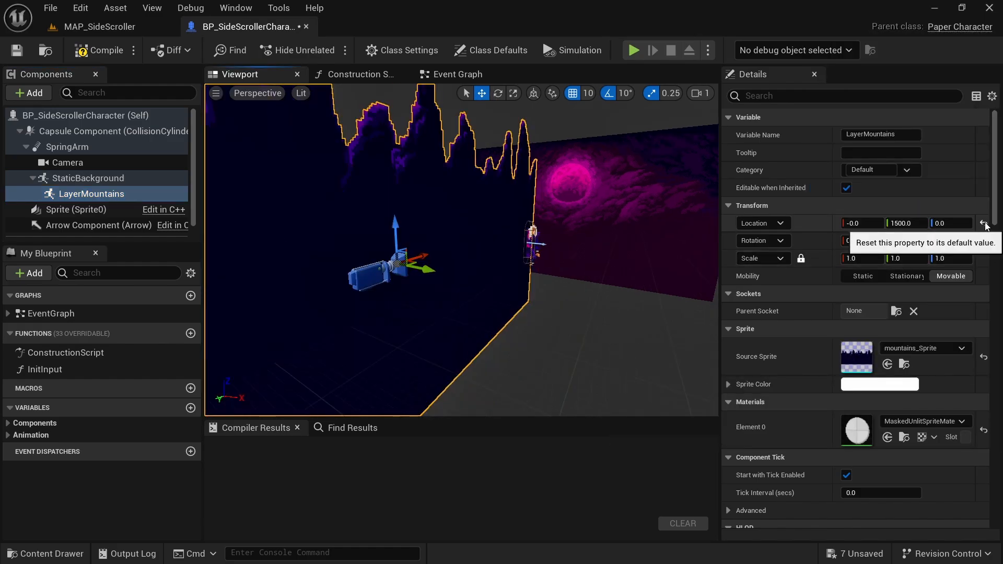
left_click(985, 223)
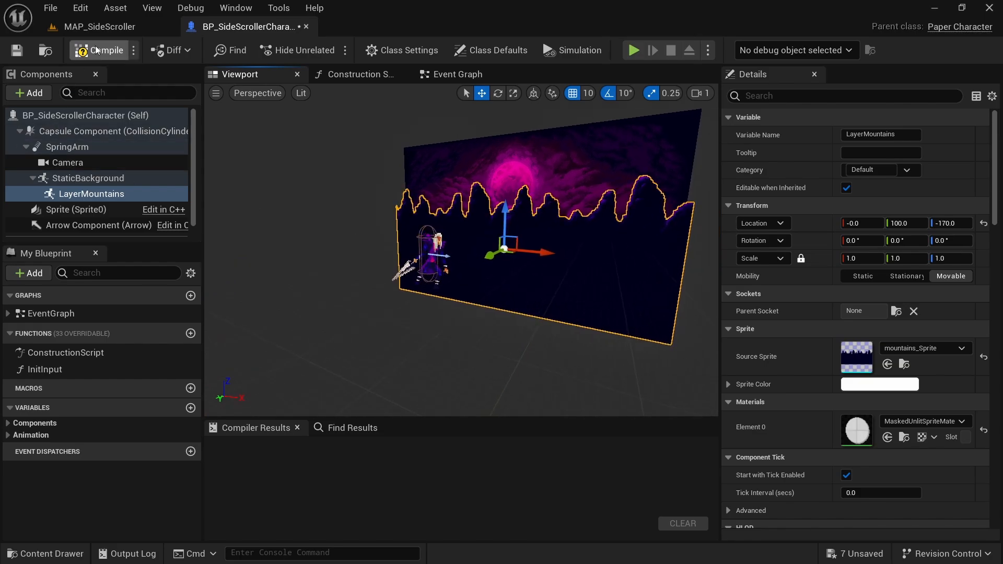
left_click(88, 178)
type("LayerGrav")
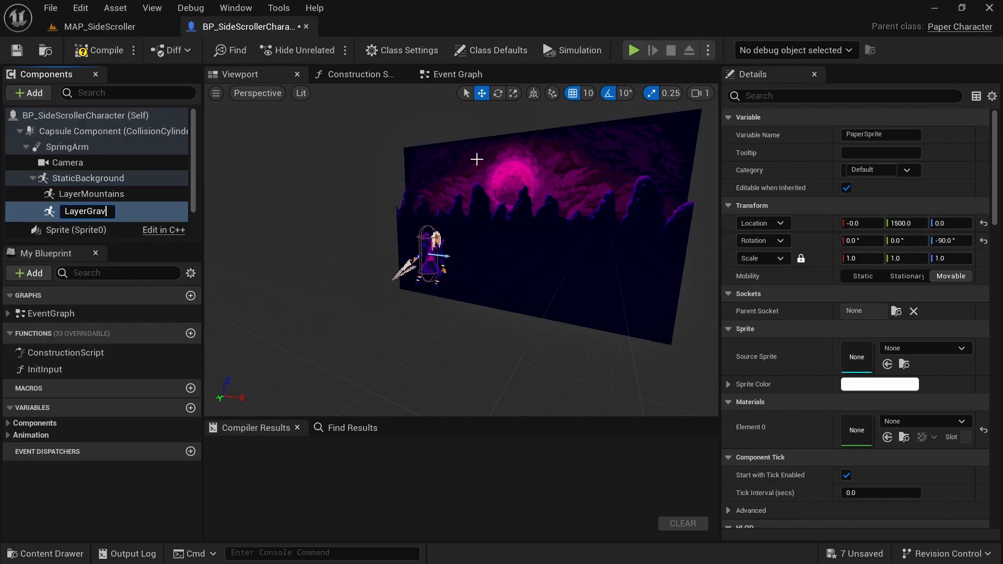
Set LayerGraveyard's sprite to graveyard_Sprite at 0, 210, -200 and return to the level map
left_click(961, 348)
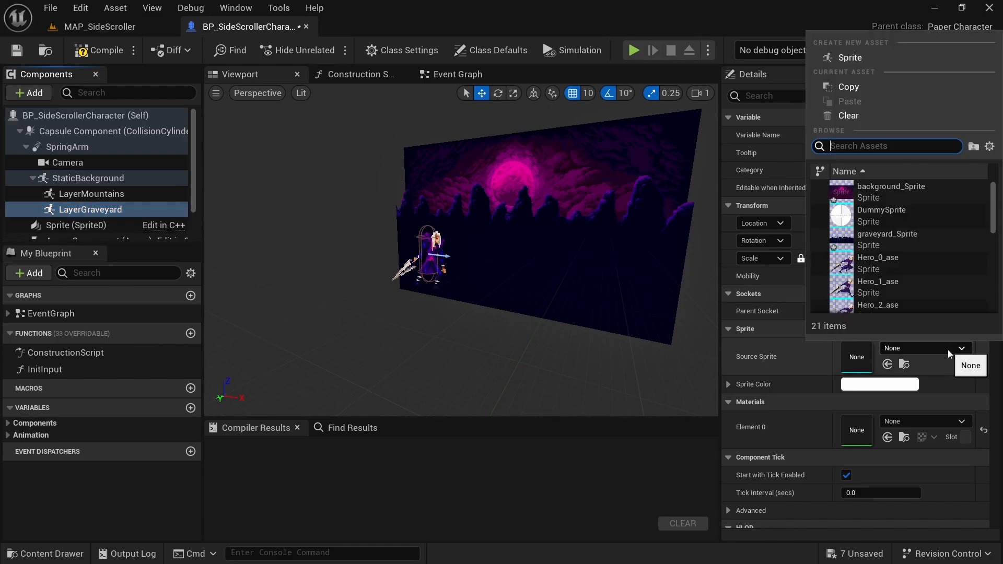
left_click(887, 234)
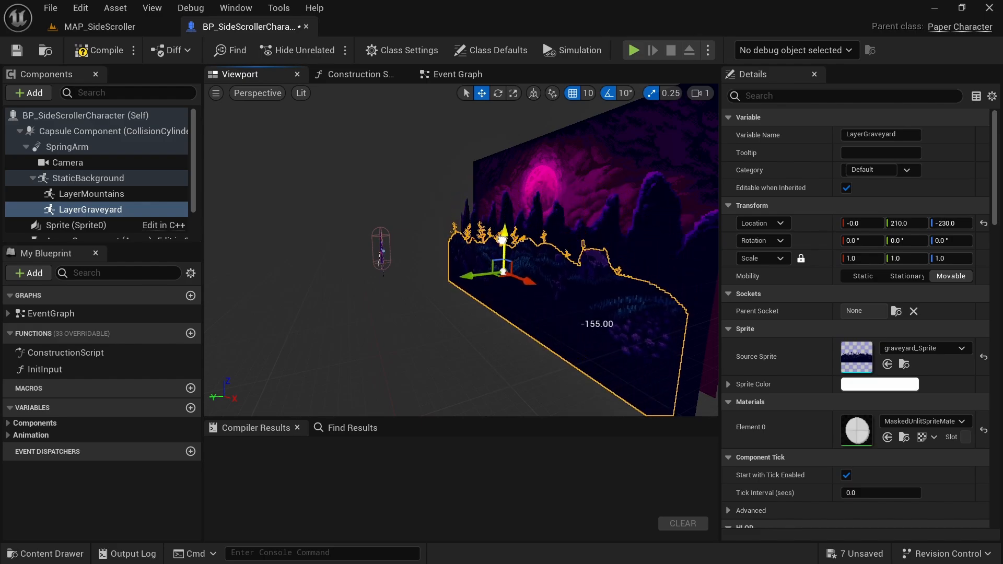
left_click_drag(504, 237, 500, 266)
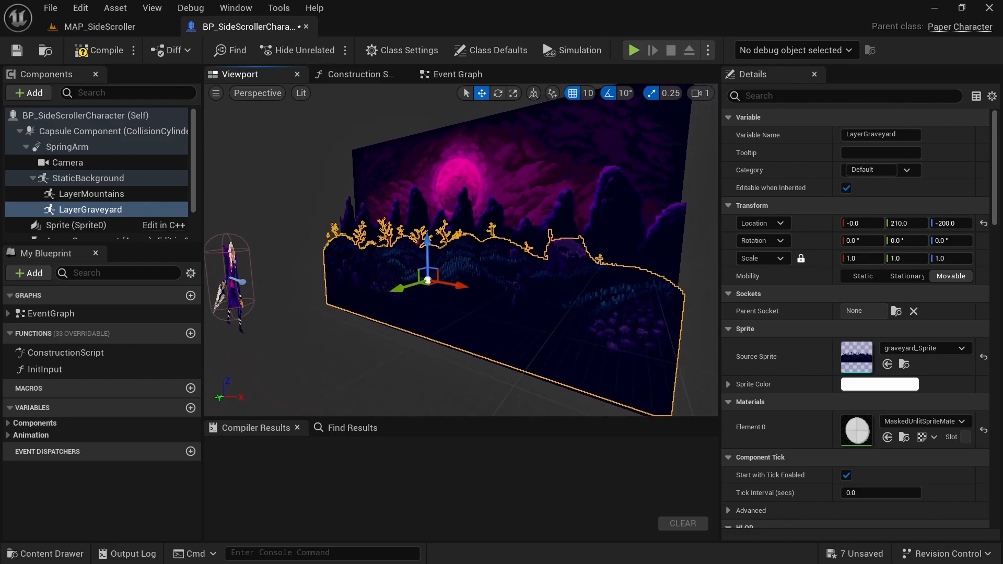
left_click(99, 26)
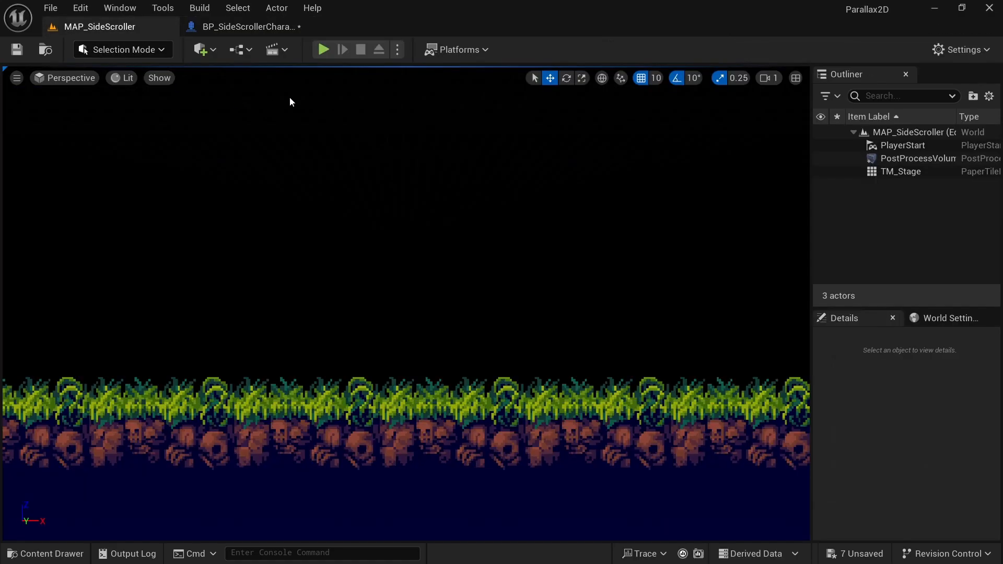
Copy the default sprite material into Content and rename it M_ParallaxSprite
left_click(324, 49)
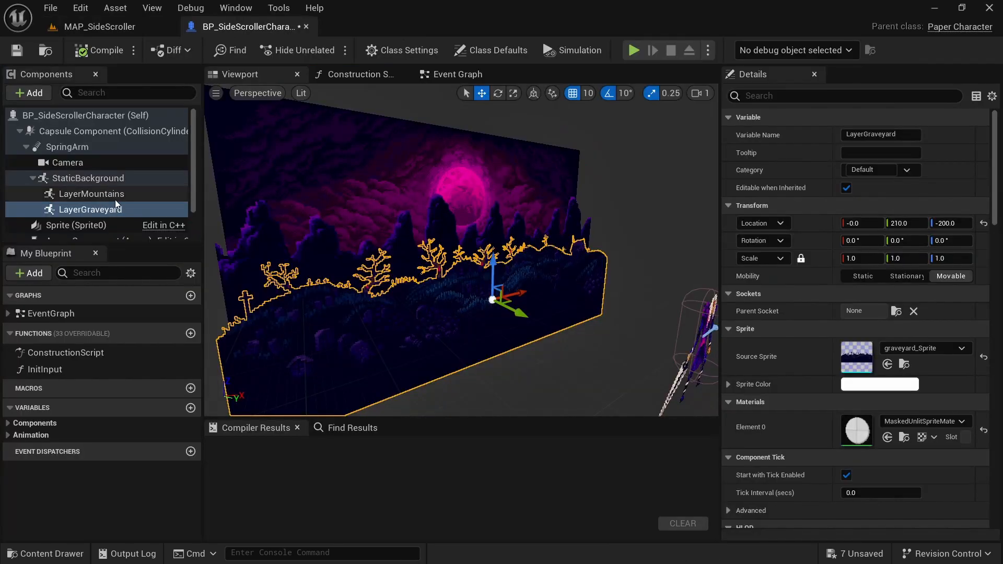
left_click(90, 194)
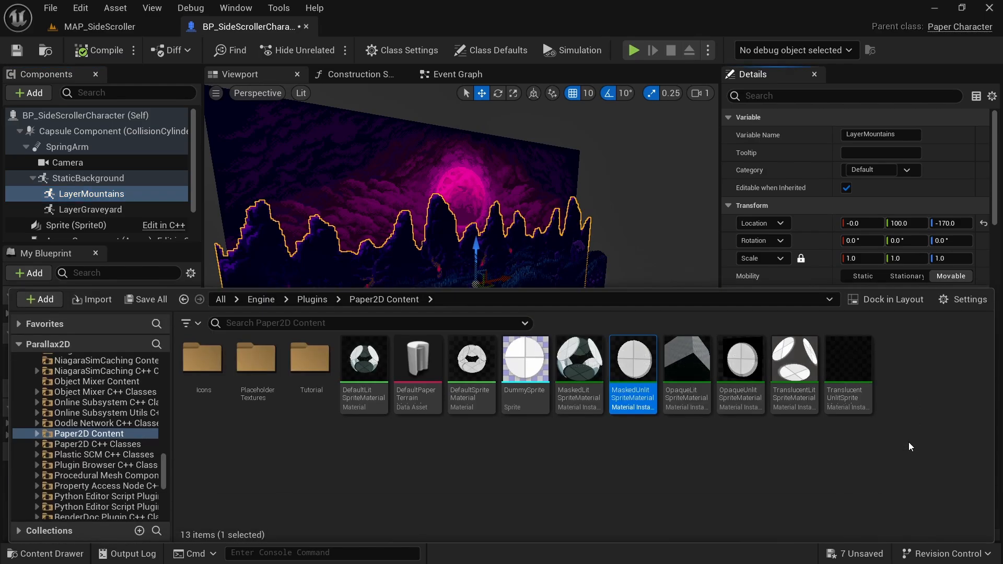
mouse_move(631, 387)
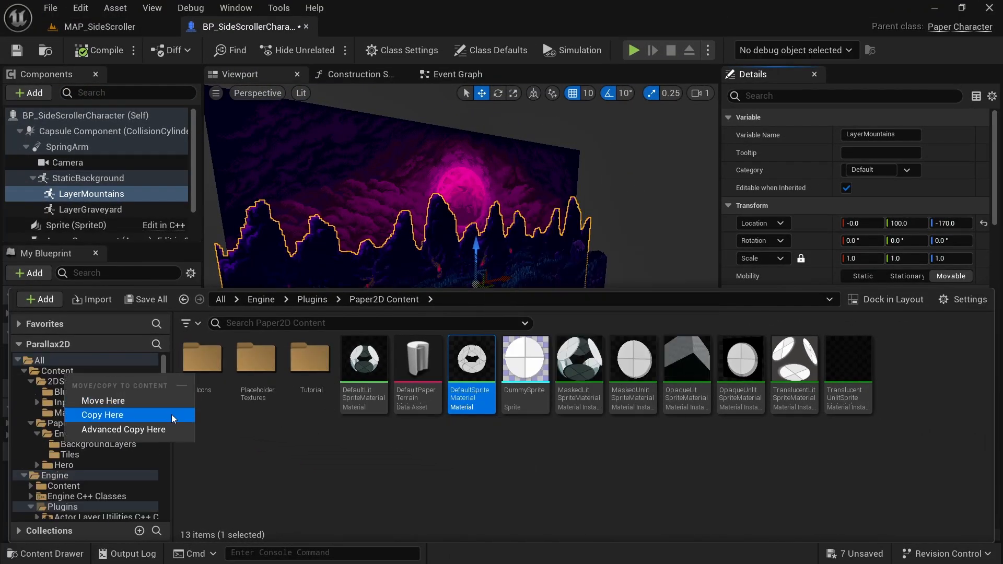
left_click(102, 414)
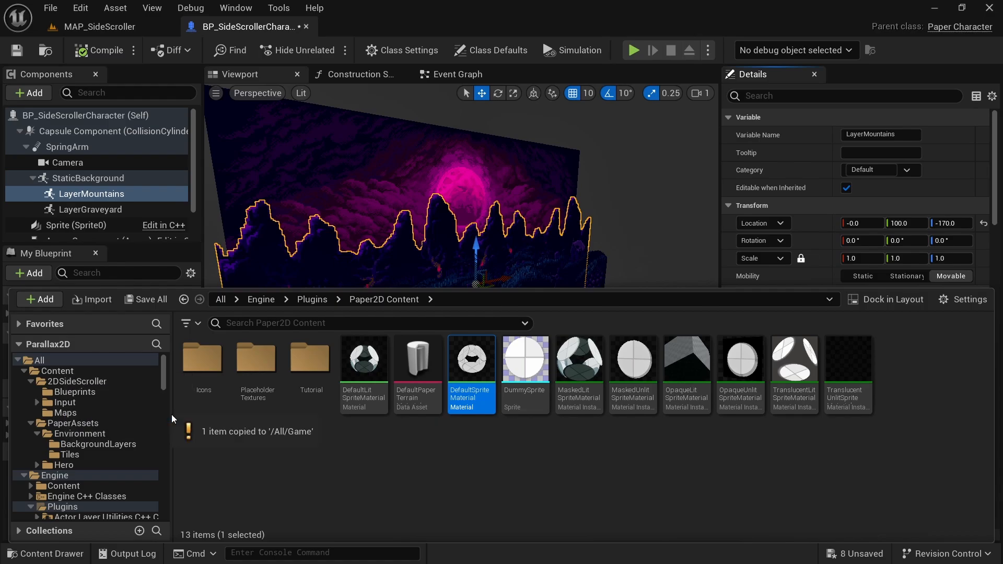
mouse_move(97, 376)
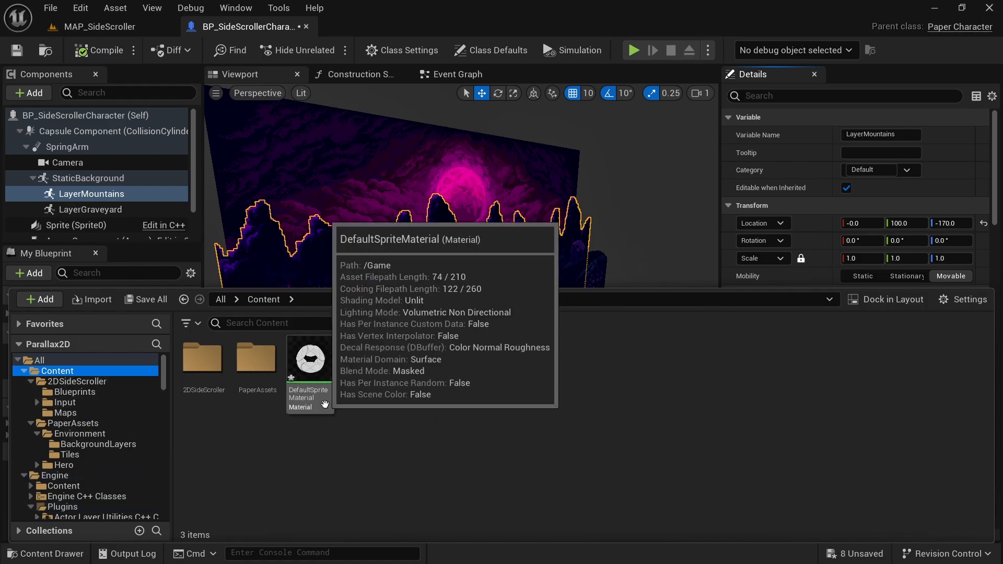
left_click(309, 358)
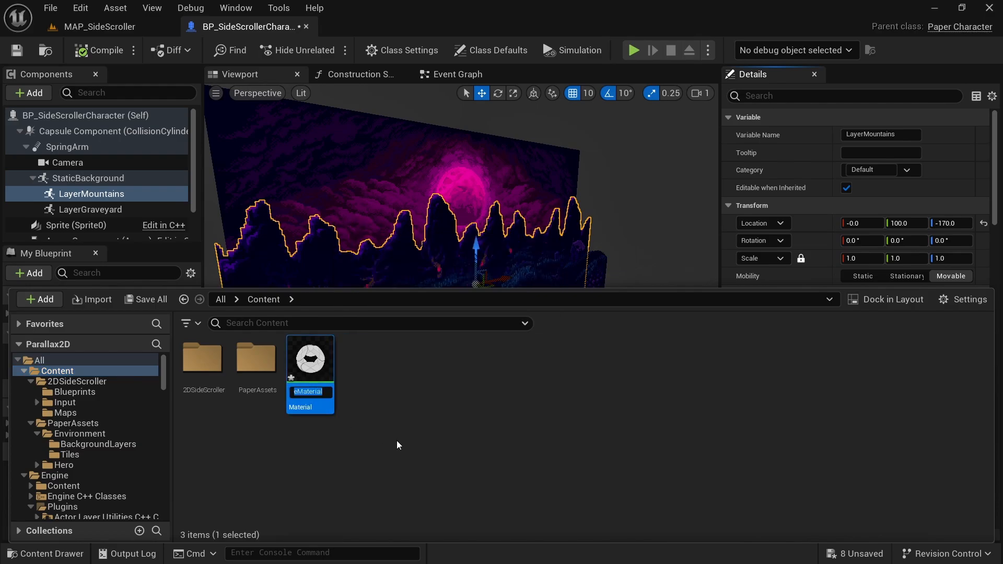
type("_Parallax")
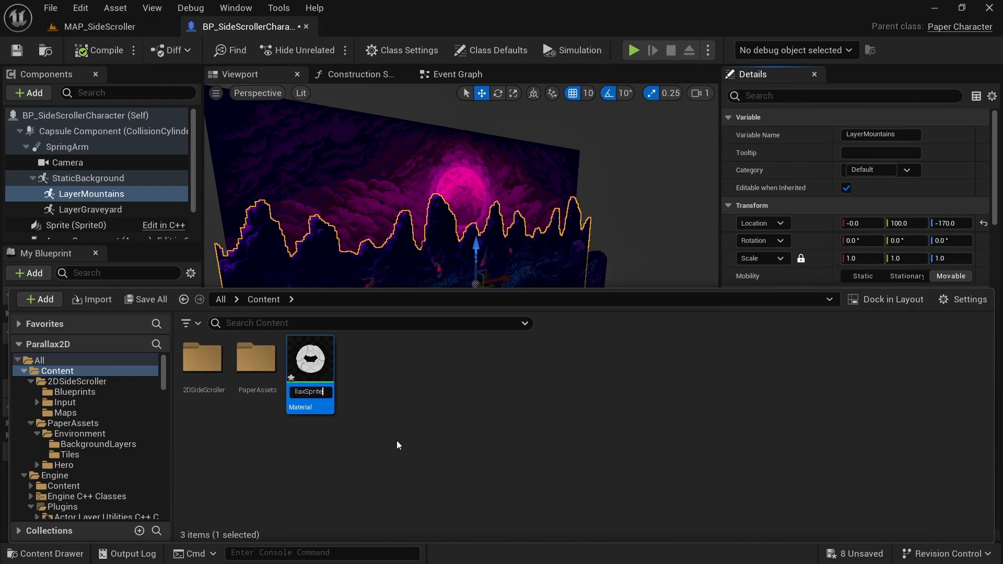
mouse_move(320, 358)
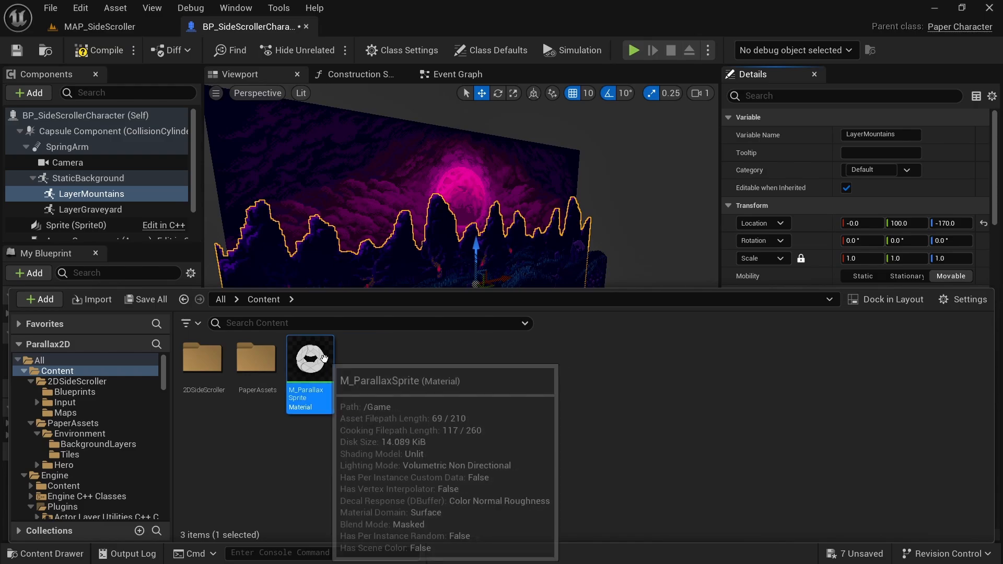
Create a material instance MI_ParallaxSprite from M_ParallaxSprite
right_click(309, 358)
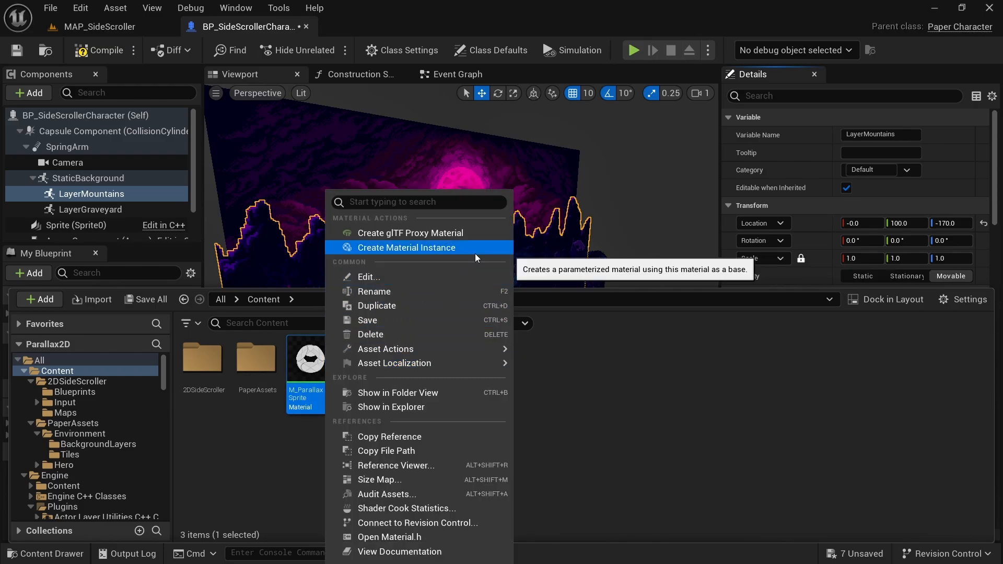
left_click(405, 248)
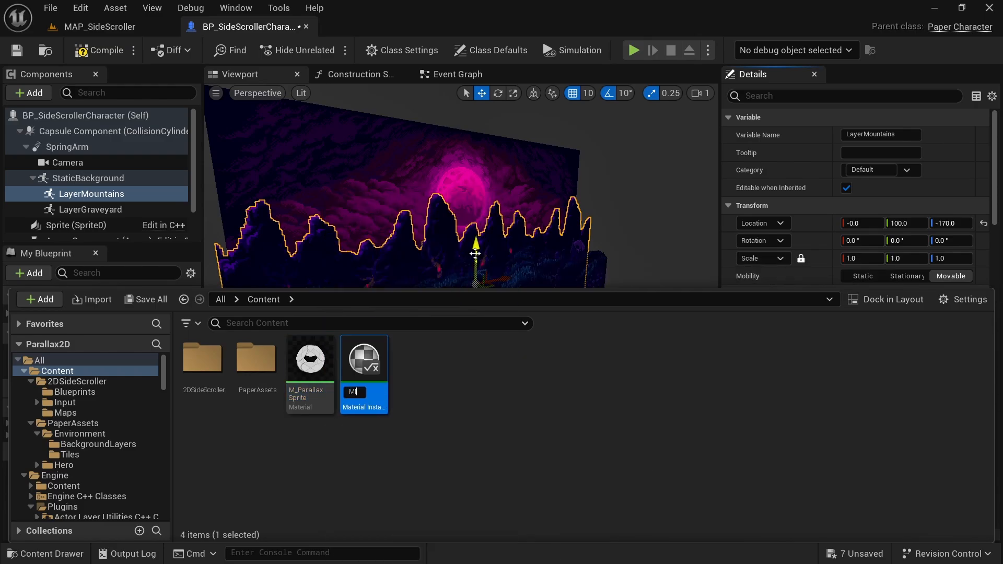
type("rallaxSpri")
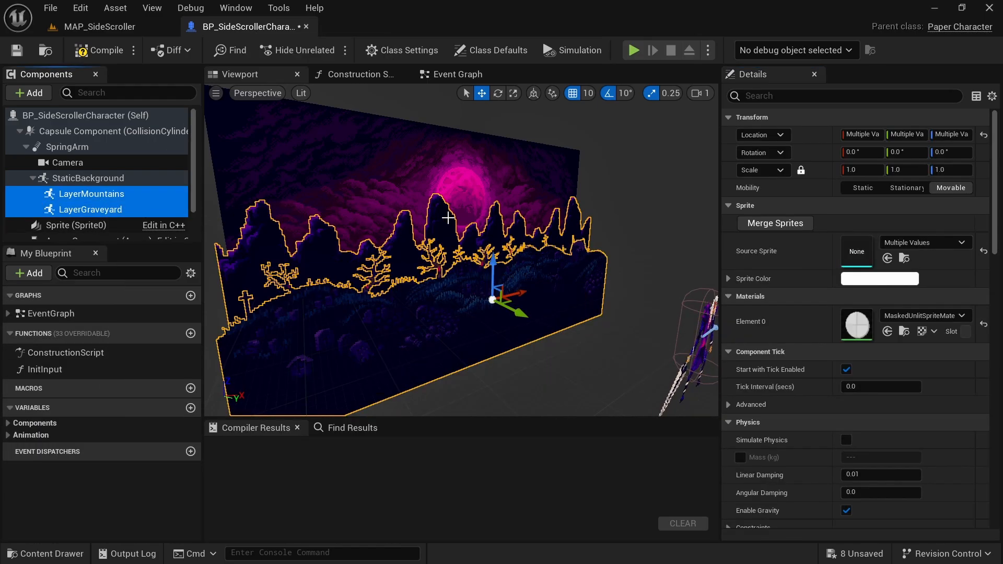
Assign MI_ParallaxSprite as the material of the LayerMountains and LayerGraveyard sprites
left_click(961, 315)
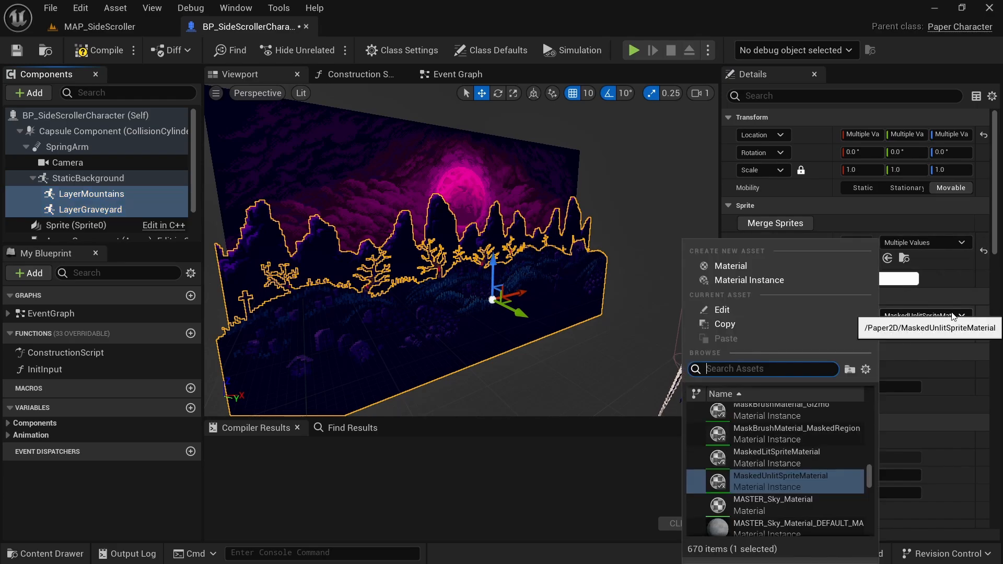
type("mi_parall")
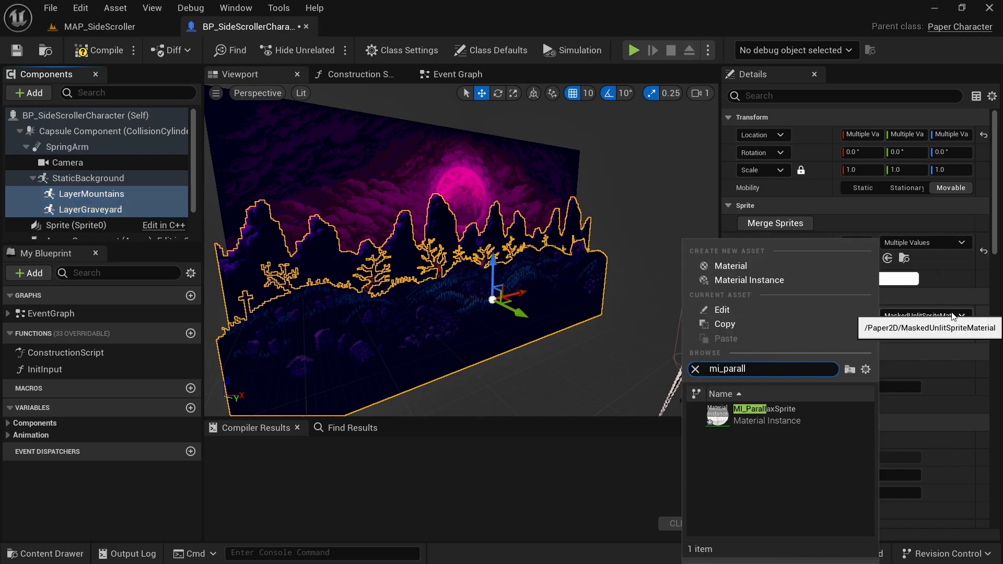
left_click(749, 410)
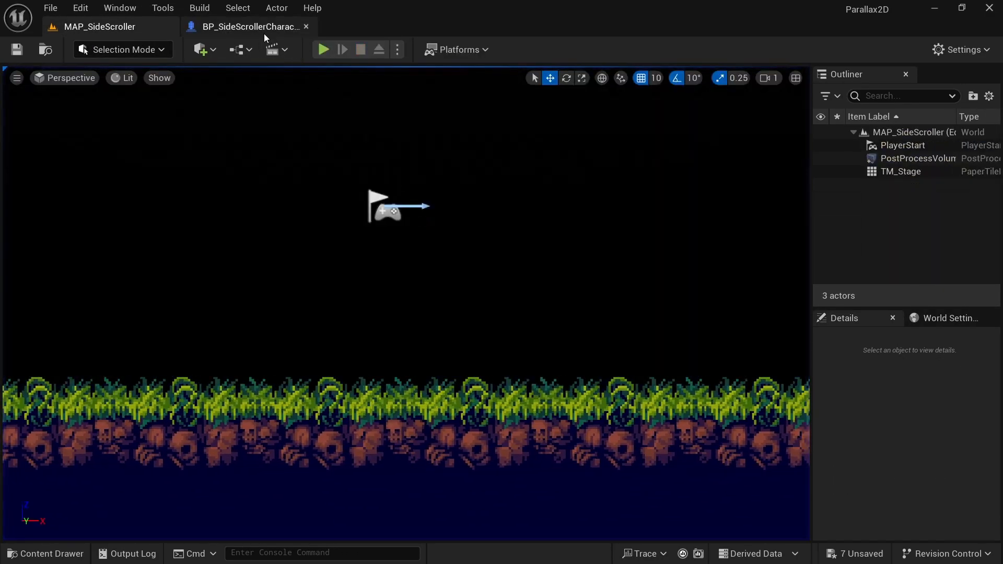
mouse_move(265, 35)
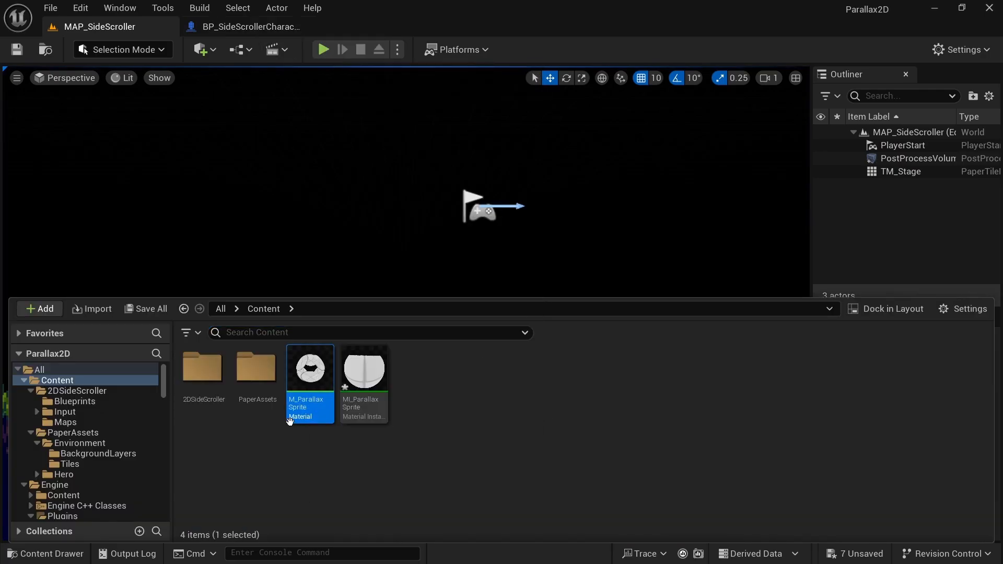
Open M_ParallaxSprite for editing and tint the static background sprite red
double_click(309, 367)
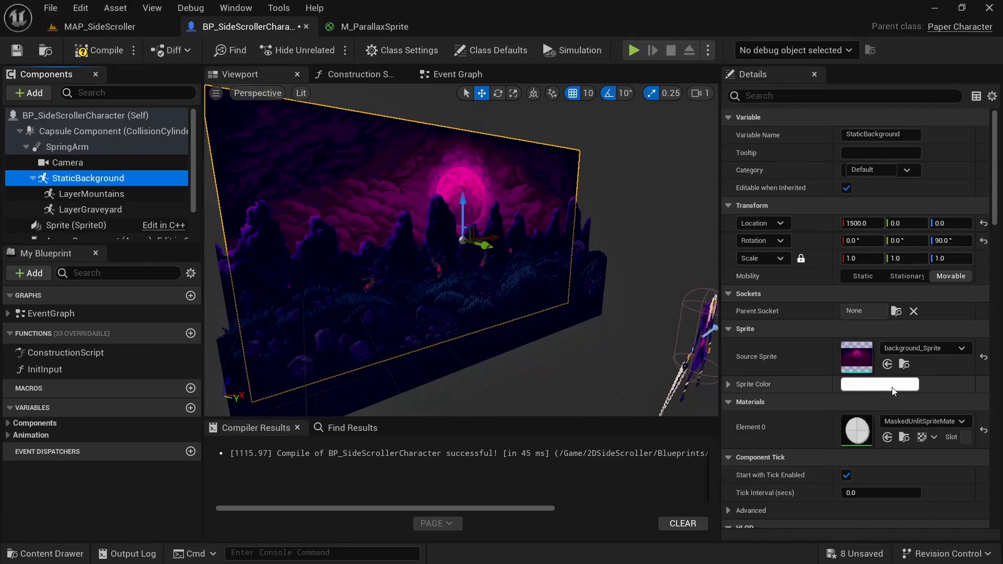
left_click(880, 385)
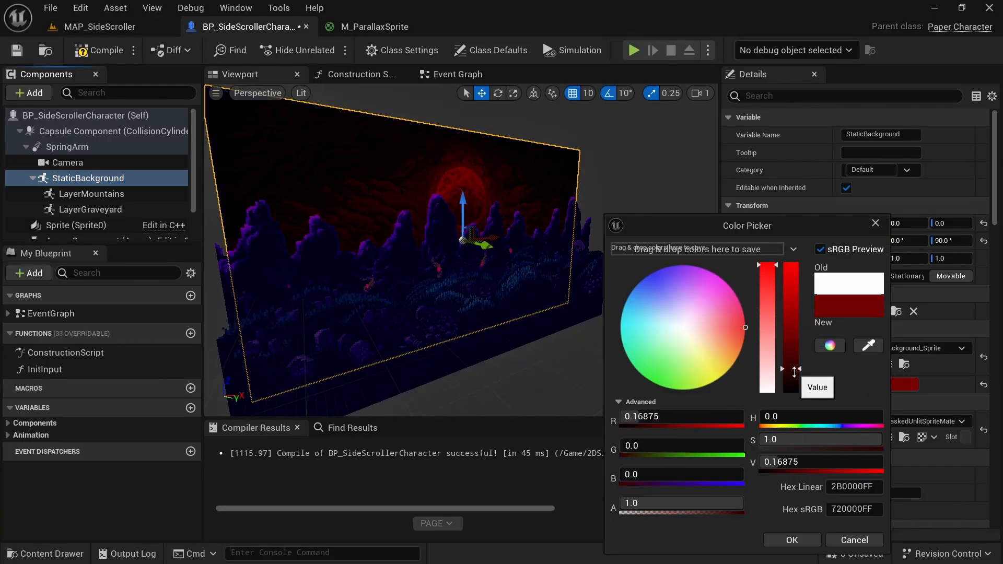
left_click_drag(794, 370, 768, 269)
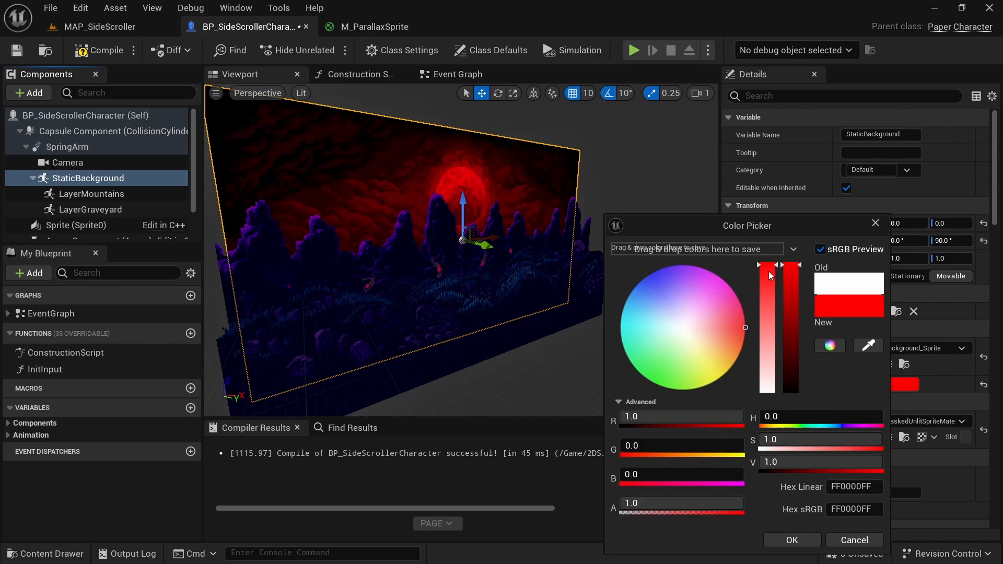
left_click(373, 26)
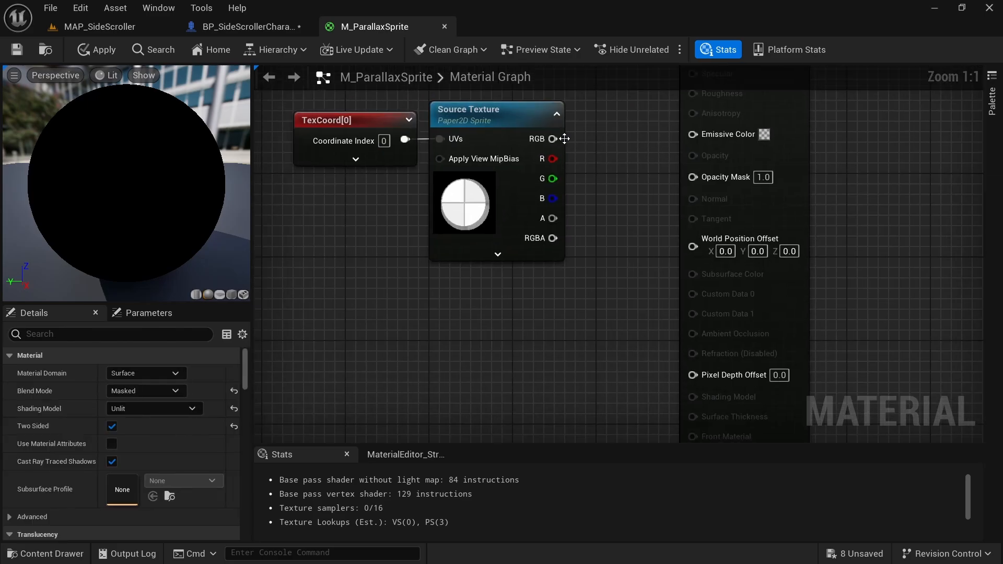
Wire texture RGB to Emissive and offset the UVs through an Add node set to 0.5, then apply
left_click_drag(551, 138, 691, 133)
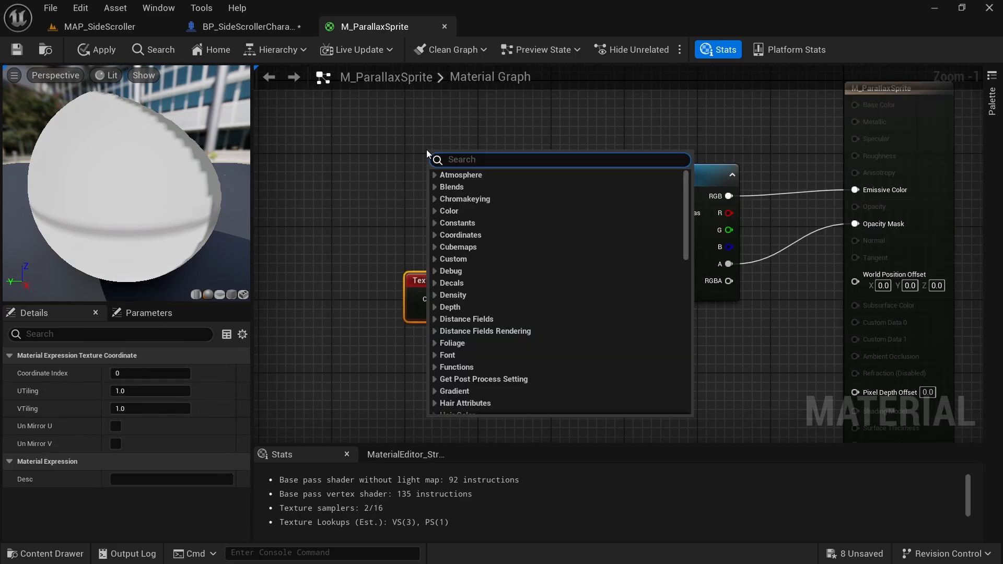
type("add")
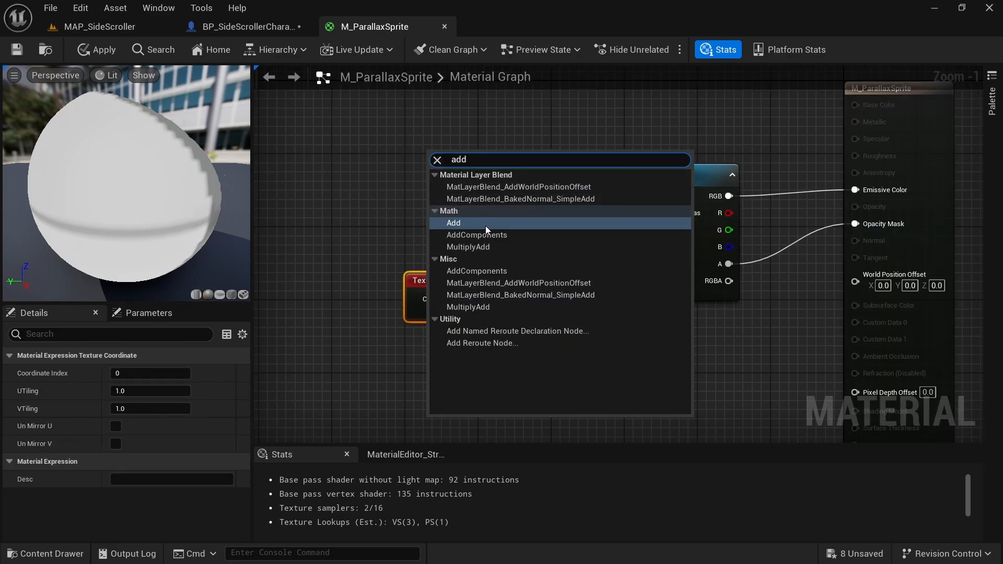
left_click(453, 223)
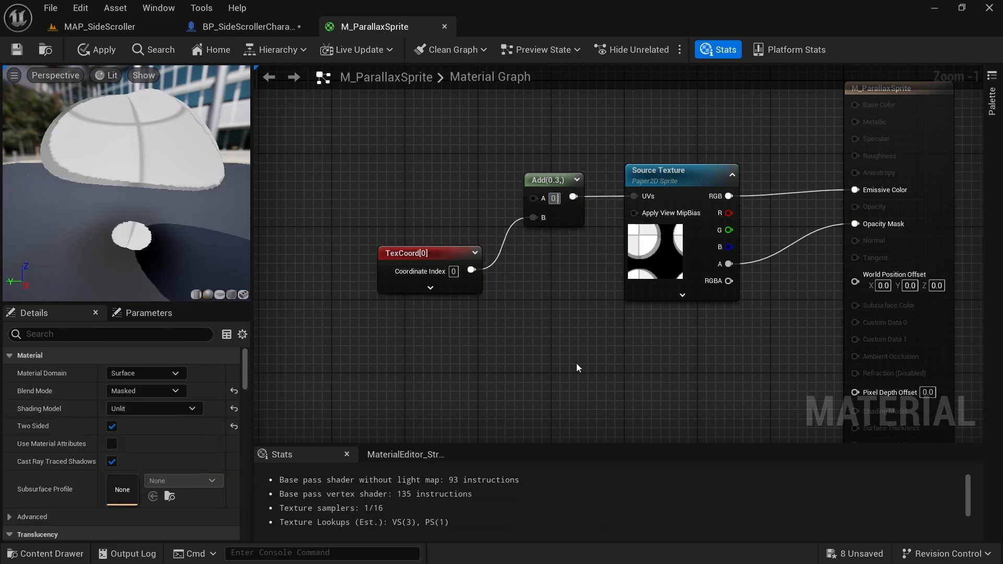
type("0.5")
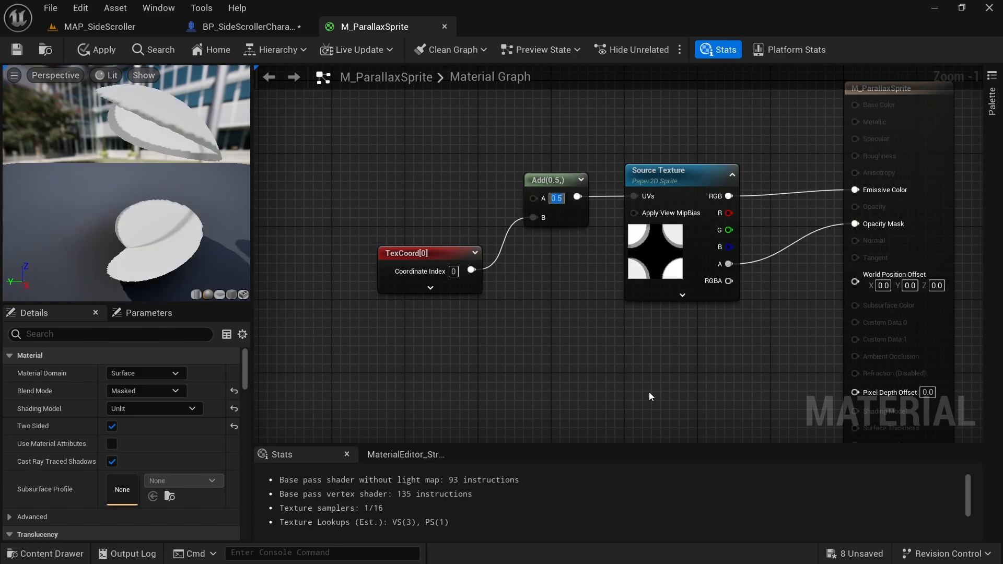
mouse_move(666, 327)
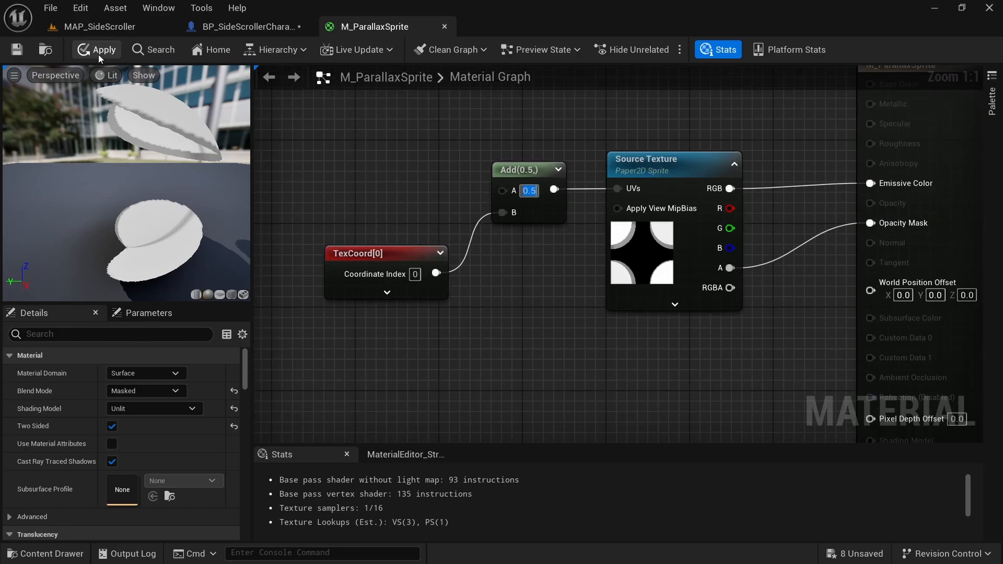
left_click(96, 50)
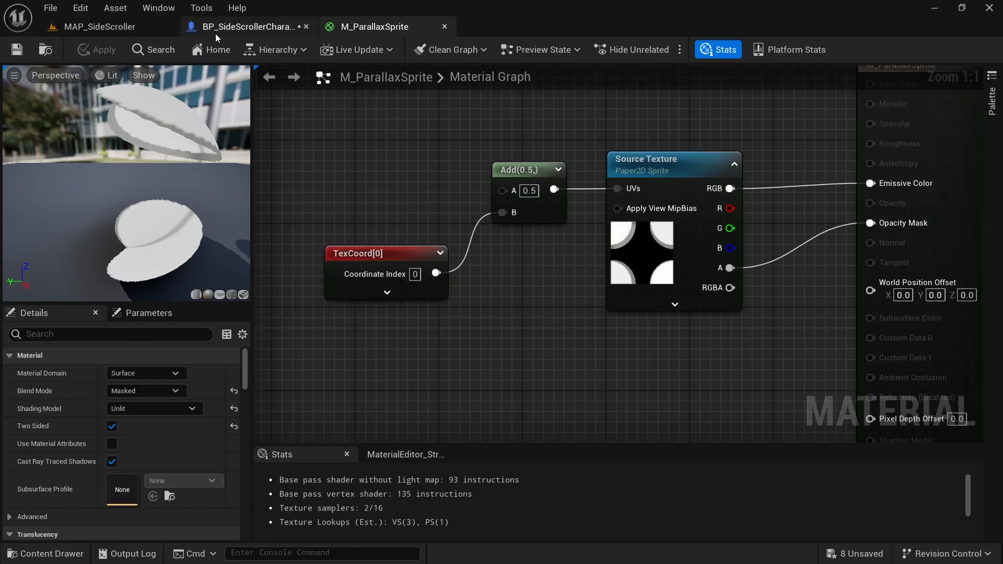
left_click(247, 27)
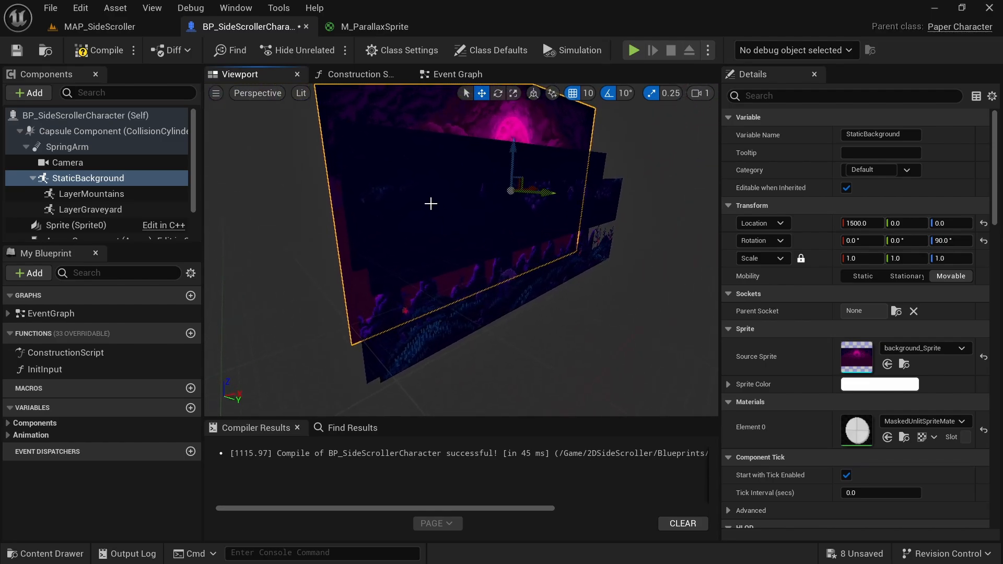
mouse_move(370, 35)
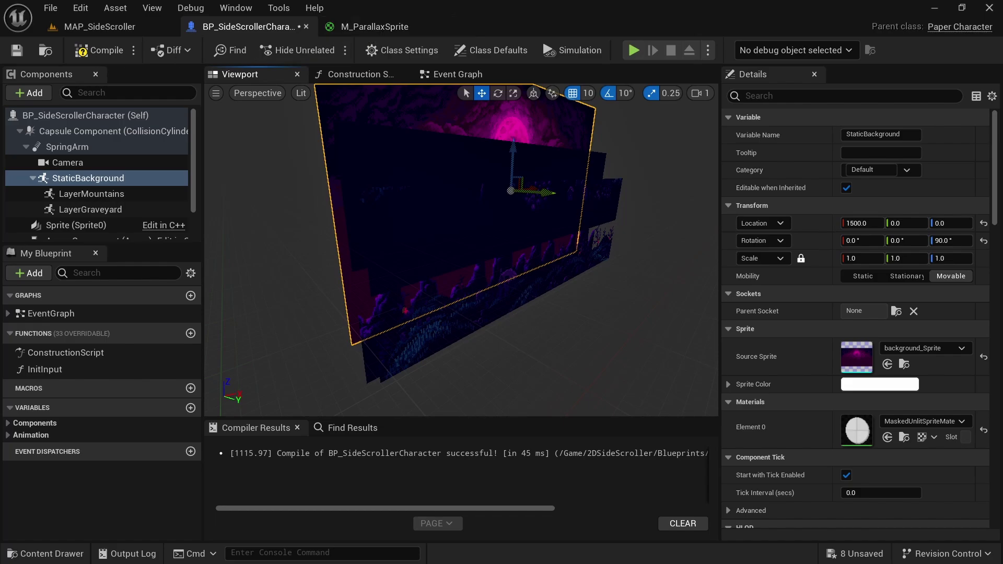
Switch back to the M_ParallaxSprite material graph
left_click(370, 26)
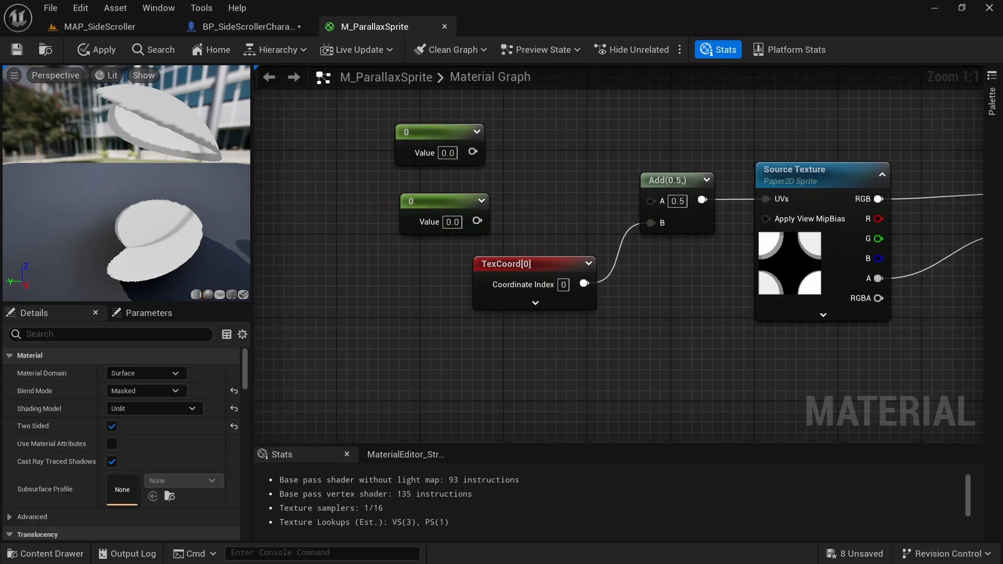
mouse_move(435, 118)
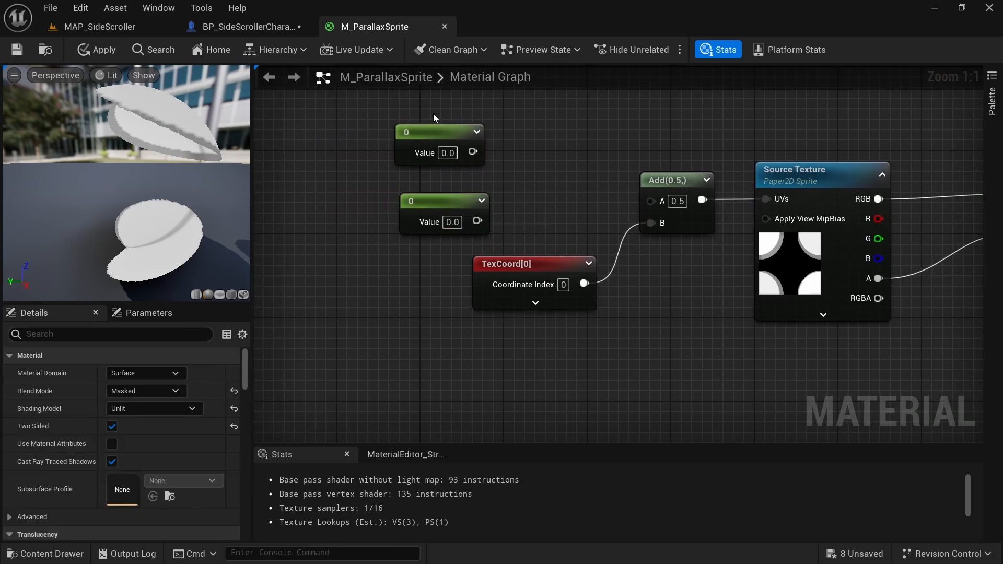
Feed an AppendVector of the constants into the UV offset, with the first constant at 0.5
type("appendvecto")
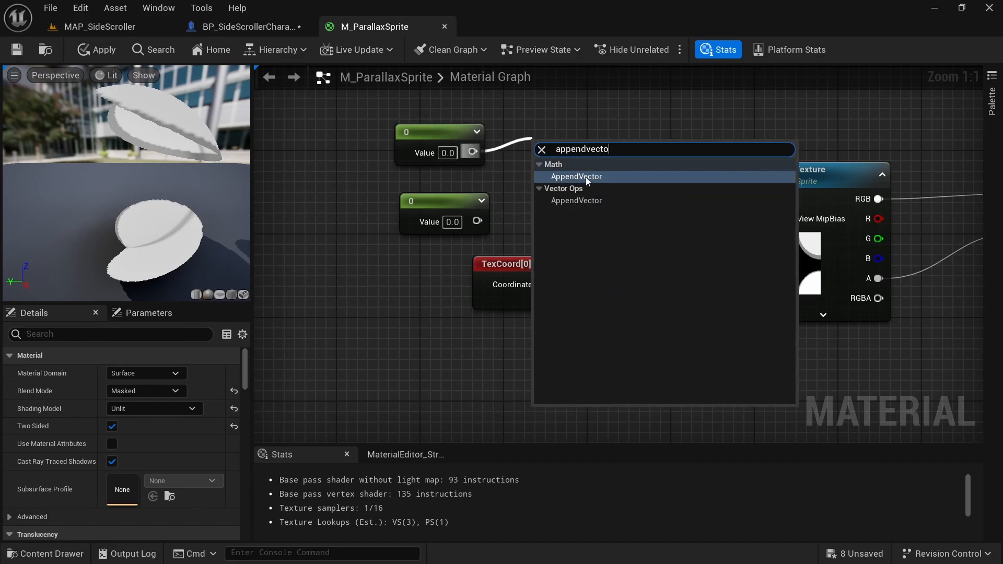
left_click(576, 177)
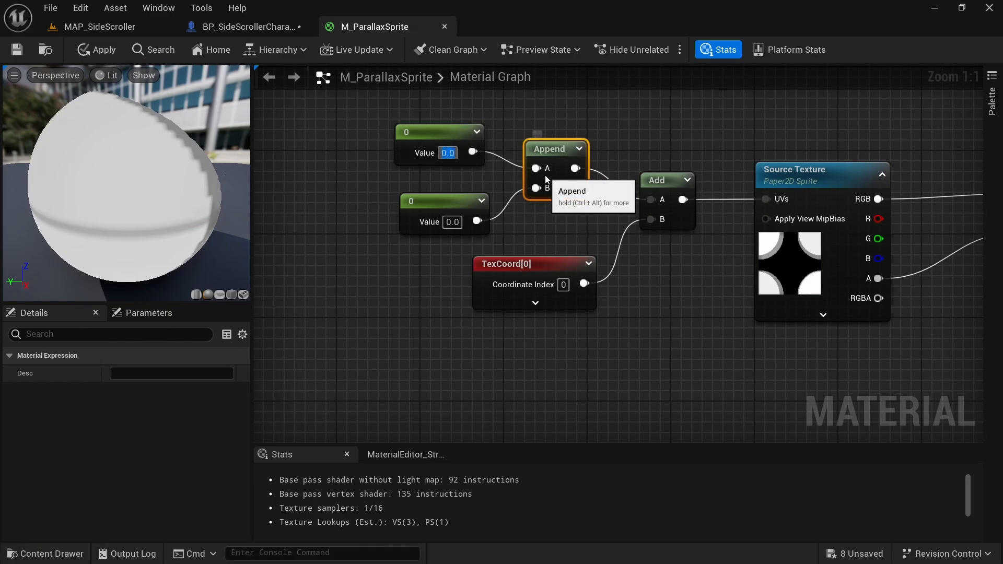
type("0.5")
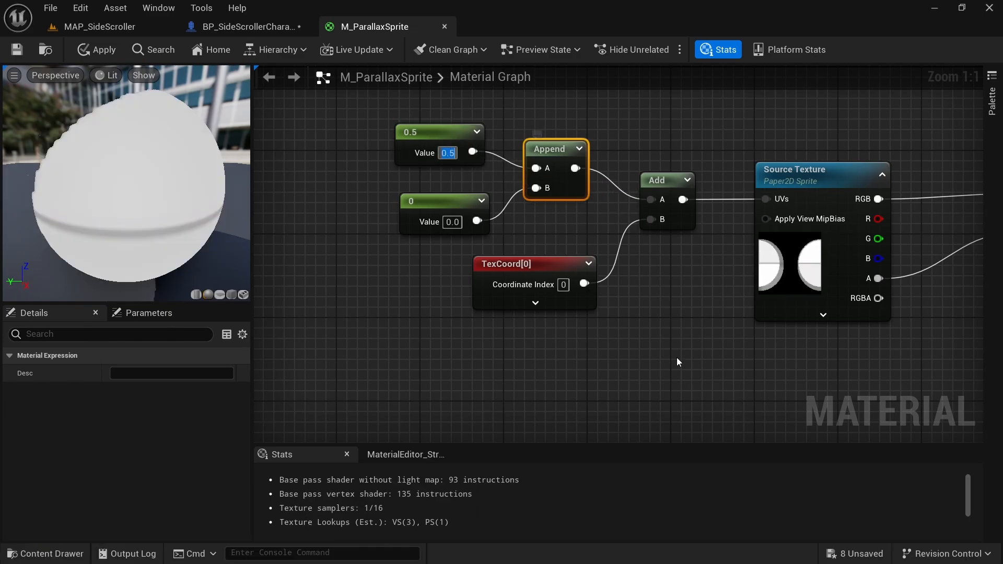
mouse_move(127, 75)
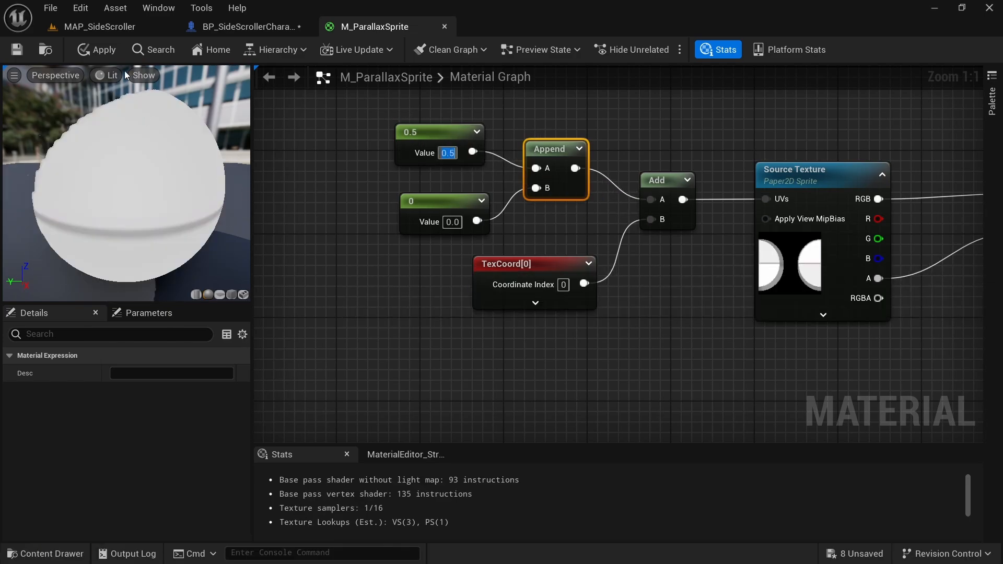
Add a Time node to the material and switch to the MAP_SideScroller level
left_click(248, 27)
type("tim")
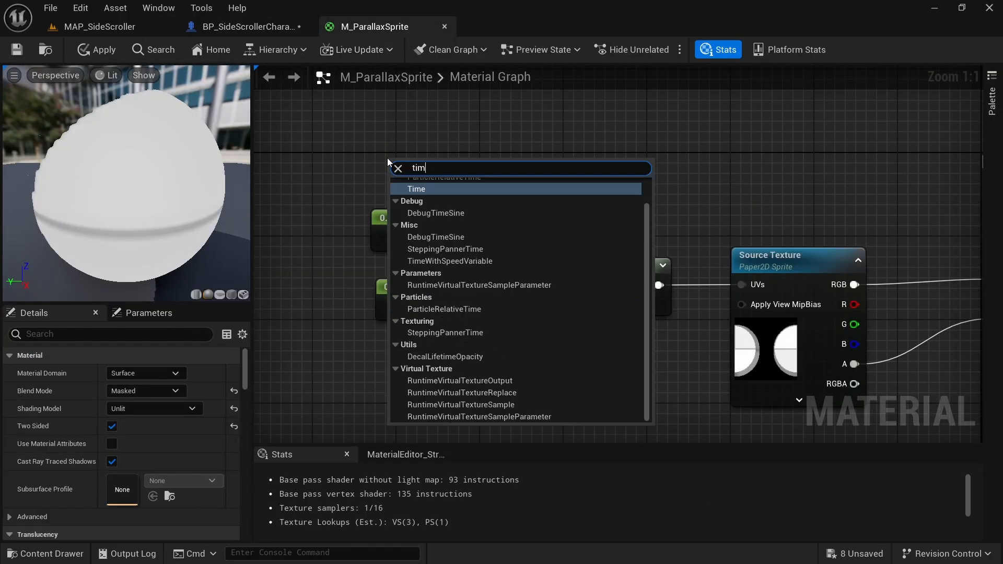
left_click(416, 188)
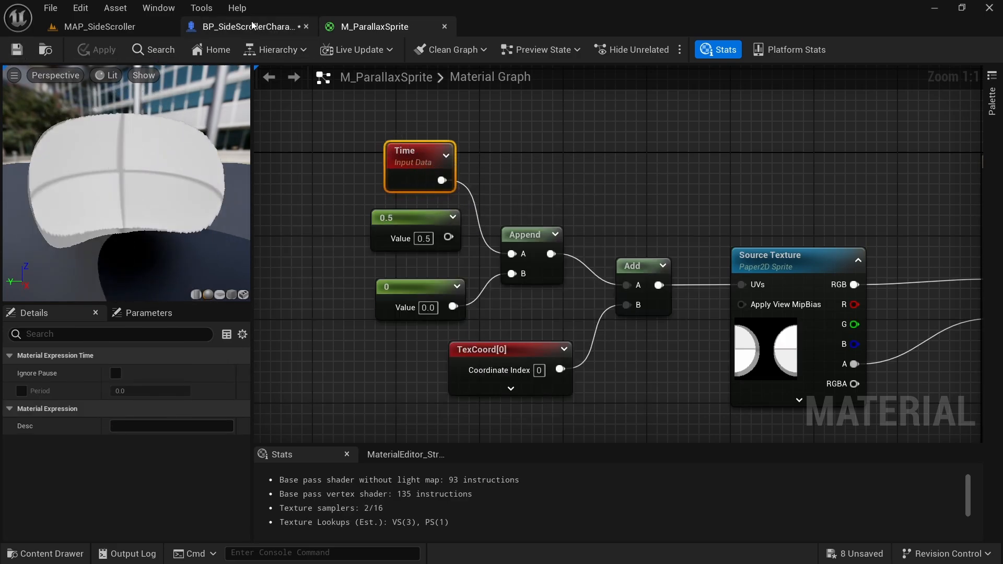
left_click(247, 27)
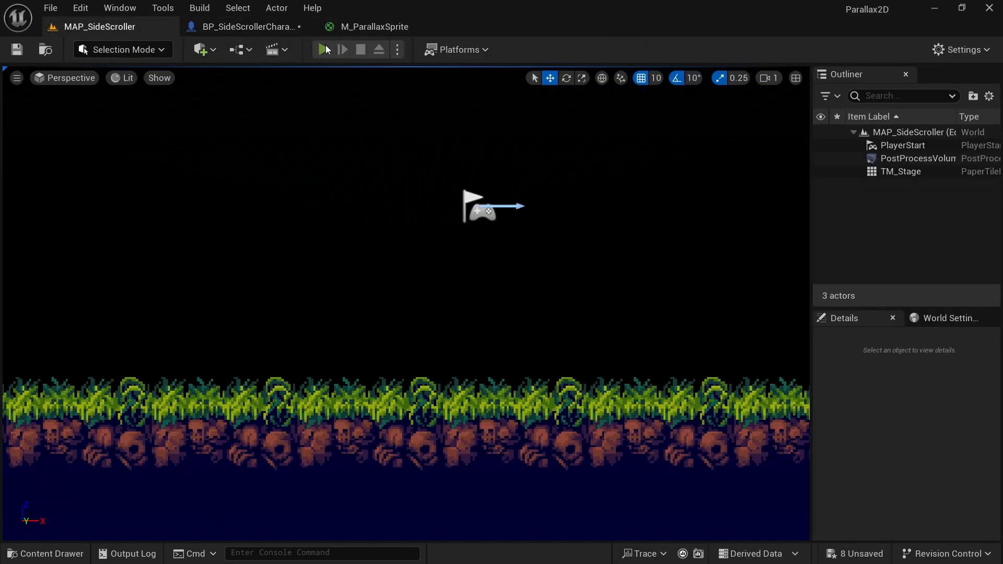
Convert the 0.5 constant into a CameraPosX scalar parameter and return to BP_SideScrollerCharacter
left_click(372, 27)
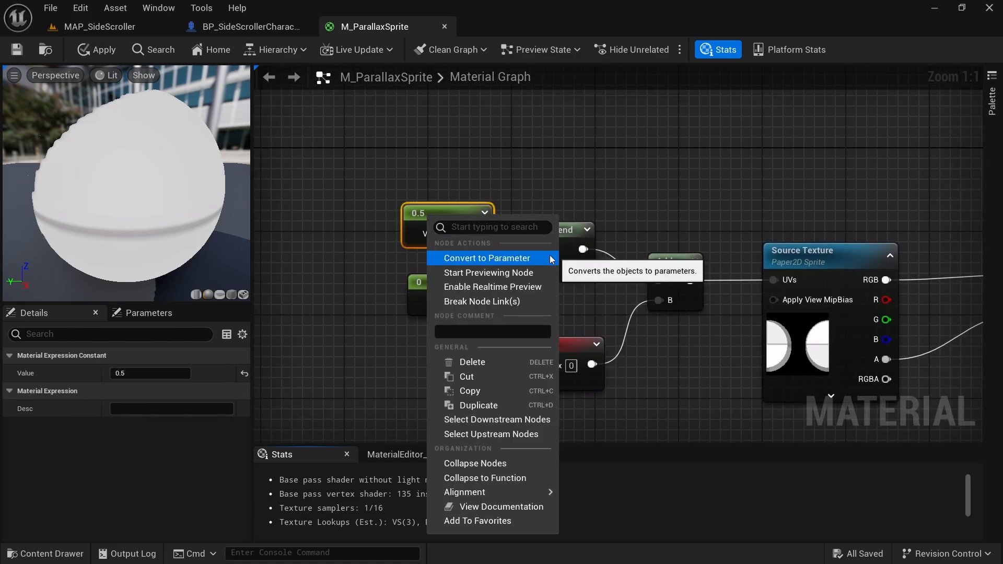
left_click(487, 258)
type("CameraPosX")
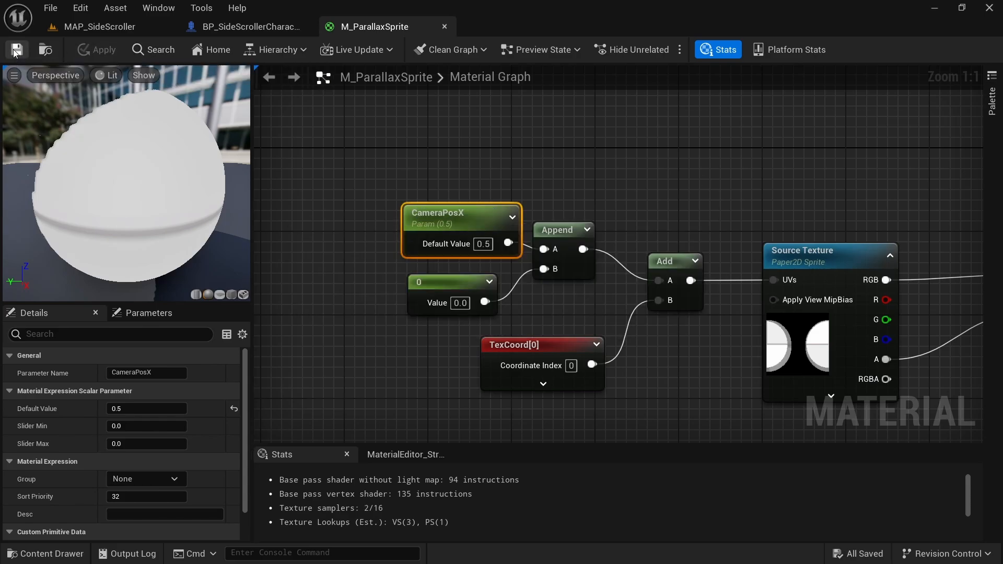
left_click(246, 27)
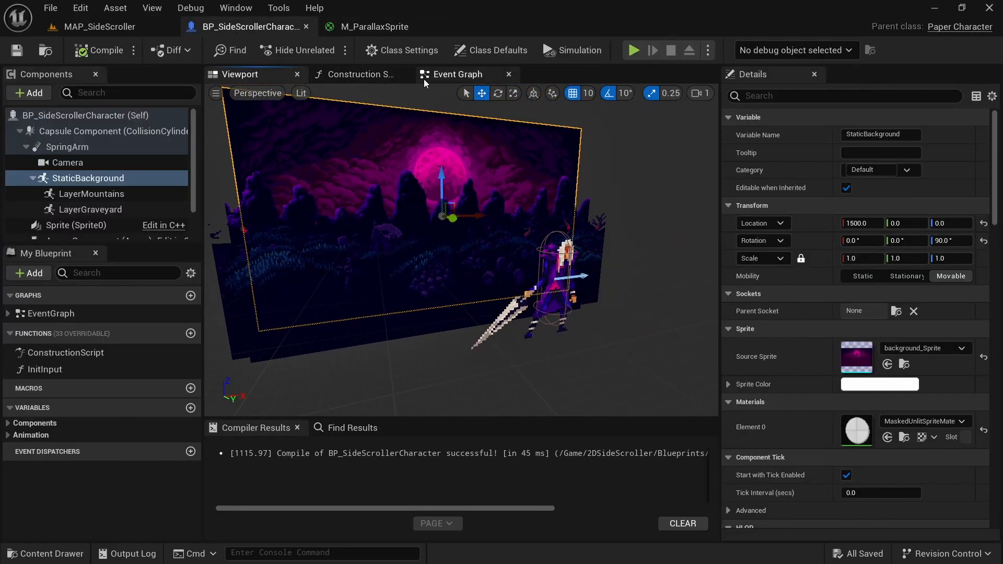
Loop over StaticBackground's child components with Get Children Components and a For Each Loop
left_click(458, 75)
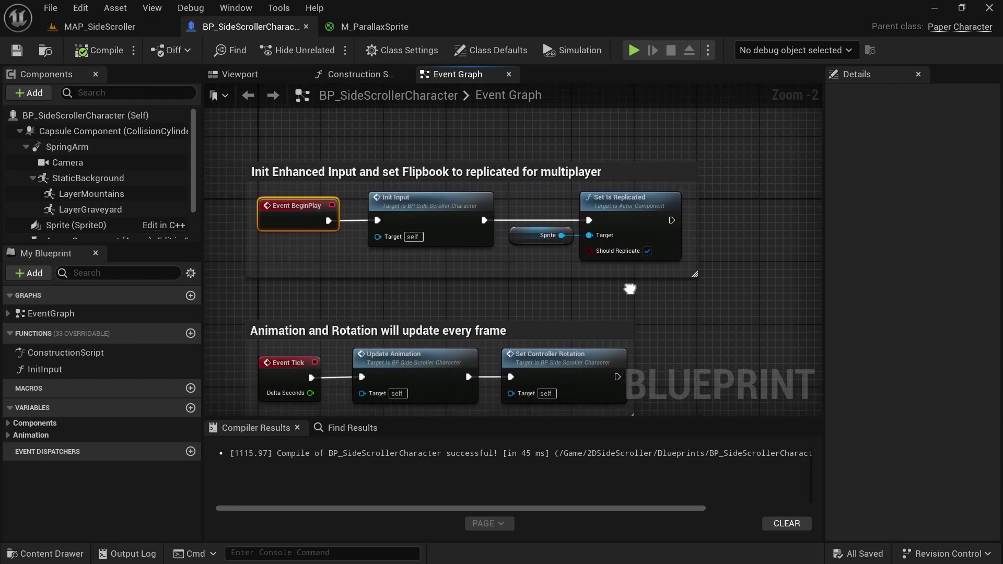
left_click(87, 177)
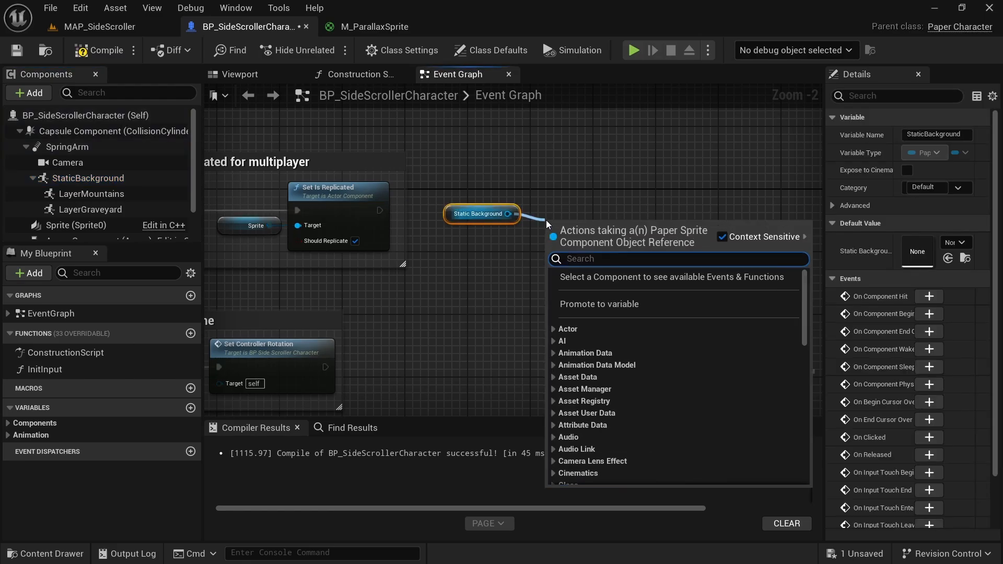
type("get children")
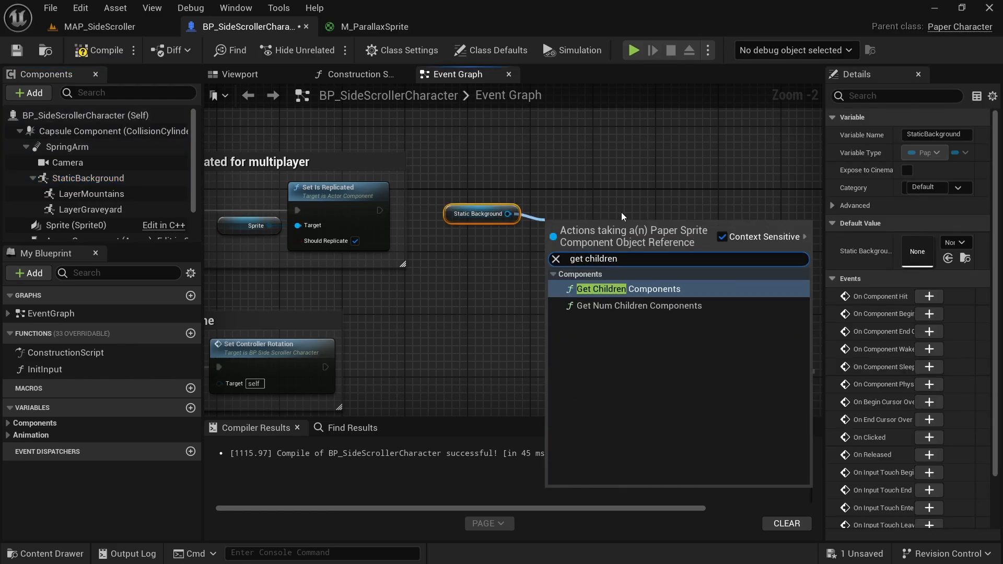
left_click(602, 288)
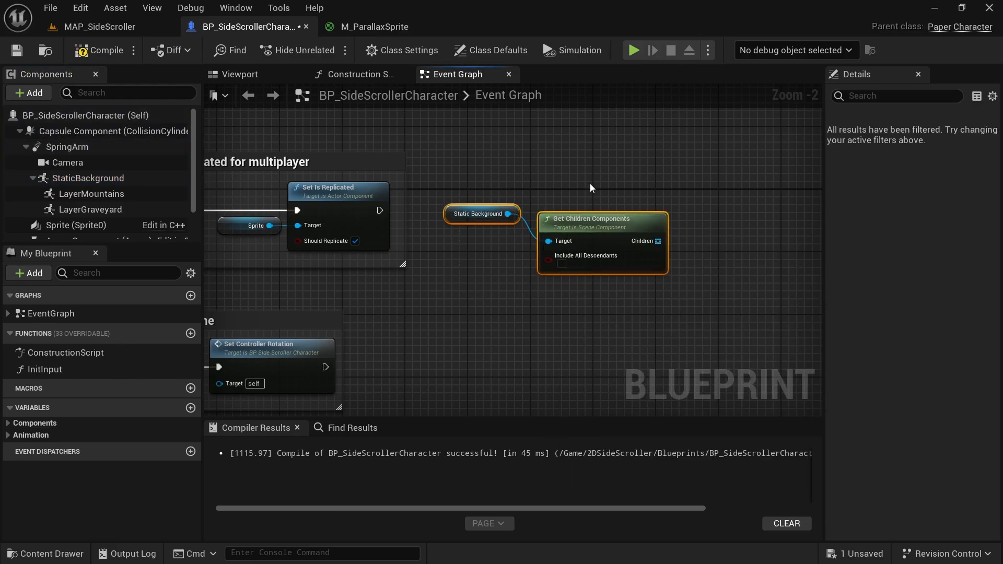
left_click_drag(654, 249, 736, 249)
type("foreac")
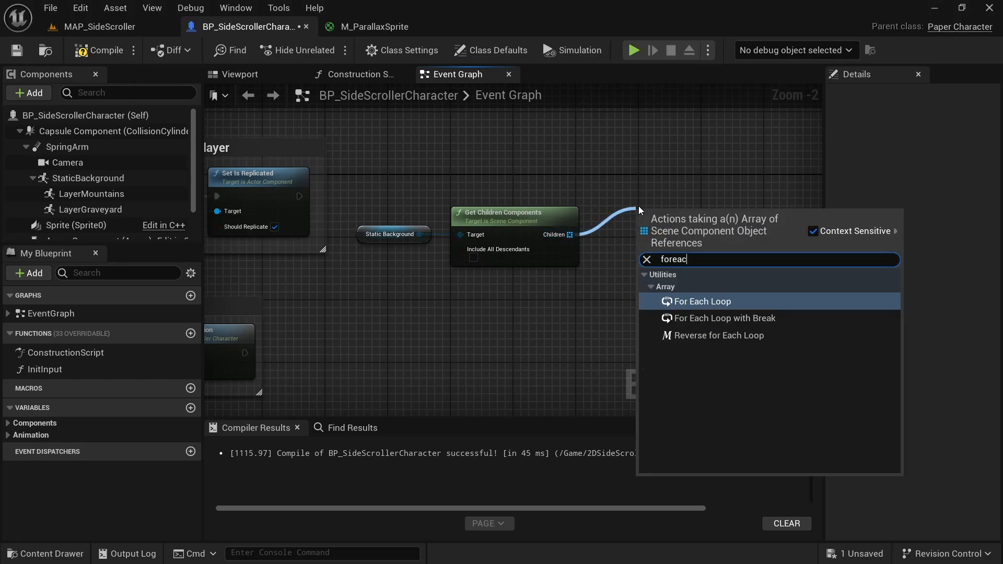
left_click(702, 301)
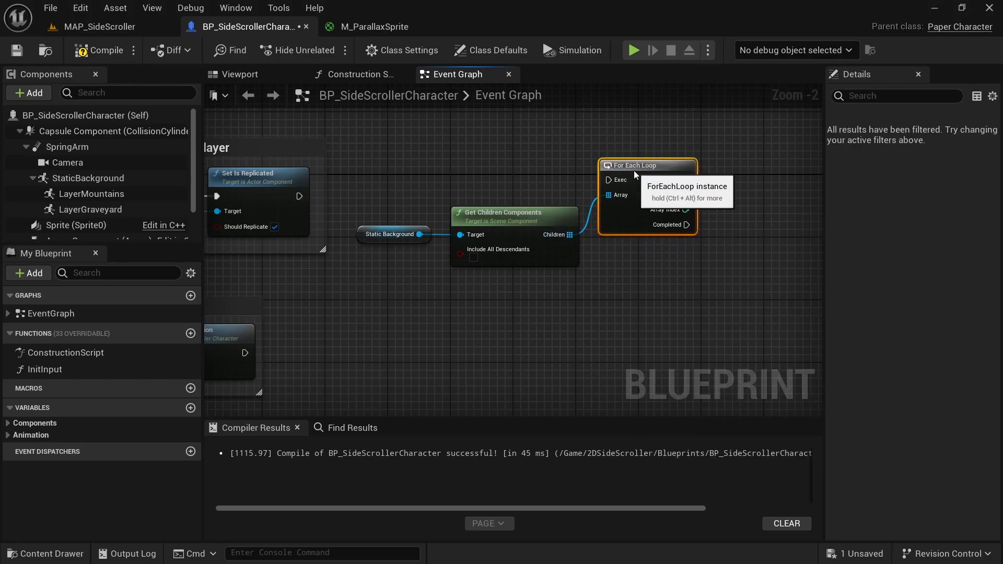
left_click_drag(299, 196, 606, 180)
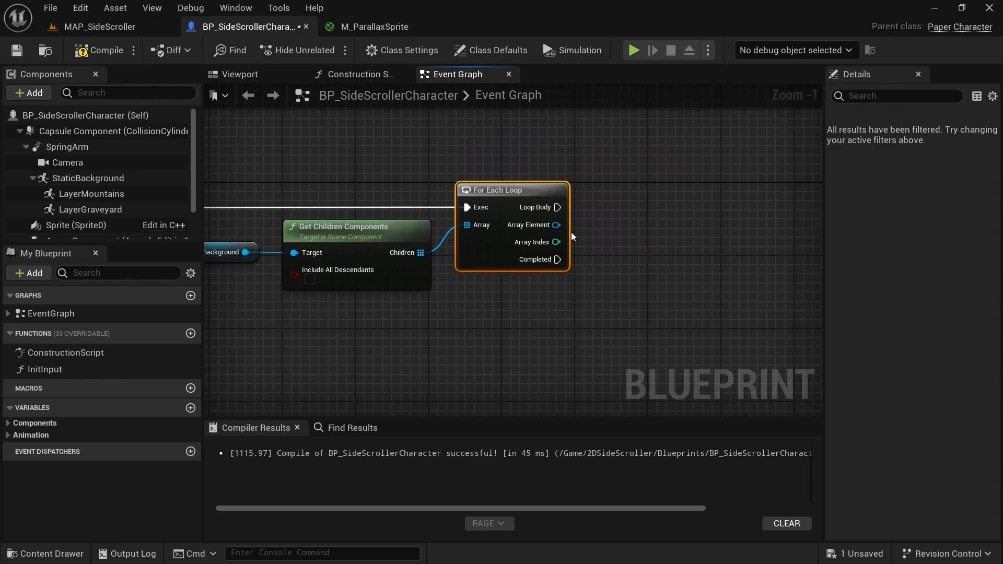
Cast each loop element to PaperSpriteComponent and create a dynamic material instance from it
left_click_drag(557, 225, 633, 232)
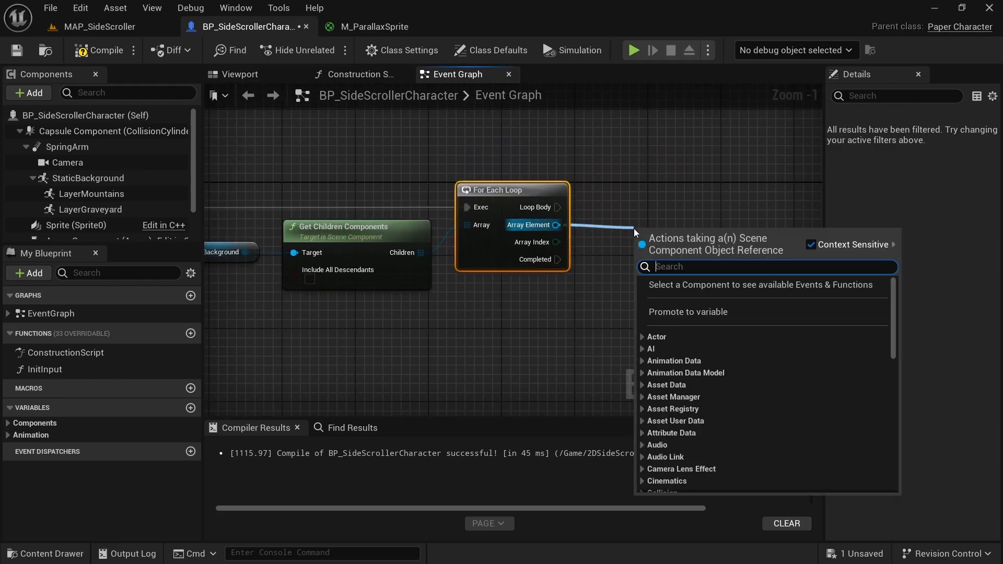
type("create dynamic")
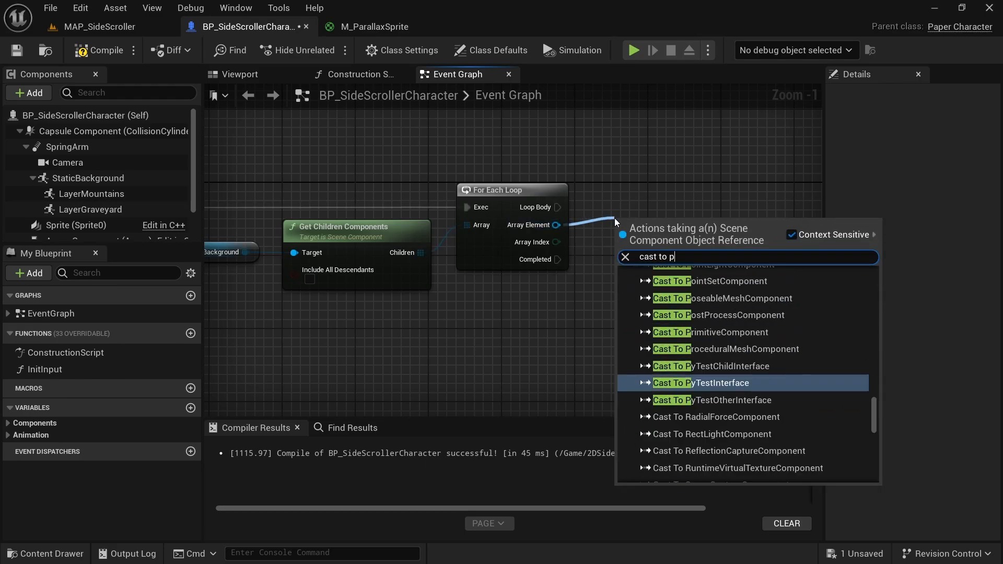
type("apersprite")
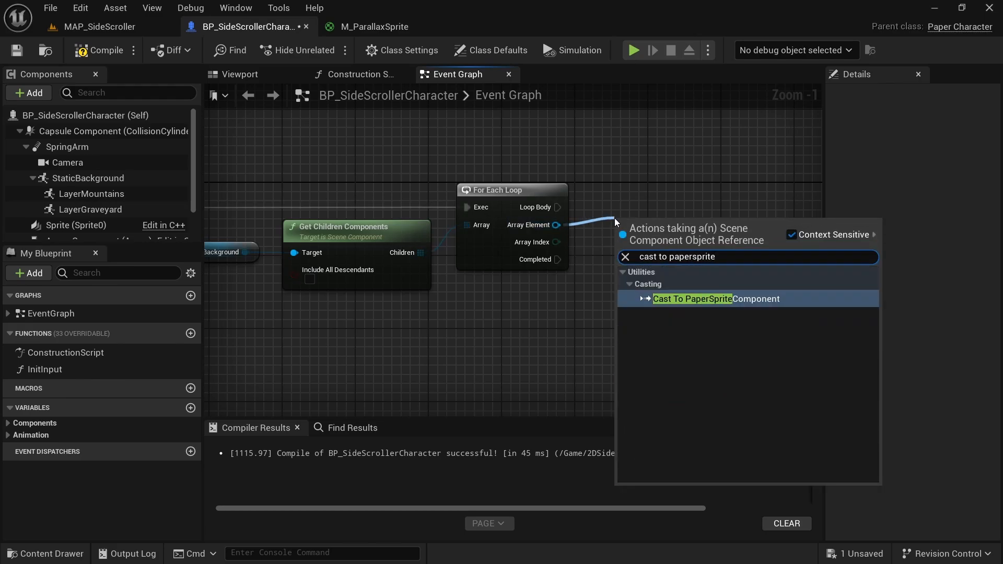
left_click(692, 298)
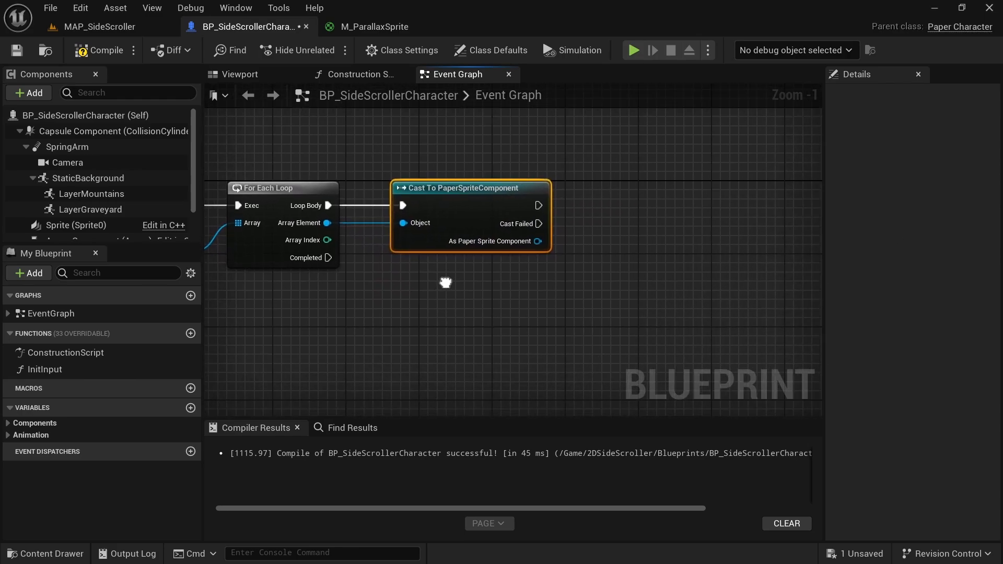
type("creat")
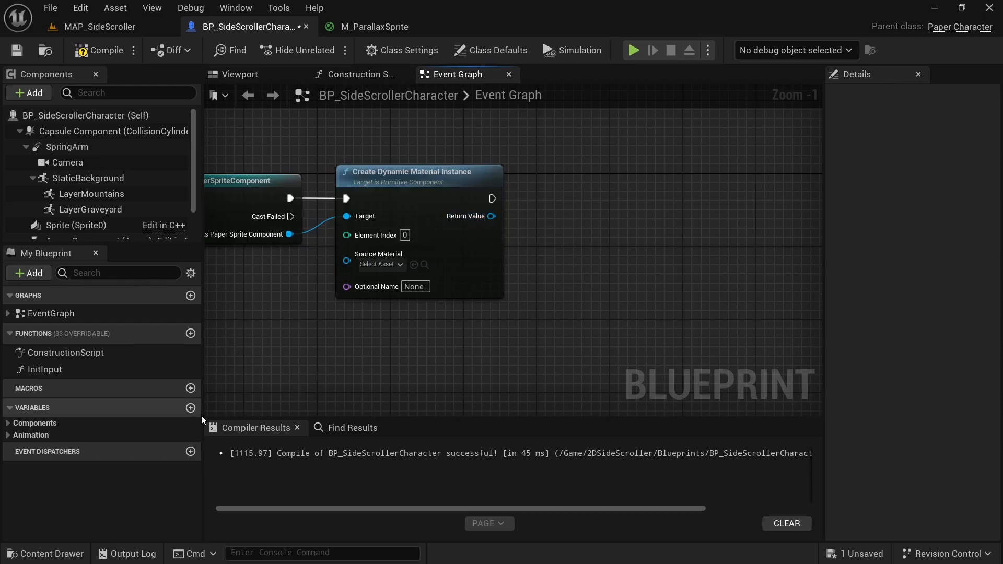
Create a DynamicLayers variable typed as a Material Instance Dynamic array and compile
left_click(190, 407)
type("DynamicLayers")
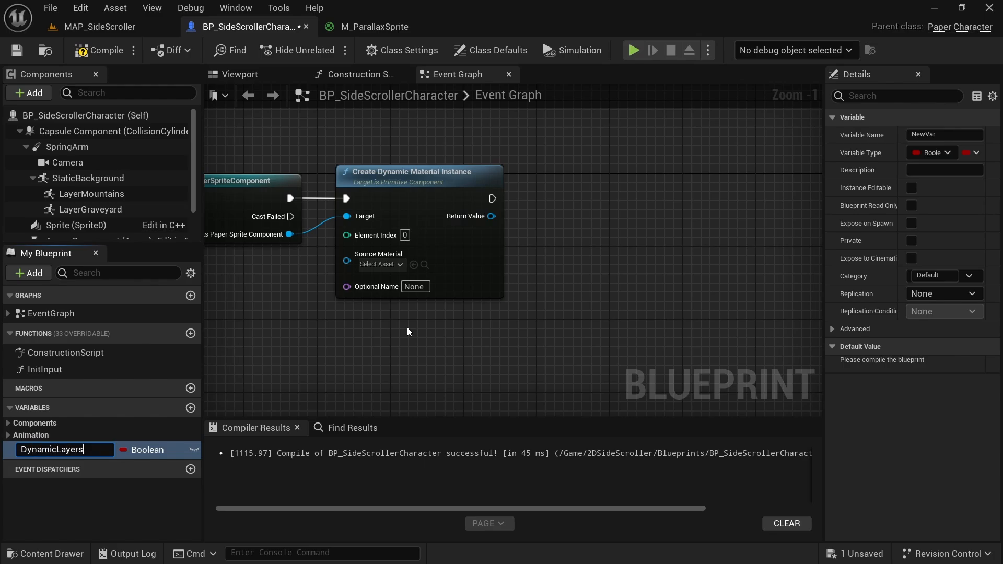
left_click(171, 449)
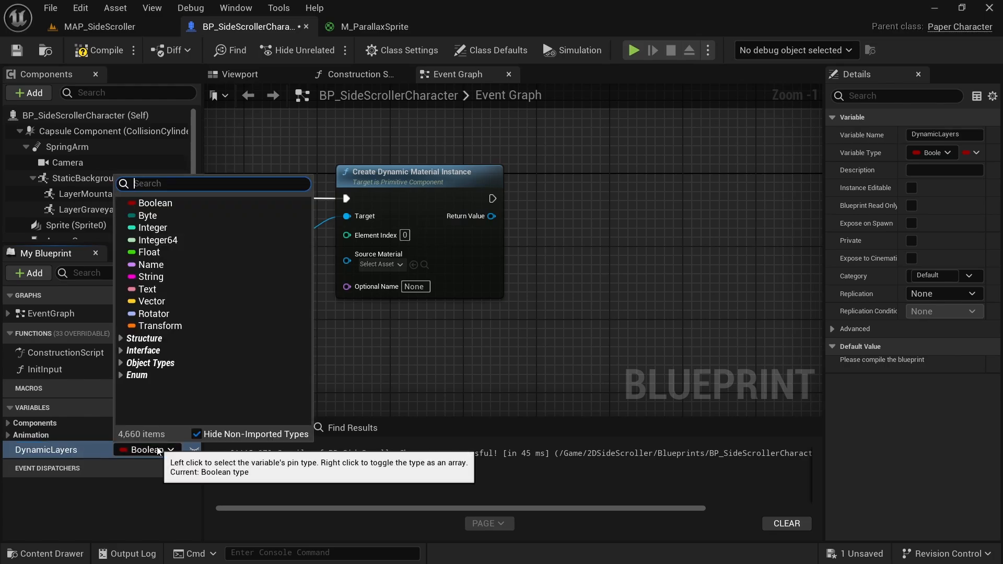
type("material ins")
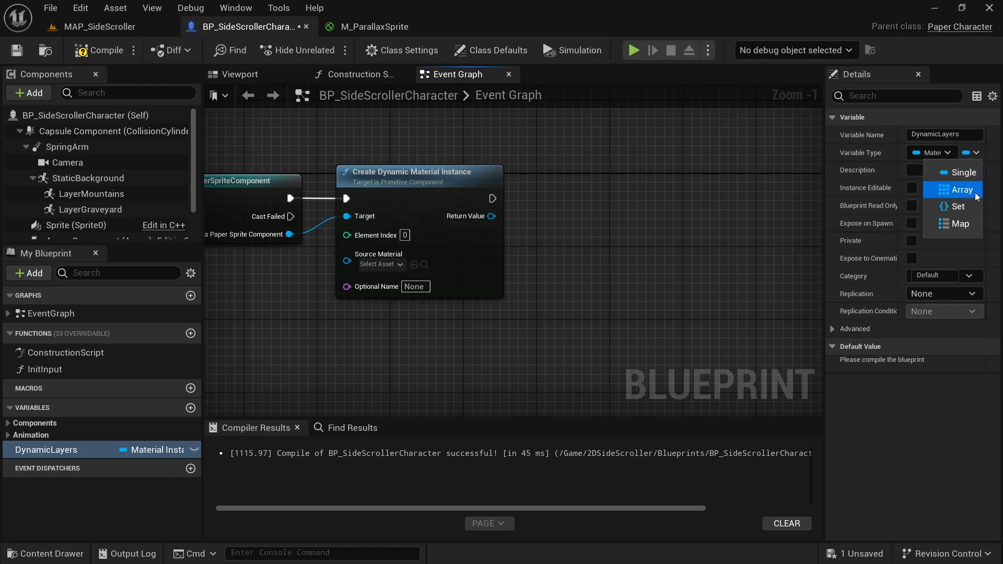
left_click(957, 189)
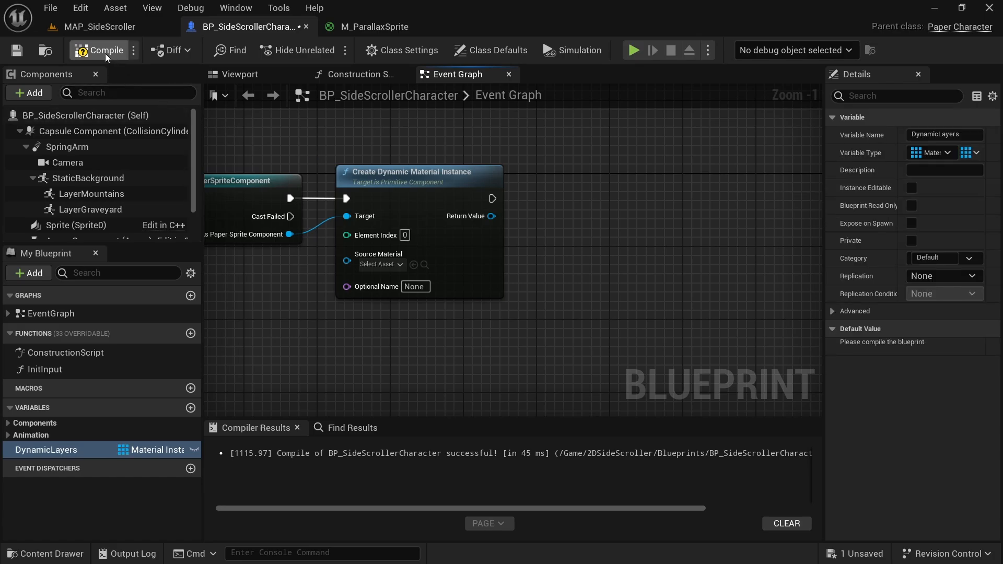
left_click(106, 50)
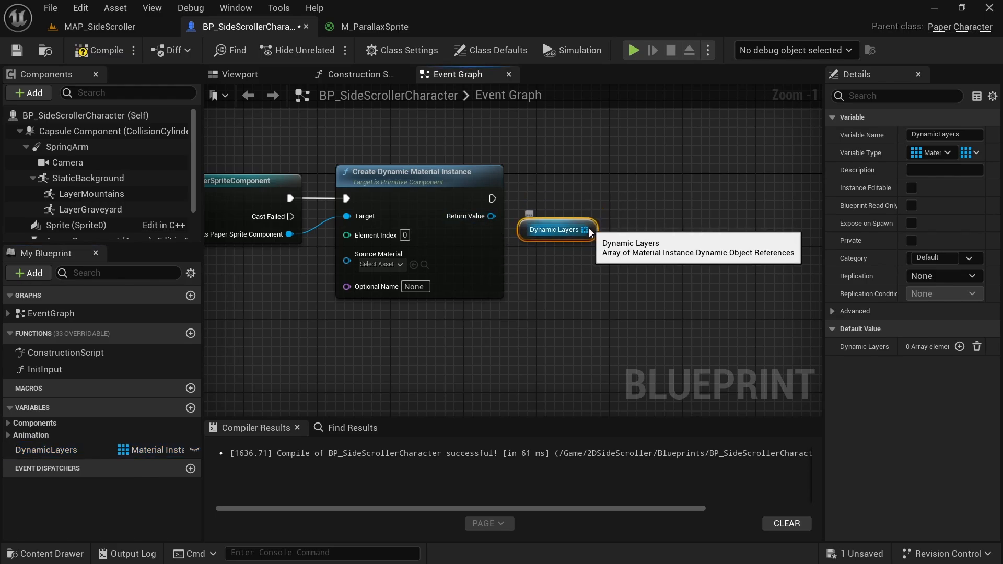
Add each created dynamic material instance to the DynamicLayers array
left_click_drag(589, 230, 663, 205)
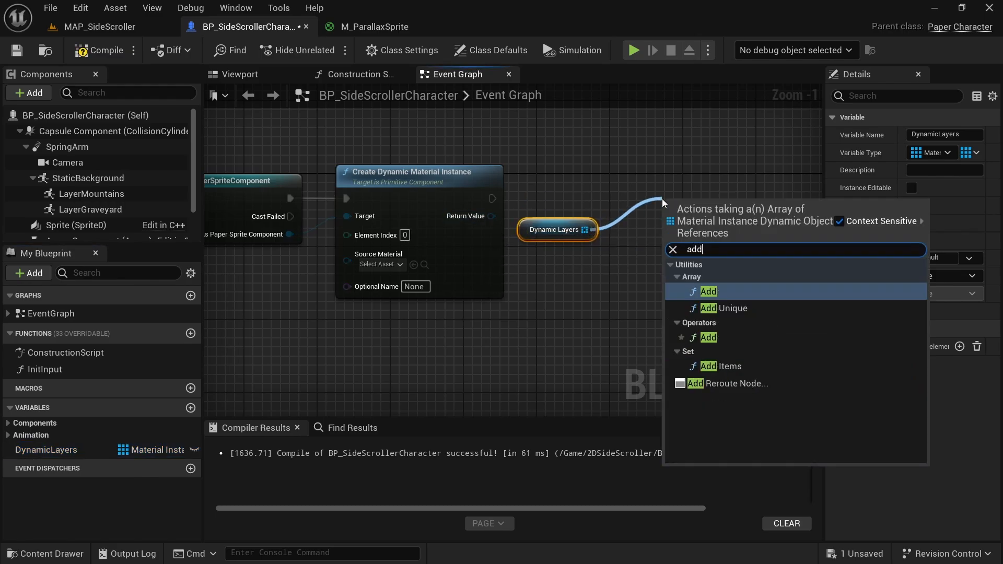
left_click(708, 291)
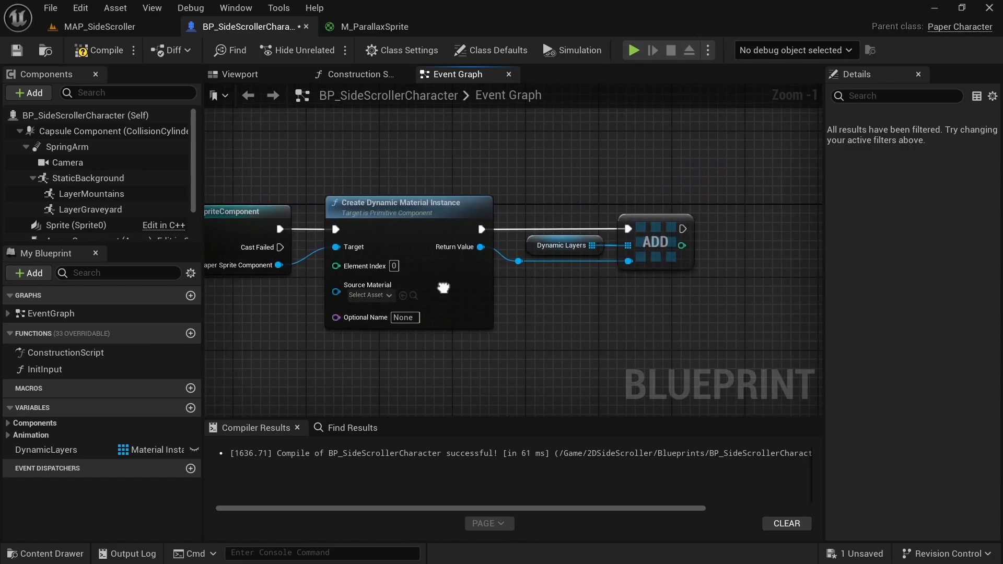
Wrap the setup nodes in an 'Init dynamic material' comment and pick its colour
scroll("down", 3)
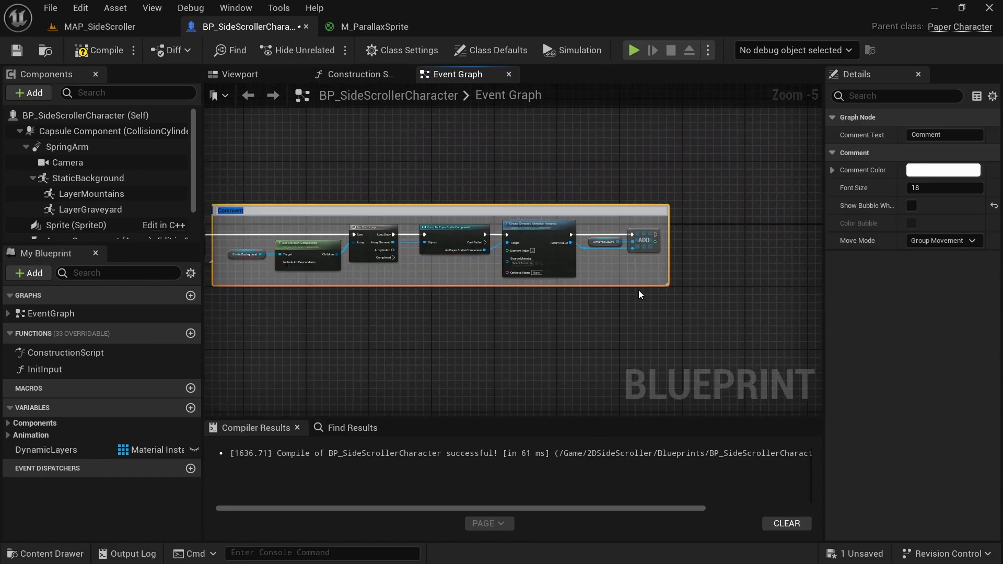
type("Init dynamic material")
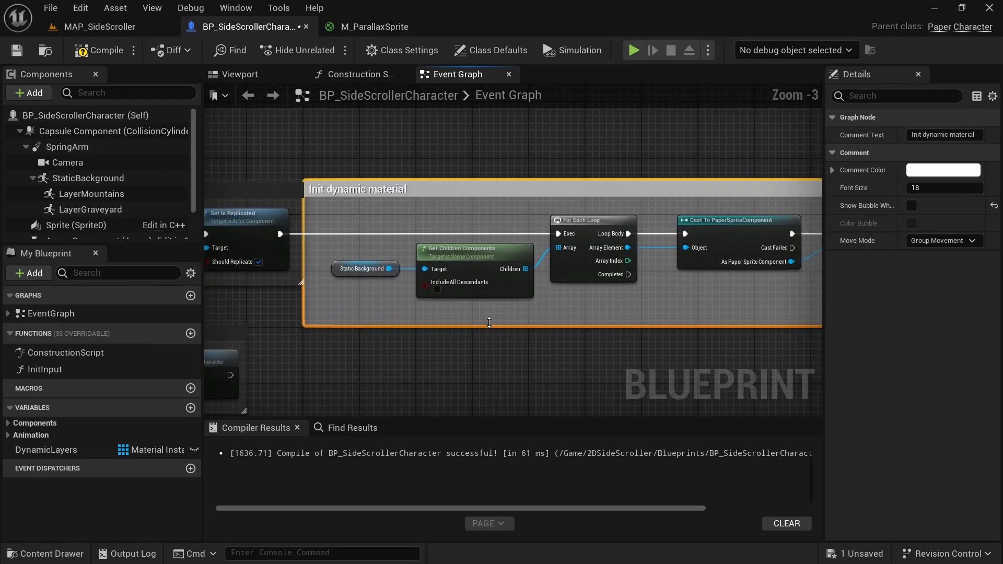
left_click(942, 169)
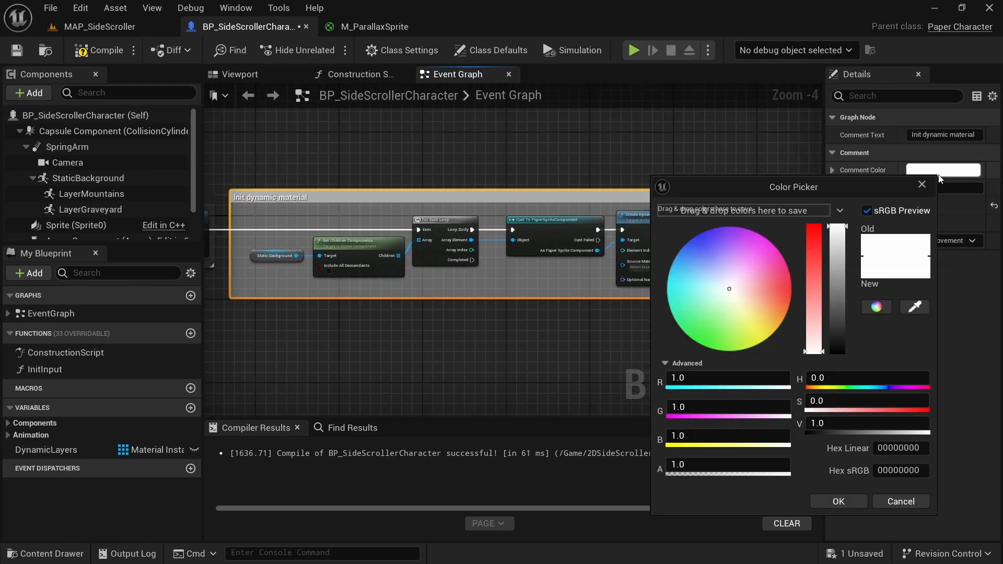
left_click(838, 502)
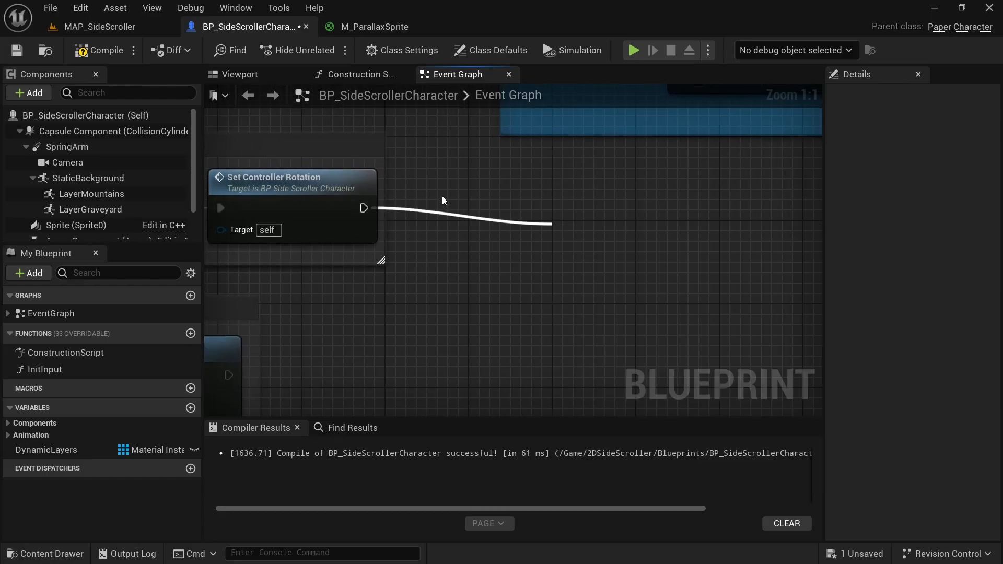
Loop over DynamicLayers with a Set Scalar Parameter Value node on each material
type("forea")
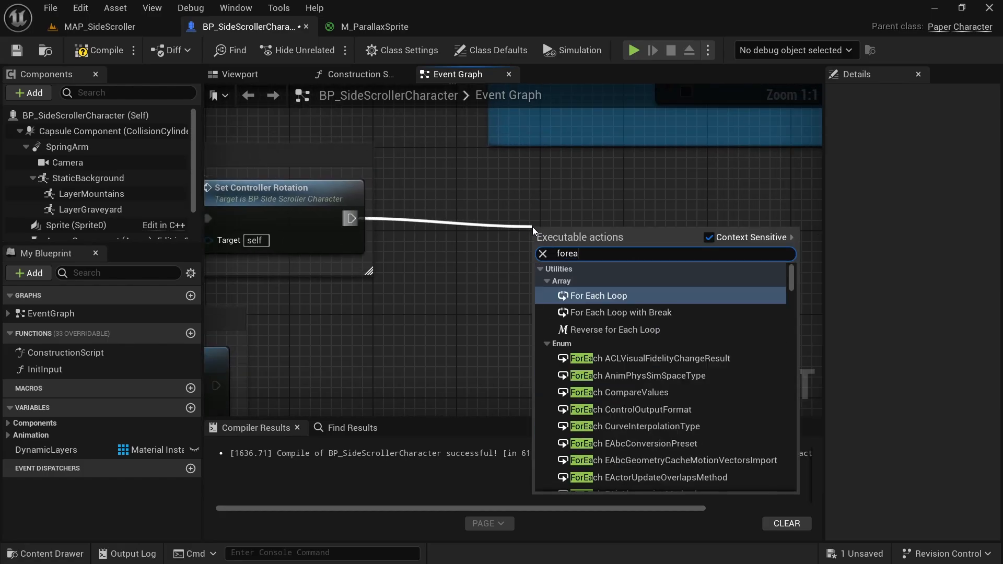
left_click(599, 296)
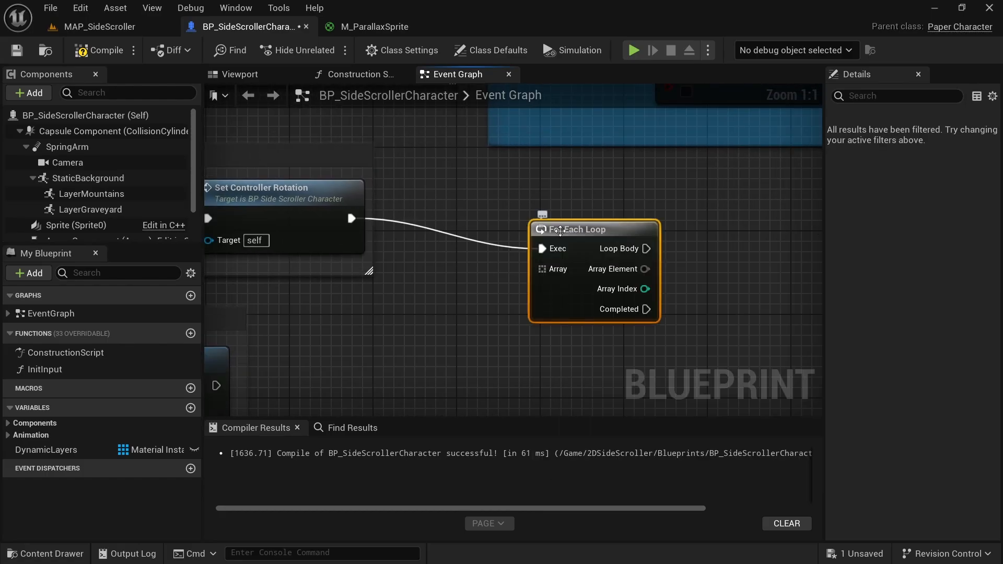
left_click_drag(582, 229, 591, 197)
type("s")
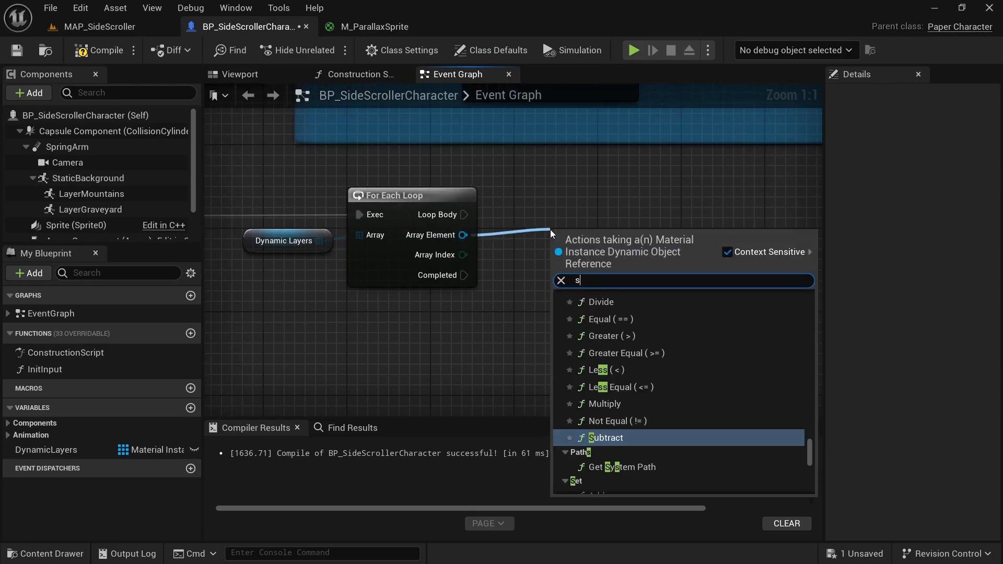
type("et scalara p")
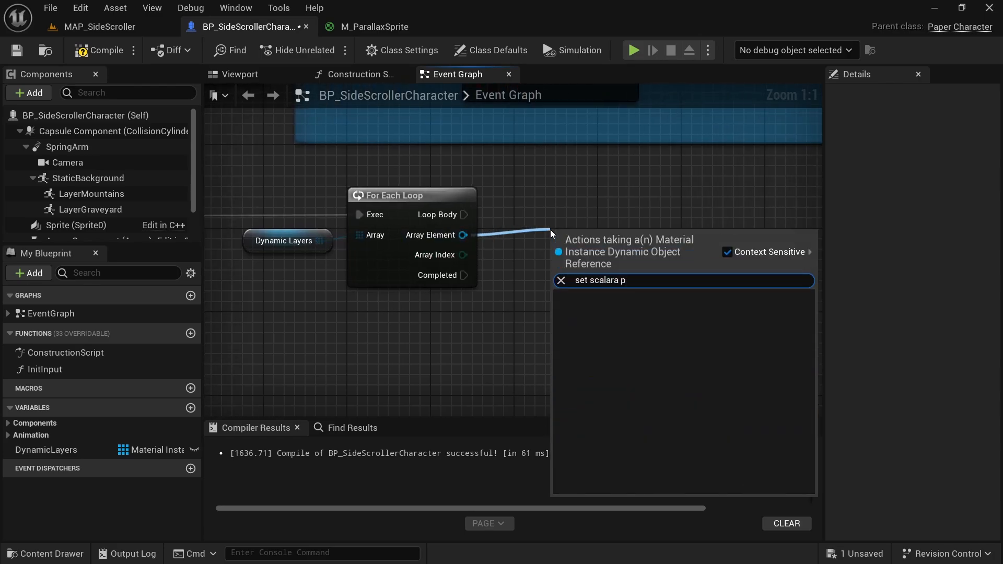
type("set scalar param")
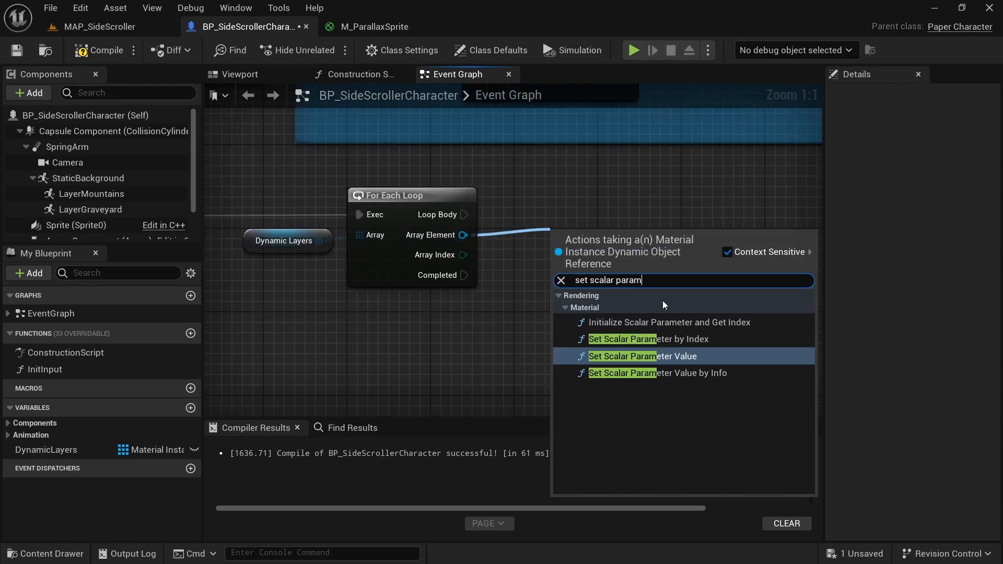
left_click(642, 357)
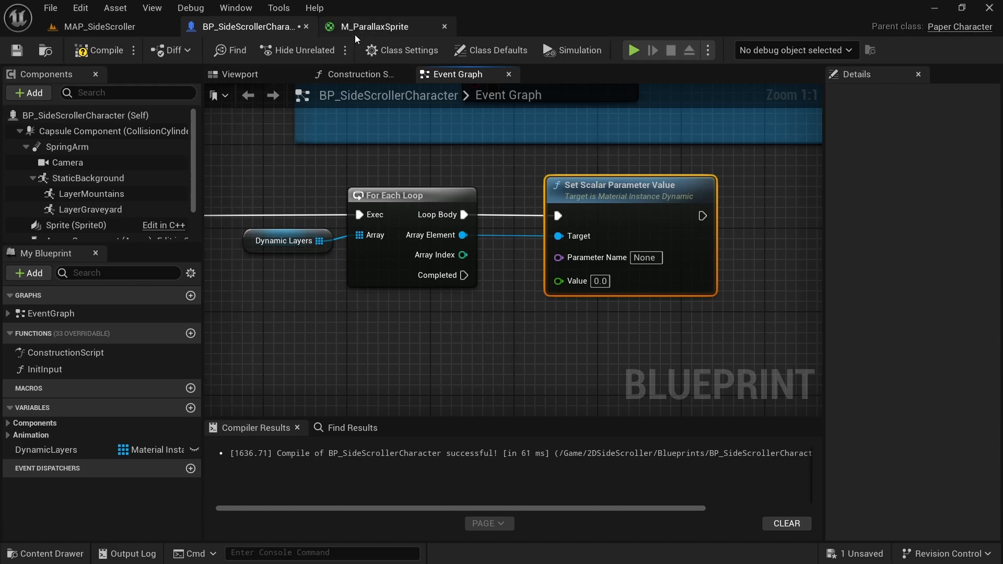
Name the parameter CameraPosX and feed it the camera's world X location via a split pin
left_click(374, 27)
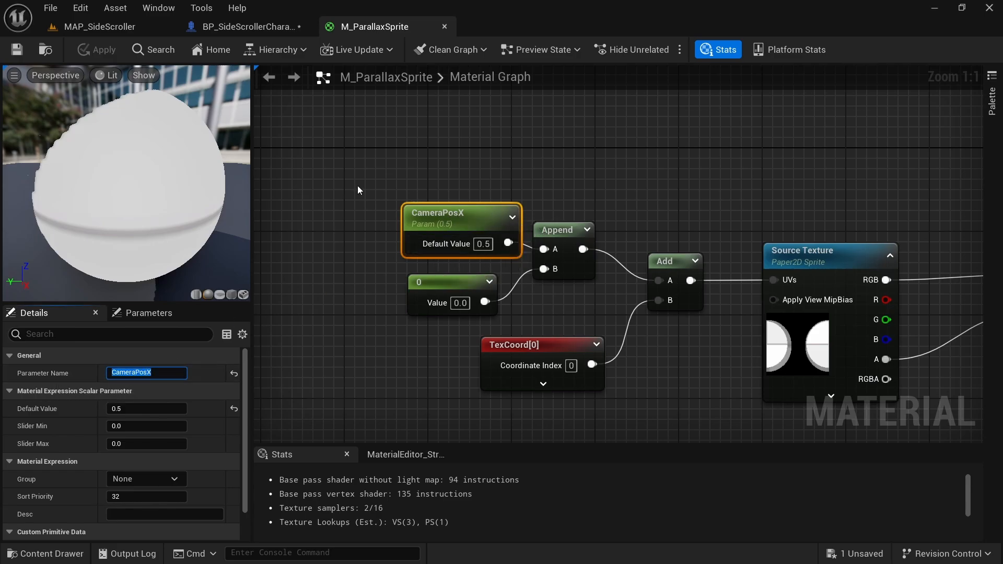
left_click(247, 27)
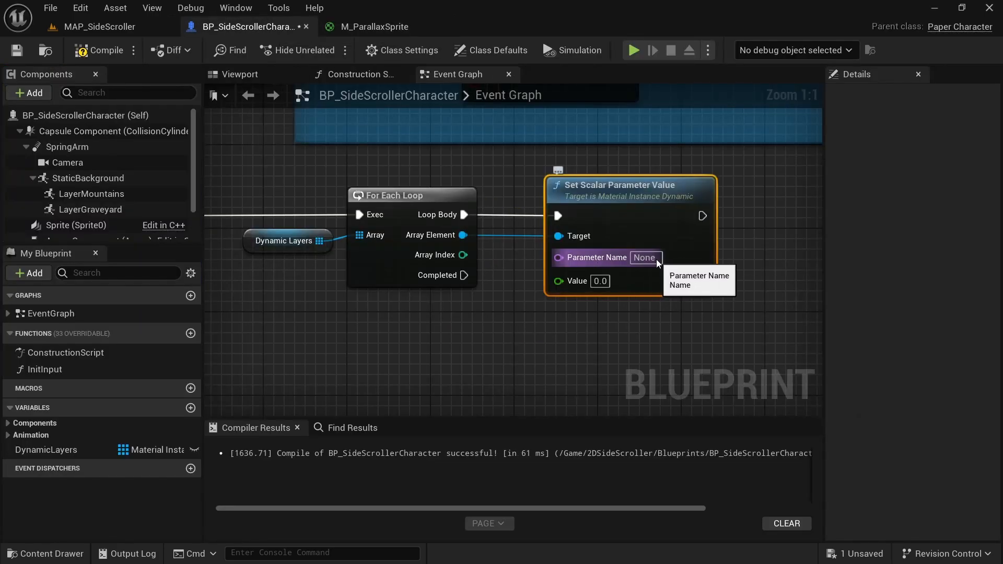
type("CameraPosX")
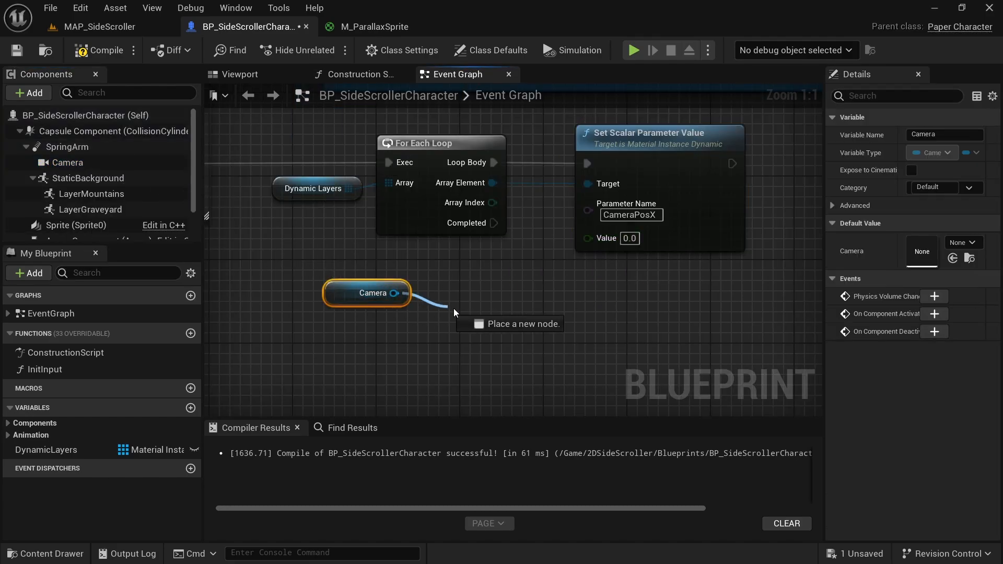
type("get world loc")
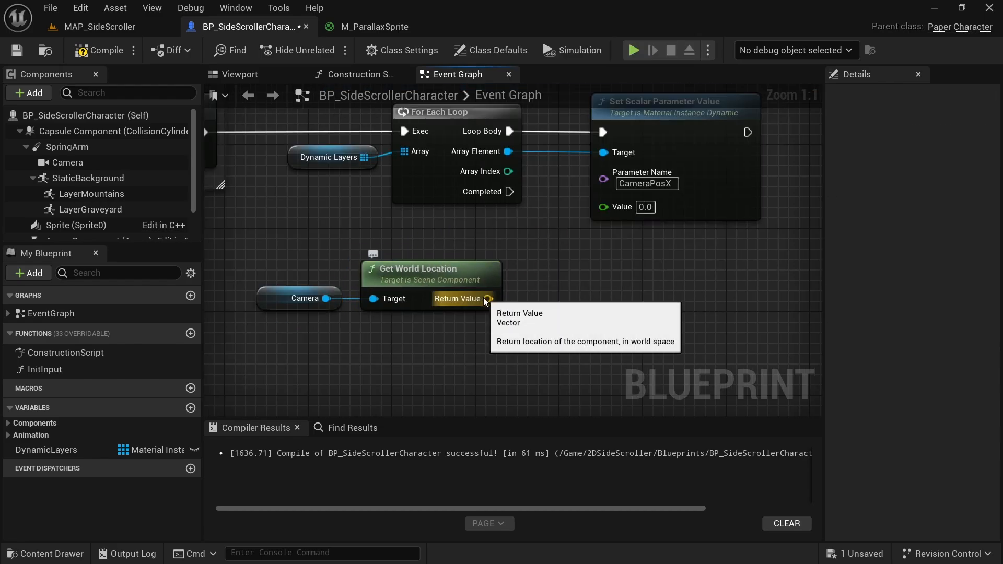
right_click(489, 299)
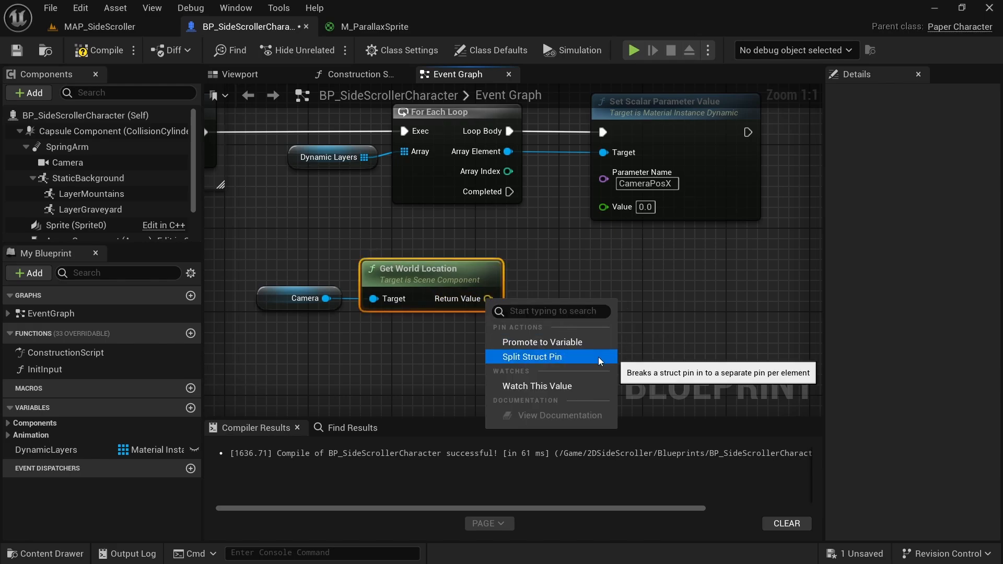
left_click(532, 357)
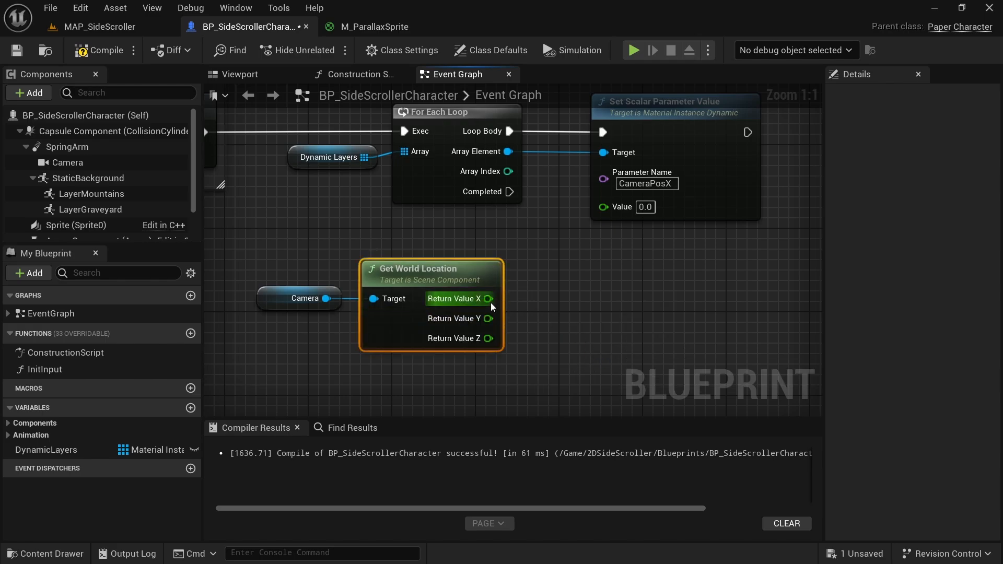
left_click_drag(489, 299, 602, 206)
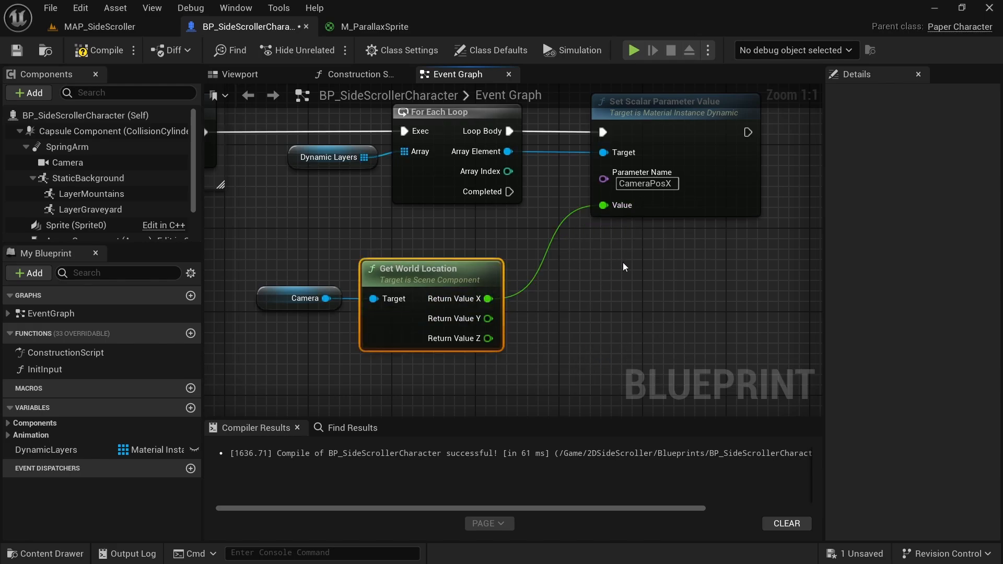
left_click(98, 50)
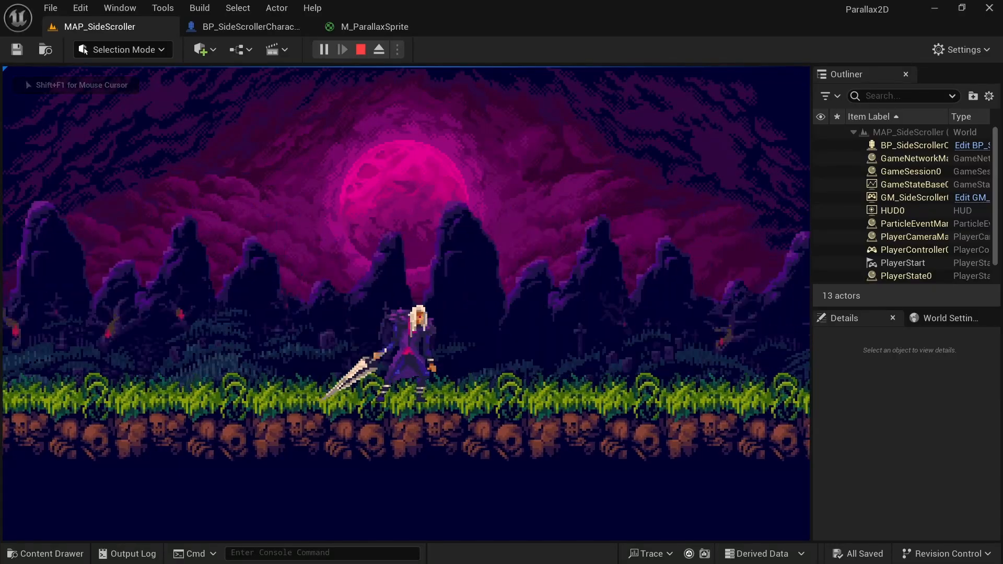
Switch back to the BP_SideScrollerCharacter event graph
left_click(250, 27)
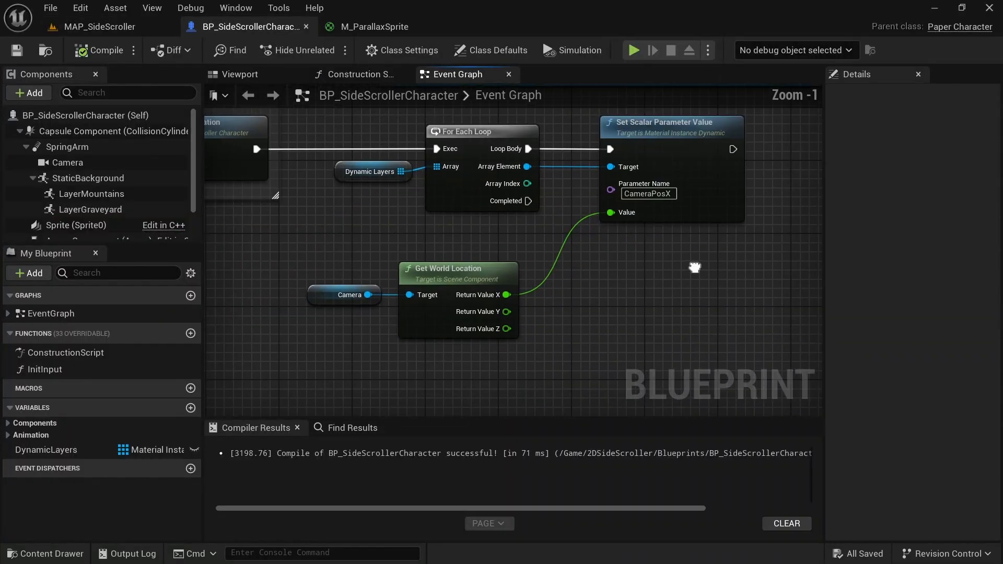
Print the CameraPosX value on screen after setting it
type("prin")
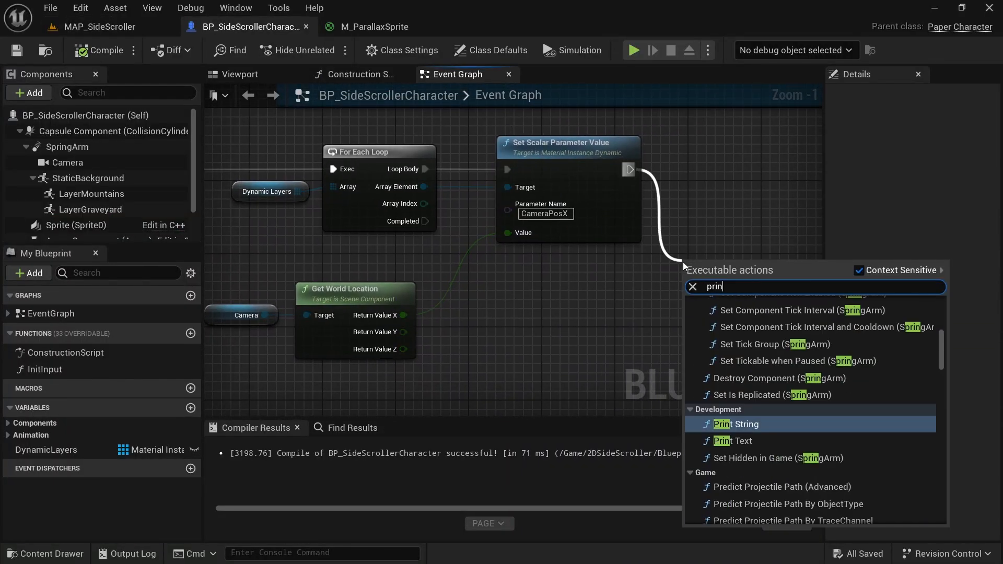
left_click(736, 424)
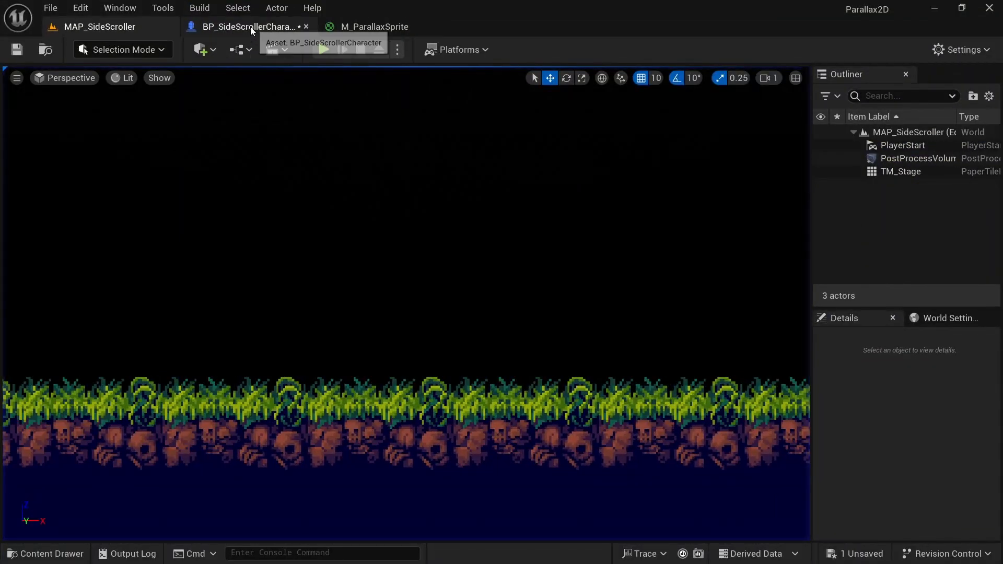
left_click(251, 26)
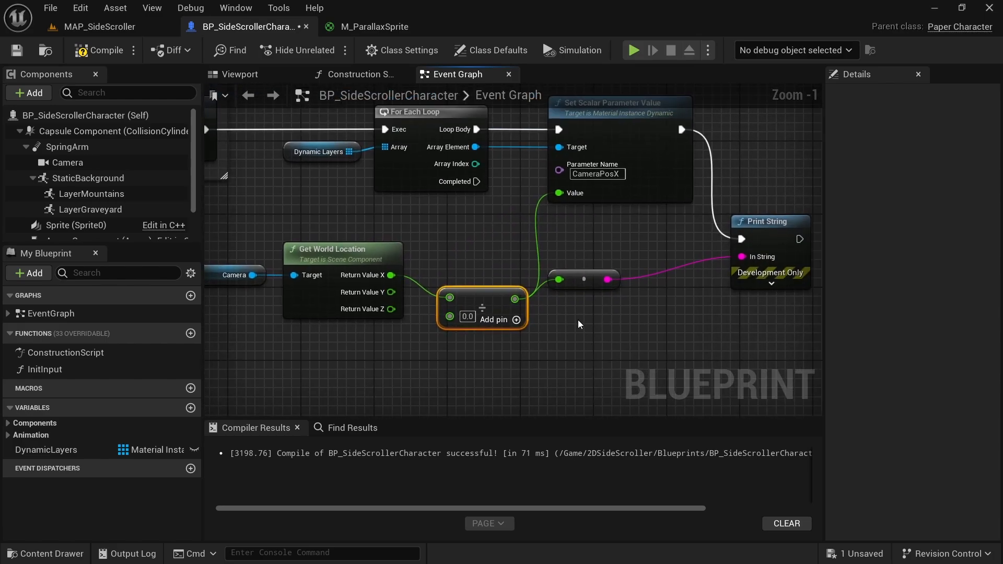
Divide the camera's X location by 20000 before it sets CameraPosX, and compile
left_click_drag(579, 324, 645, 320)
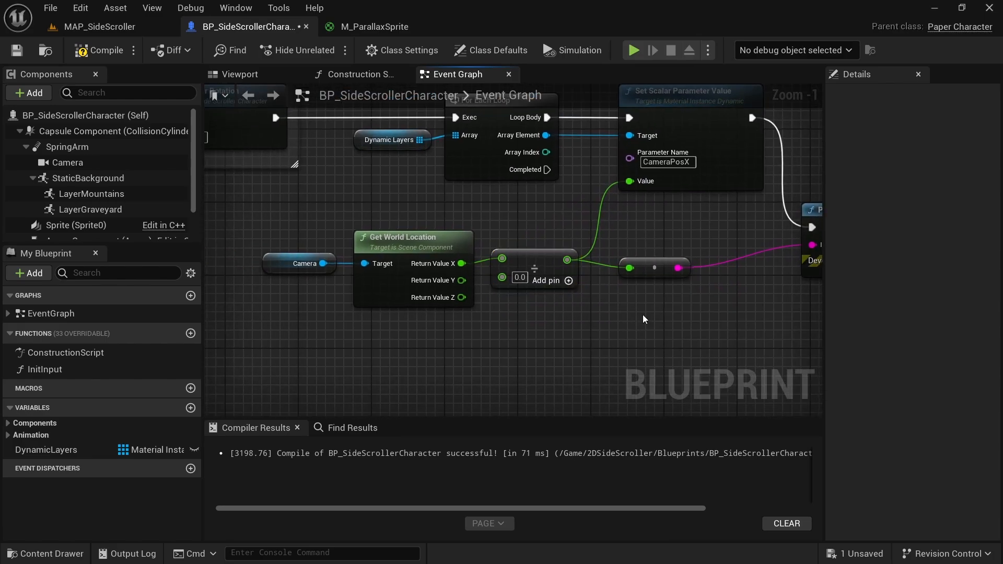
left_click(520, 277)
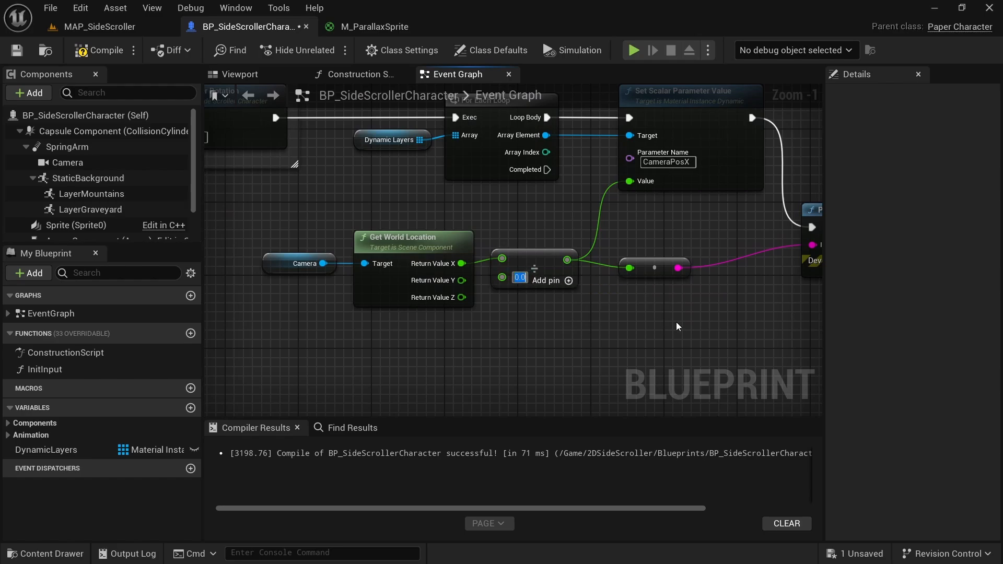
type("20000")
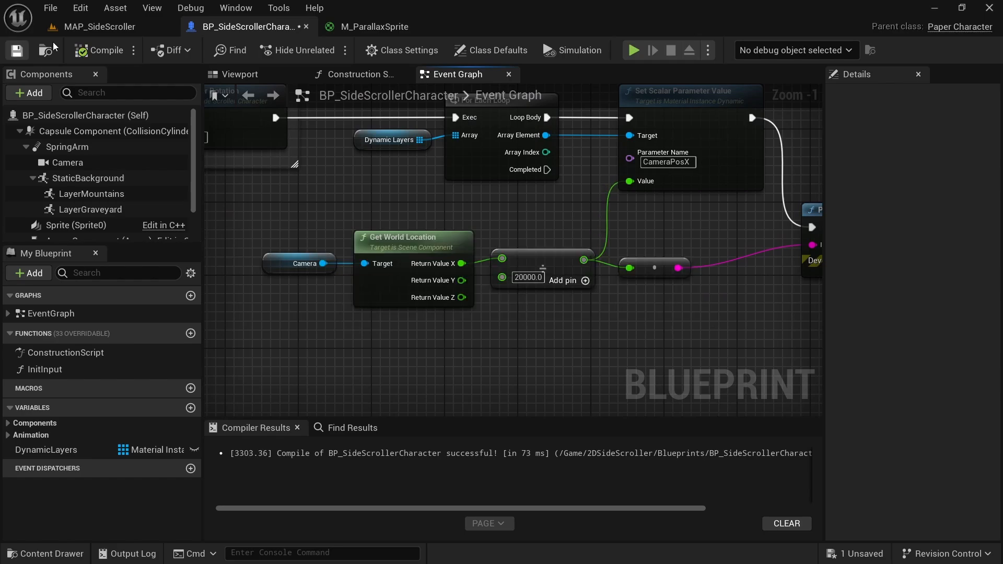
left_click(96, 28)
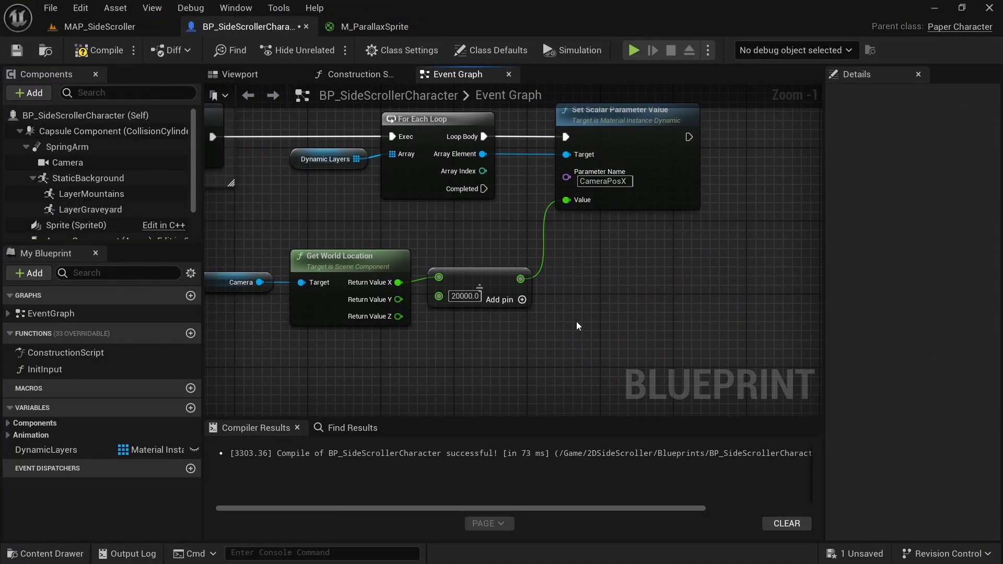
mouse_move(567, 336)
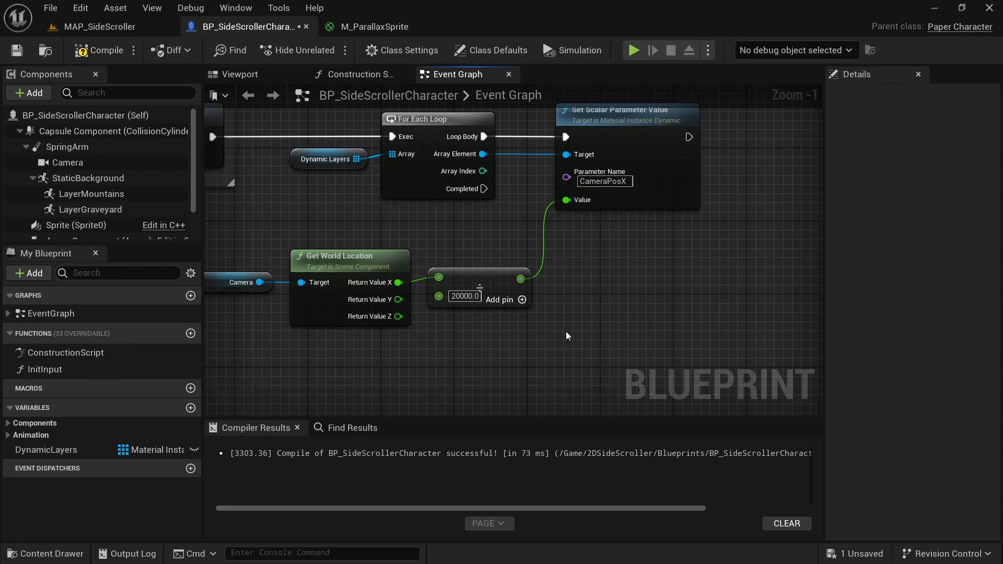
Remove the divide step from the blueprint and switch to the M_ParallaxSprite material
left_click(479, 284)
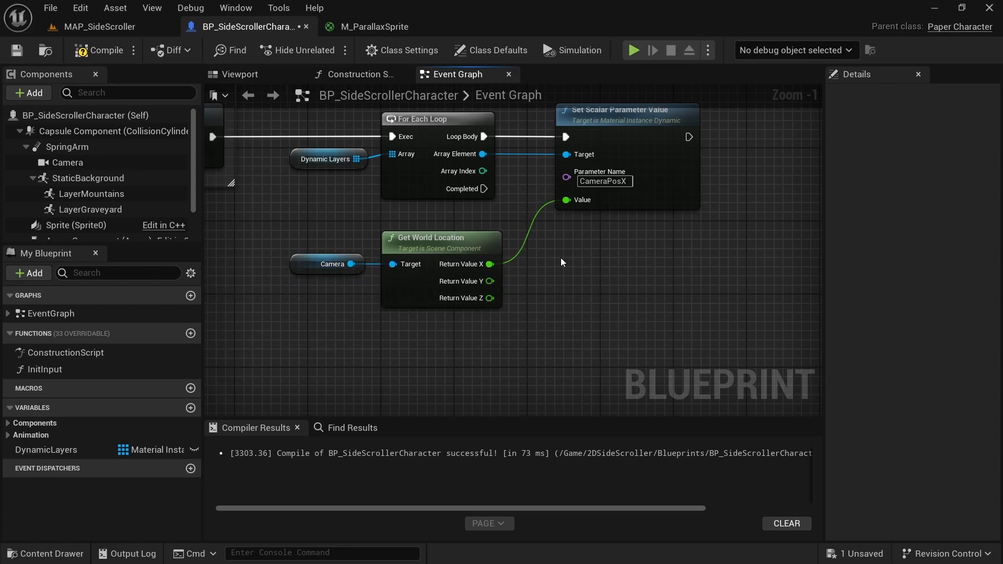
left_click(372, 27)
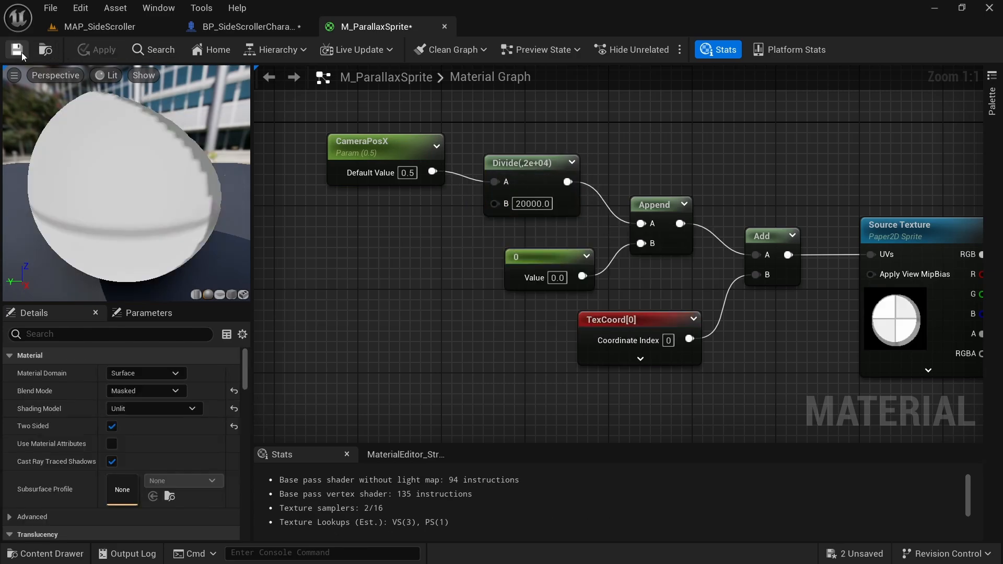
Save the material with CameraPosX divided by 20000 and play the level
left_click(249, 27)
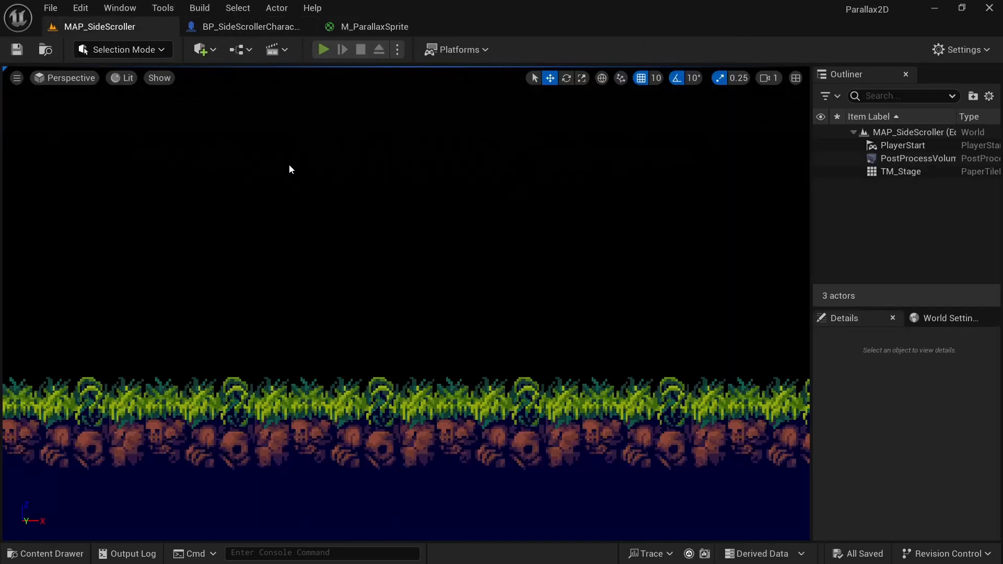
left_click(324, 49)
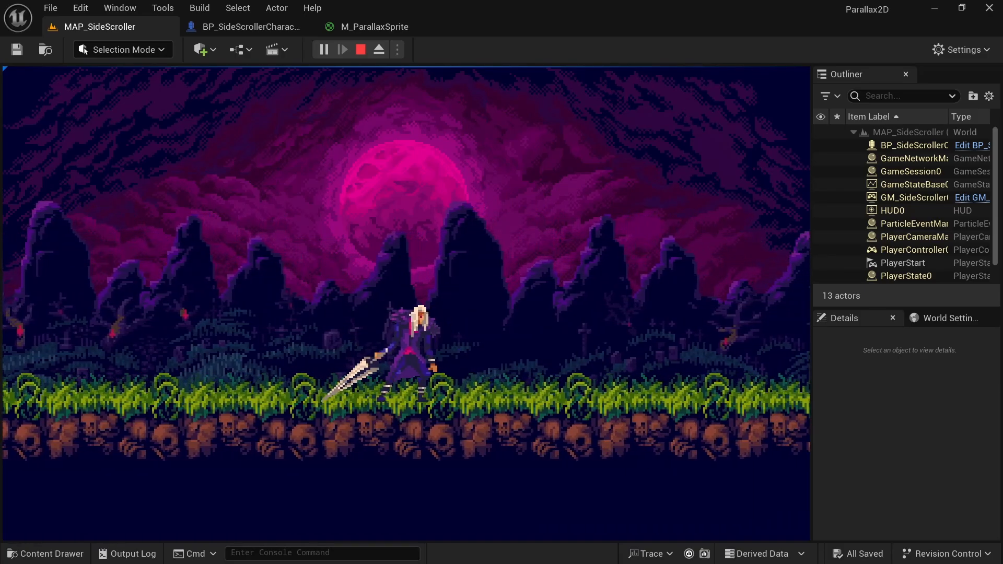
Stop the play session and return to the M_ParallaxSprite material graph
left_click(359, 49)
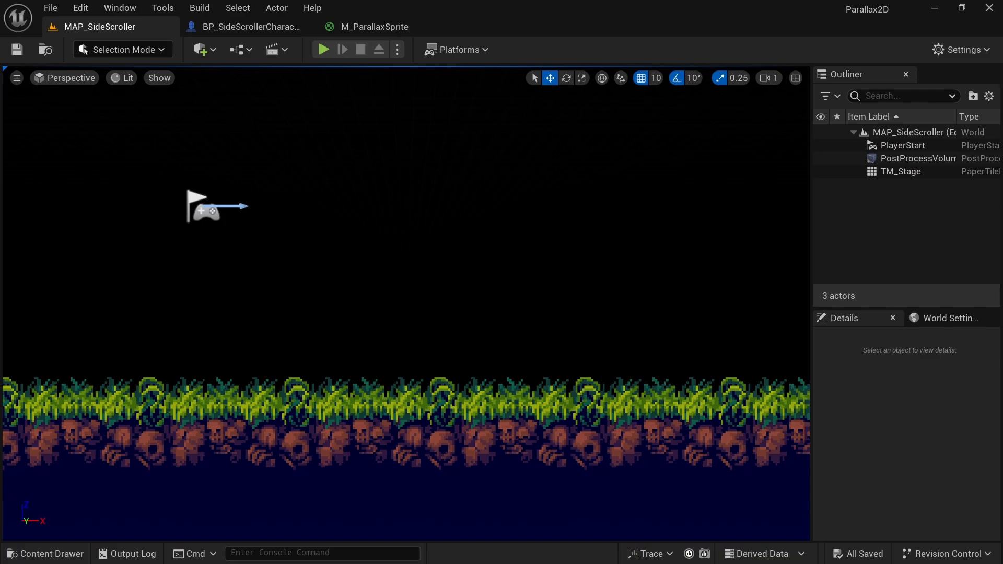
left_click(374, 28)
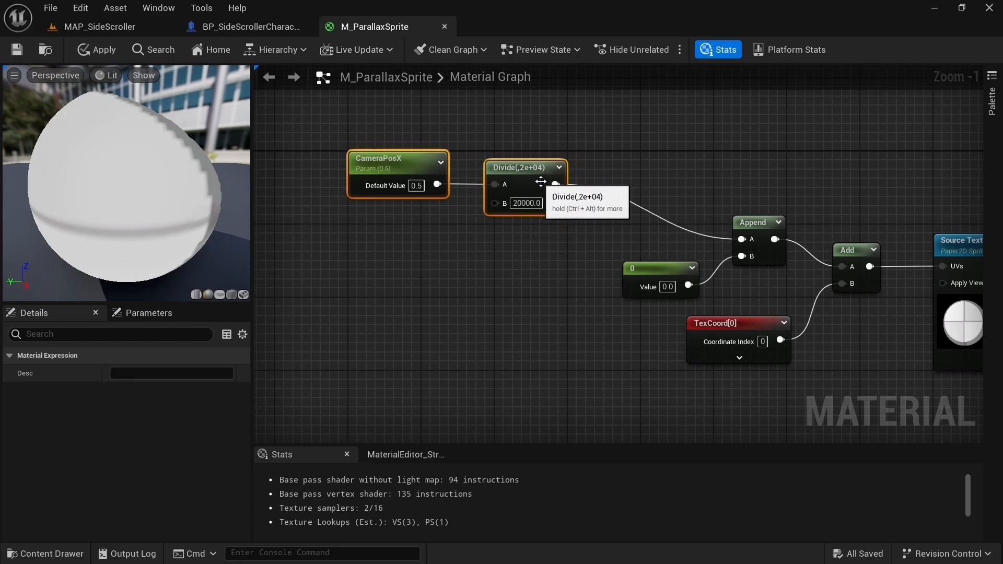
Multiply the divided CameraPosX by a new scalar parameter named ParallaxMultiplier
left_click_drag(556, 184, 589, 218)
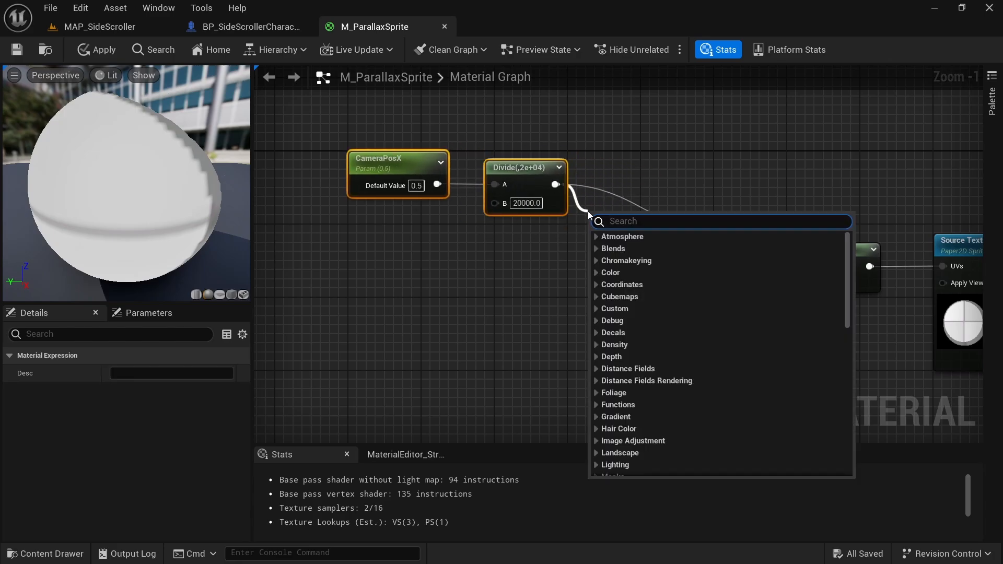
type("multiply")
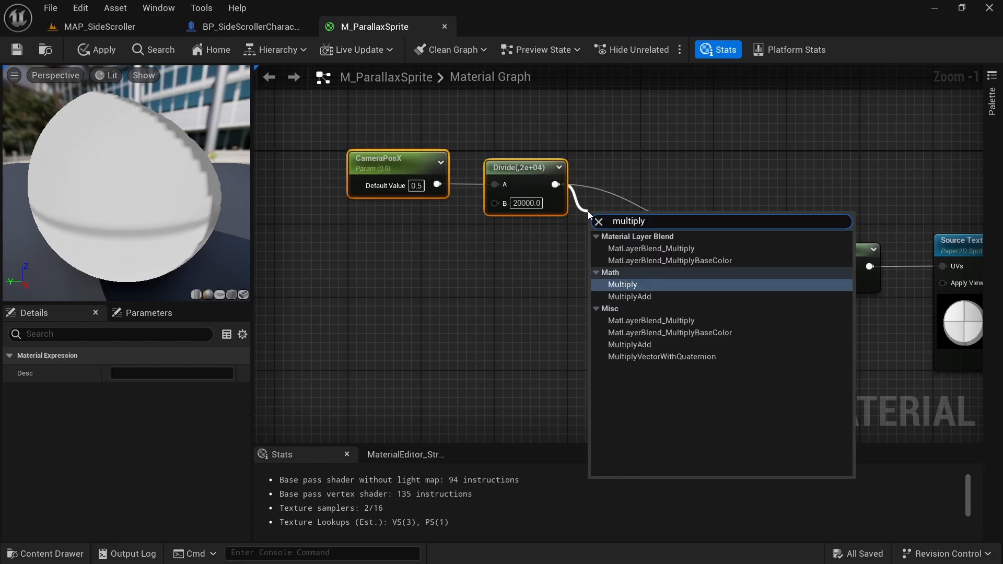
left_click(622, 284)
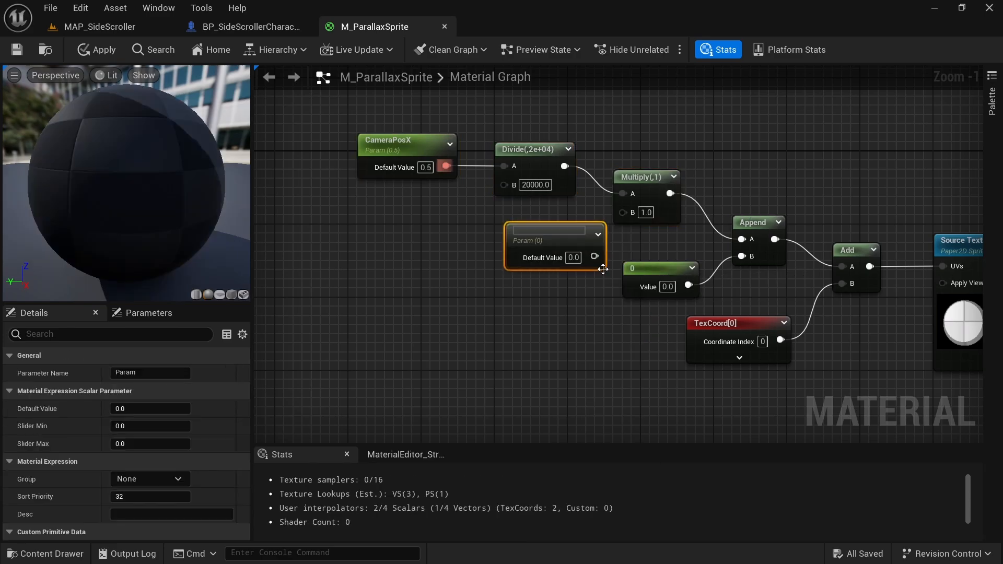
double_click(547, 230)
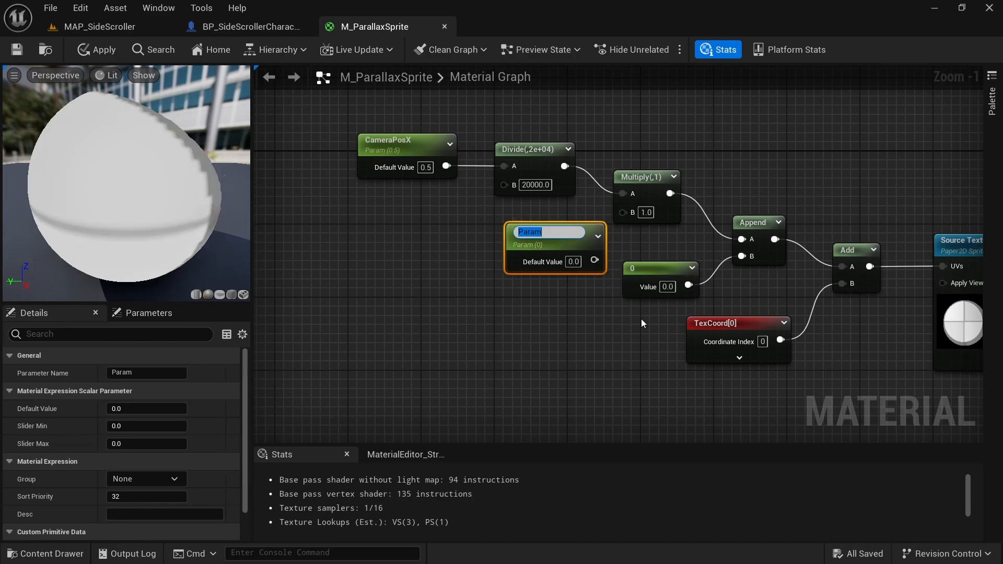
type("ParallaxMultiplier")
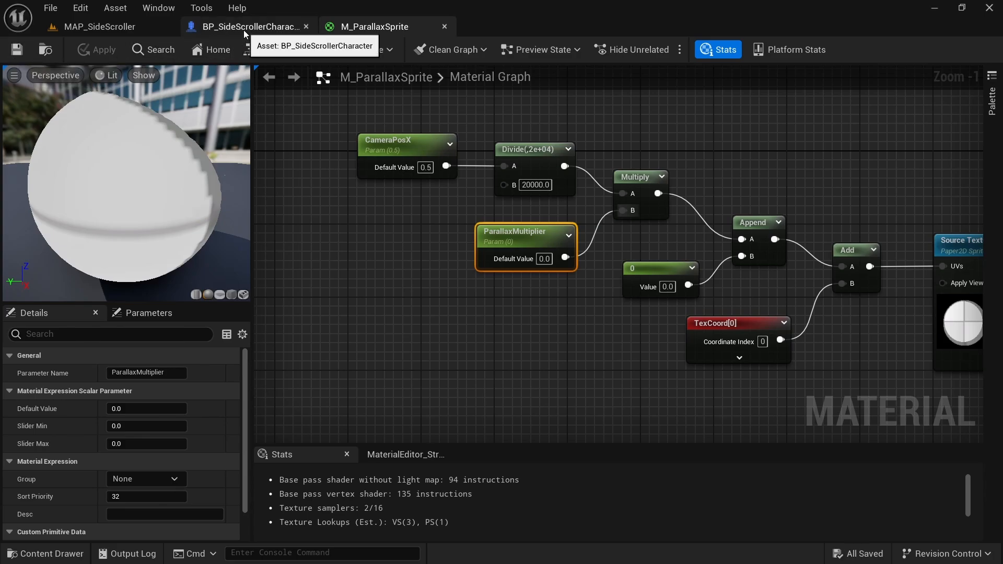
left_click(243, 27)
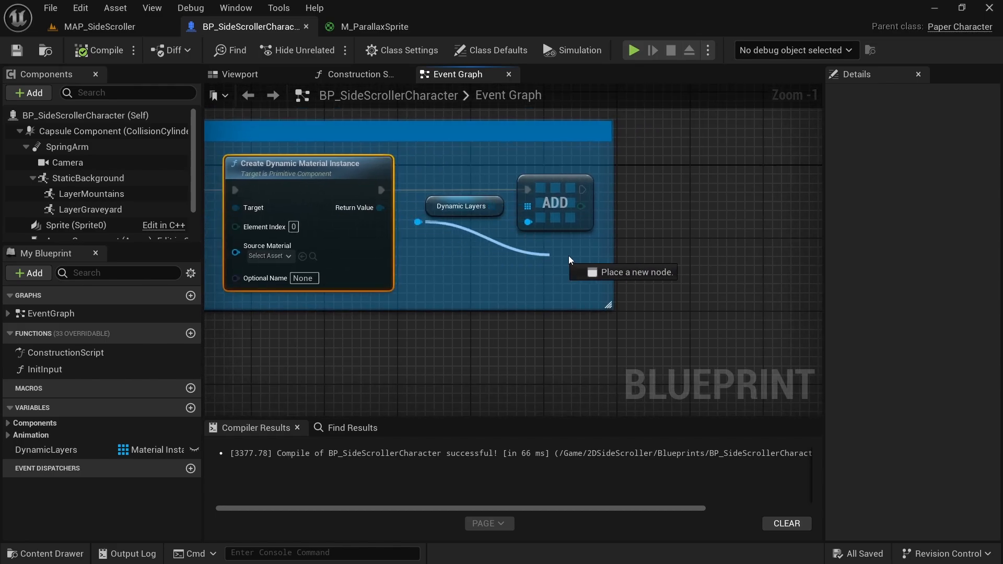
Add a Set Scalar Parameter Value on each new dynamic material, targeting ParallaxMultiplier
type("set scalar p")
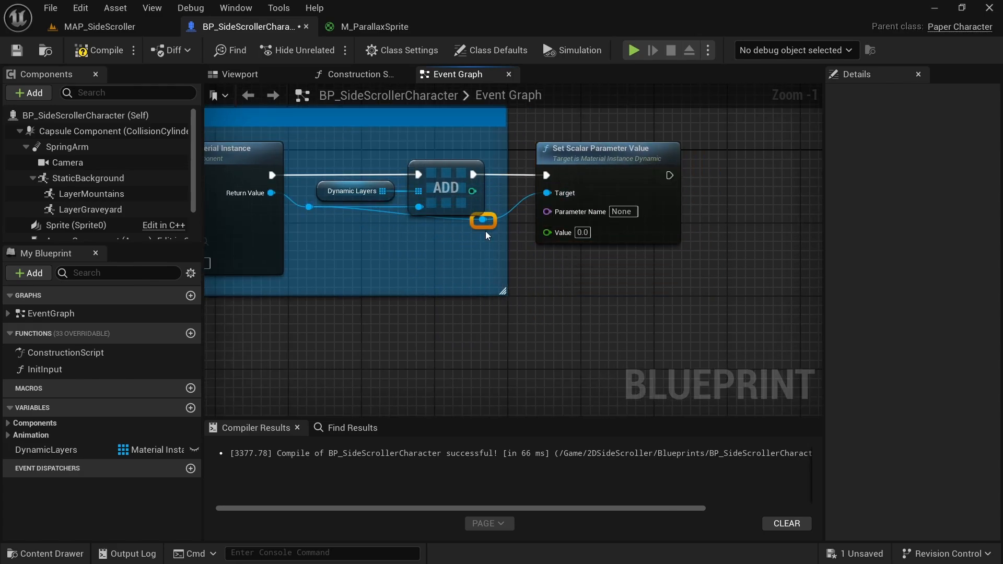
left_click_drag(483, 221, 383, 238)
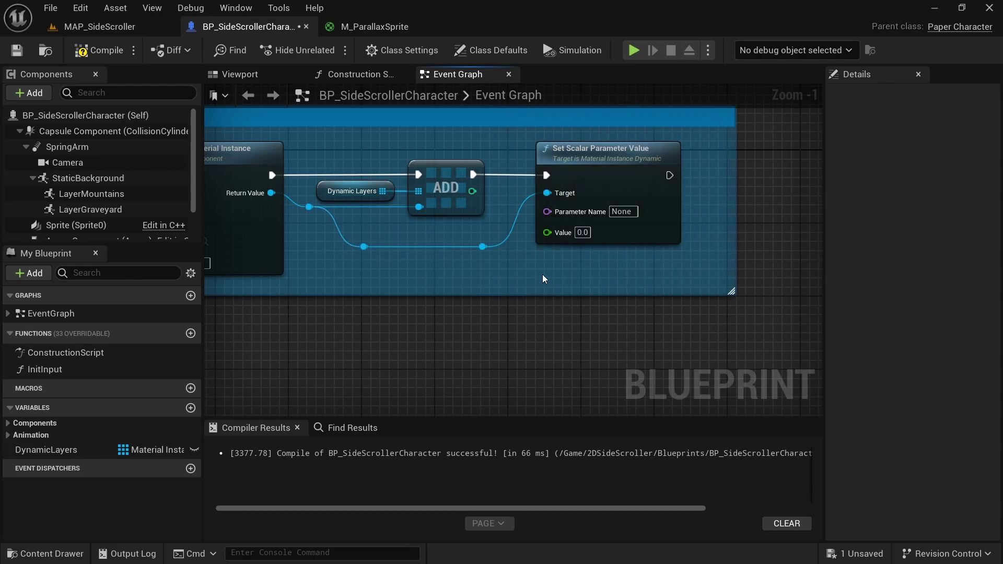
left_click(365, 26)
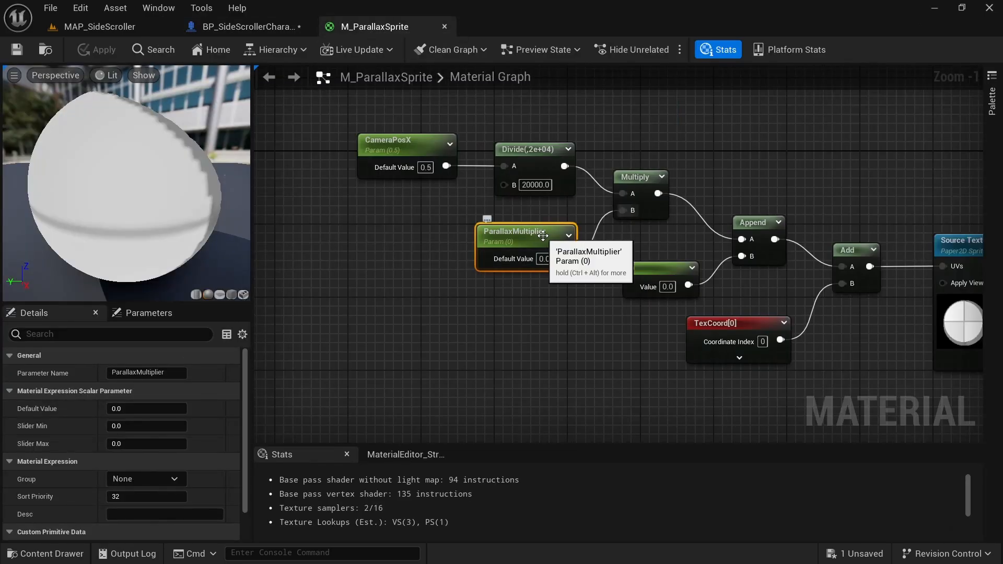
left_click(250, 26)
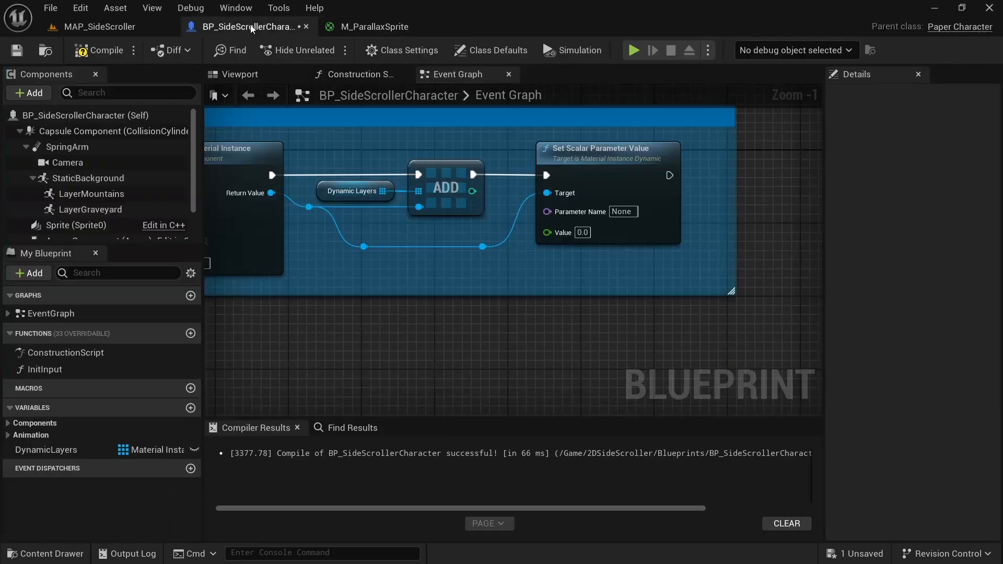
type("ParallaxMultiplier")
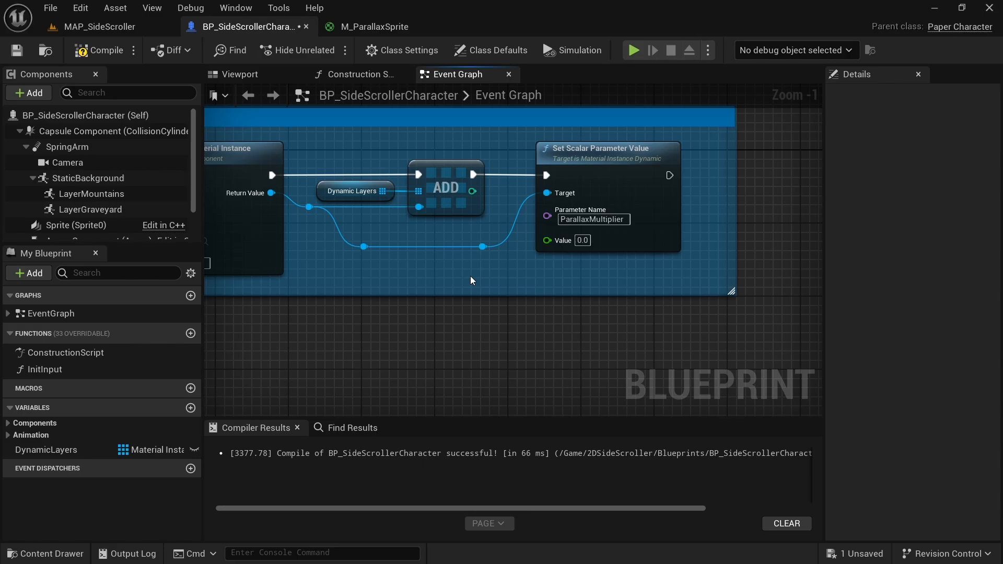
scroll("down", 3)
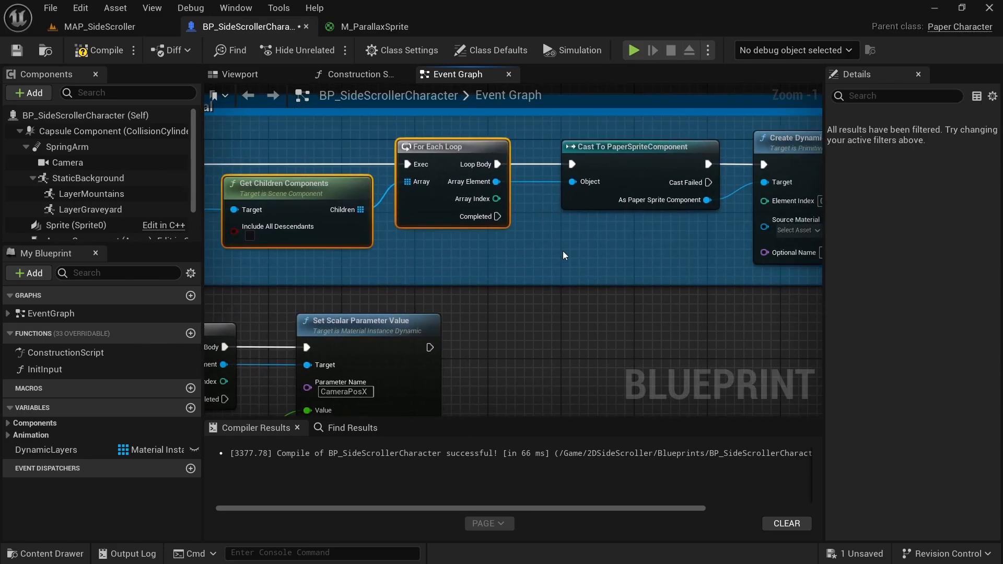
Create a ParallaxMultipliers float array variable with default entries 1.0 and 2.5
left_click_drag(496, 199, 602, 328)
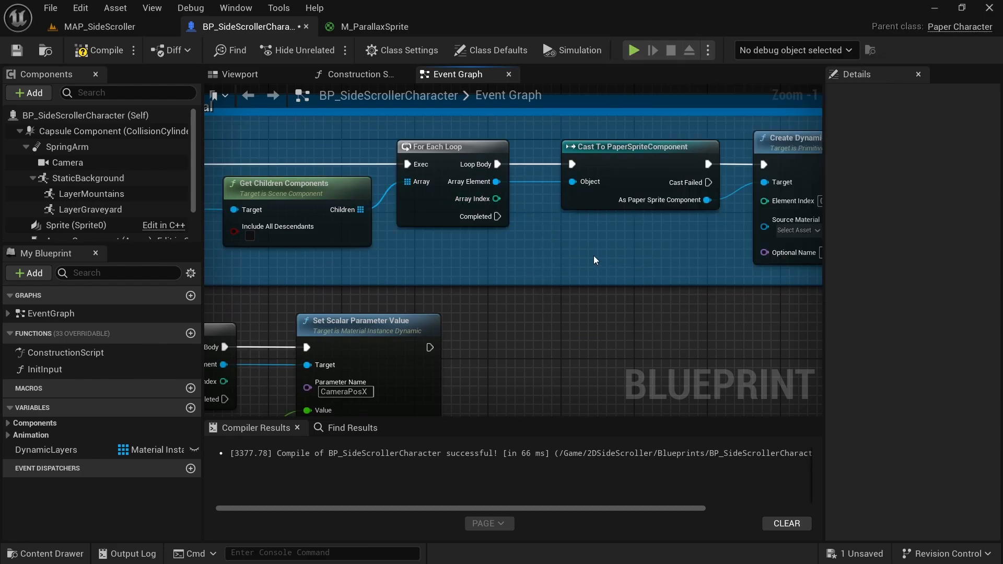
mouse_move(190, 418)
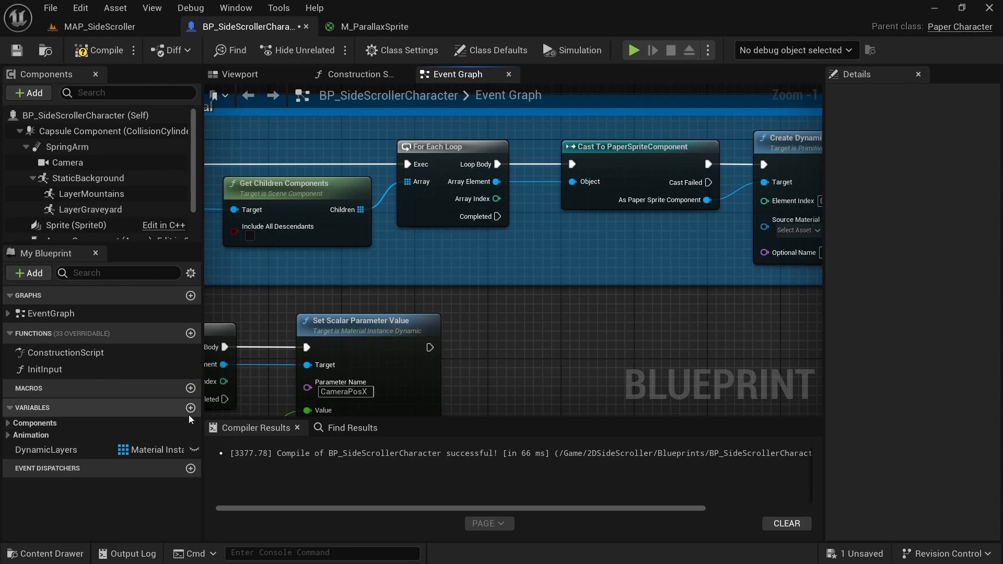
left_click(190, 407)
type("ParallaxMultipliers")
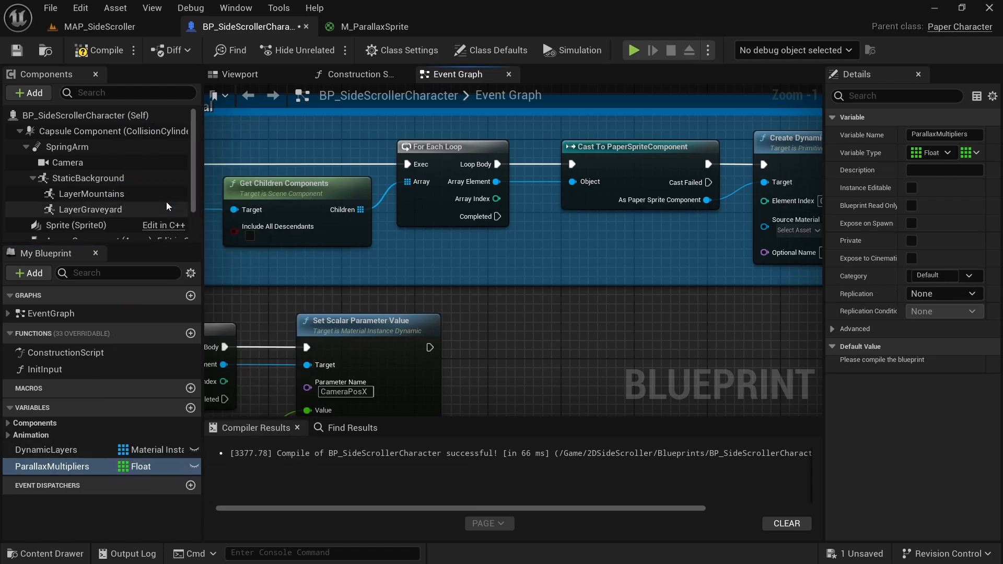
mouse_move(134, 467)
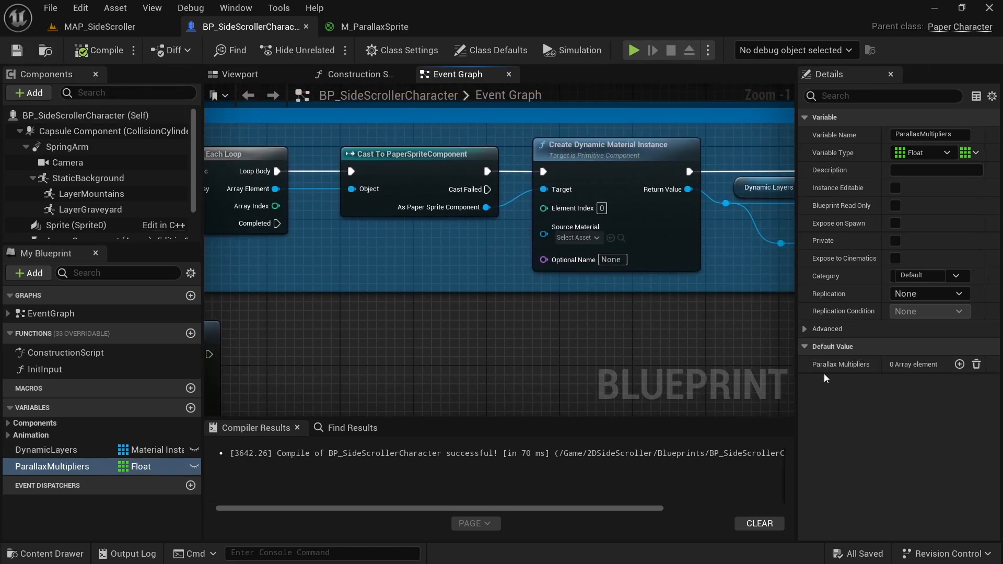
left_click(959, 364)
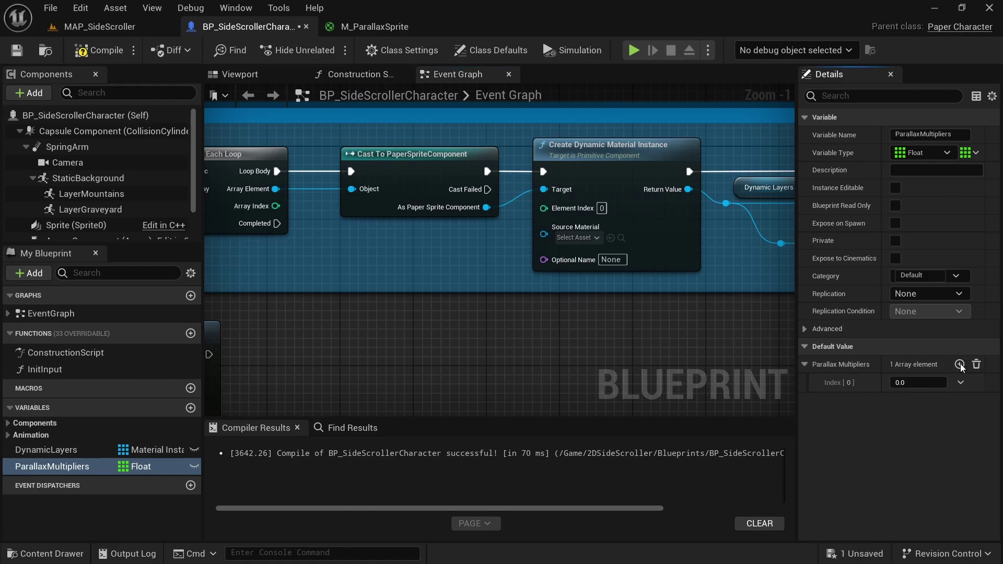
left_click(959, 363)
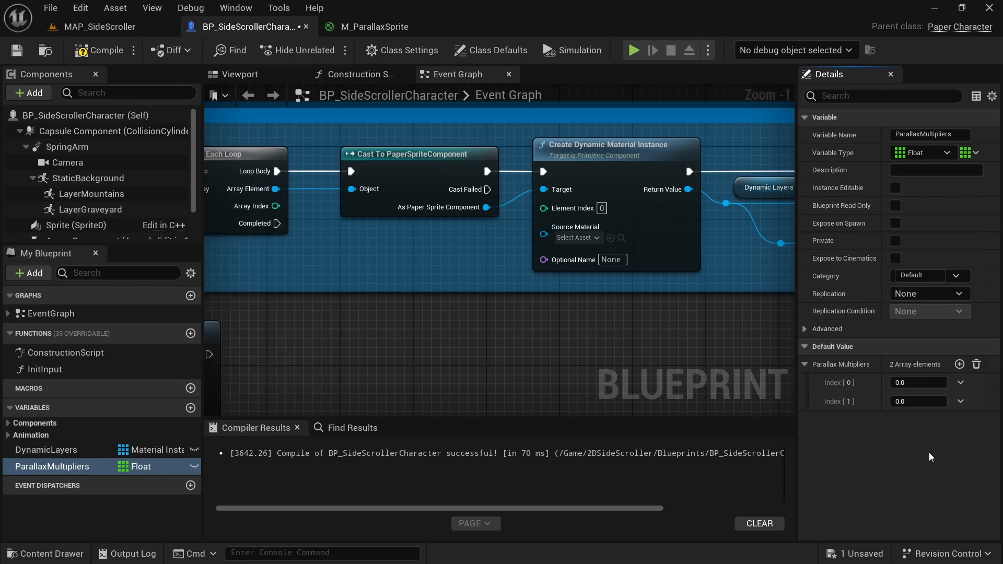
mouse_move(928, 464)
type("1")
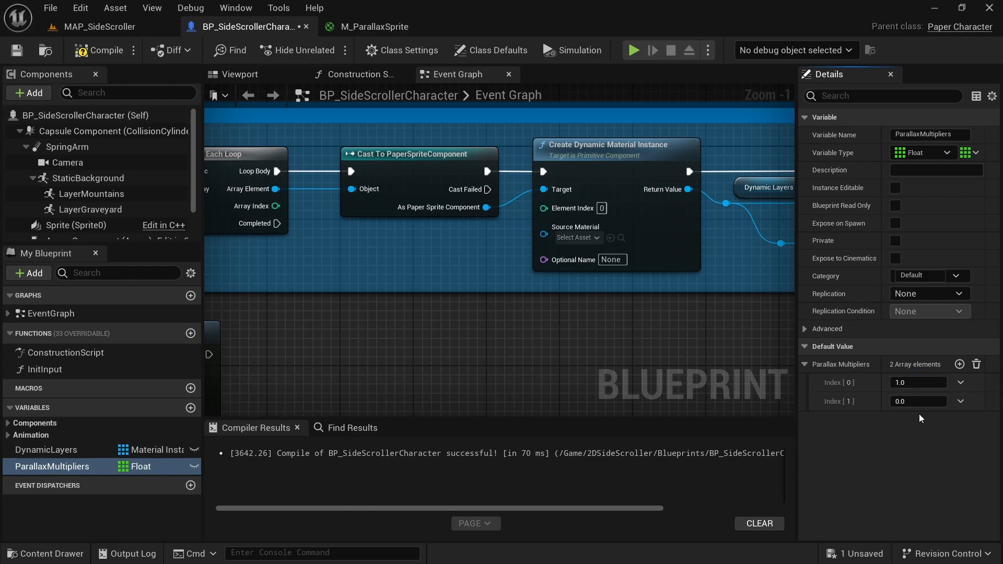
type("2")
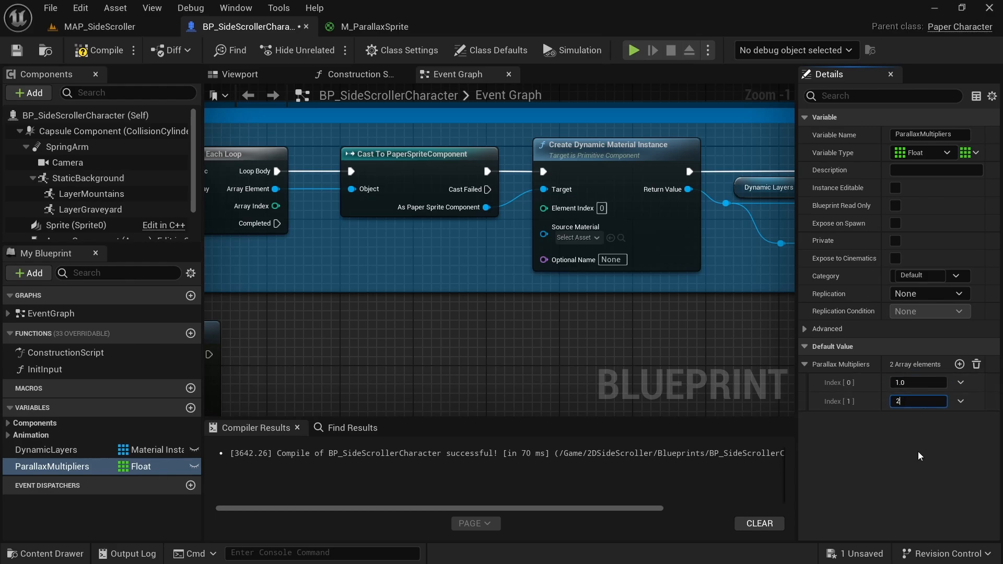
type("2.5")
type("get")
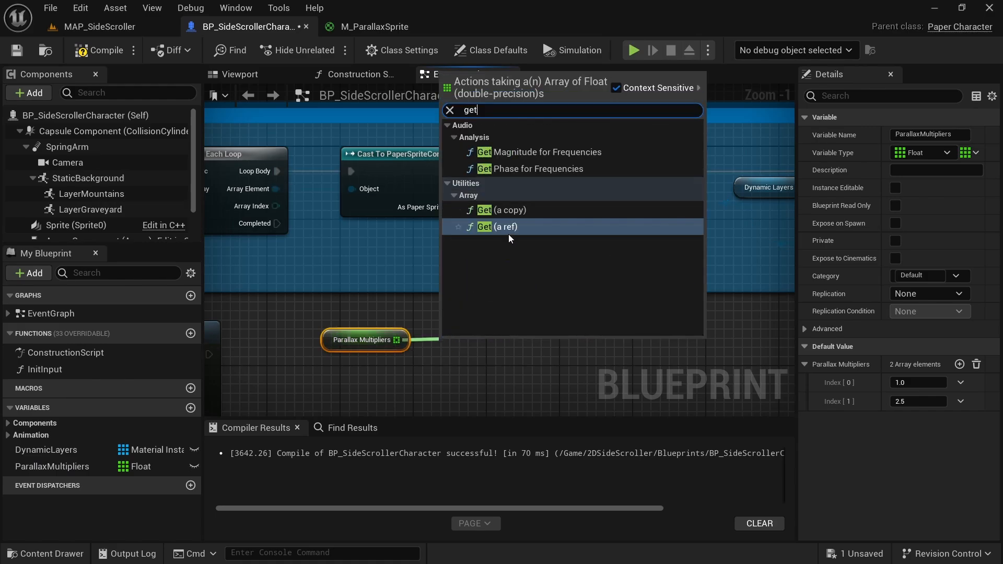
Add a Get node reading ParallaxMultipliers at the For Each Loop array index
left_click(506, 227)
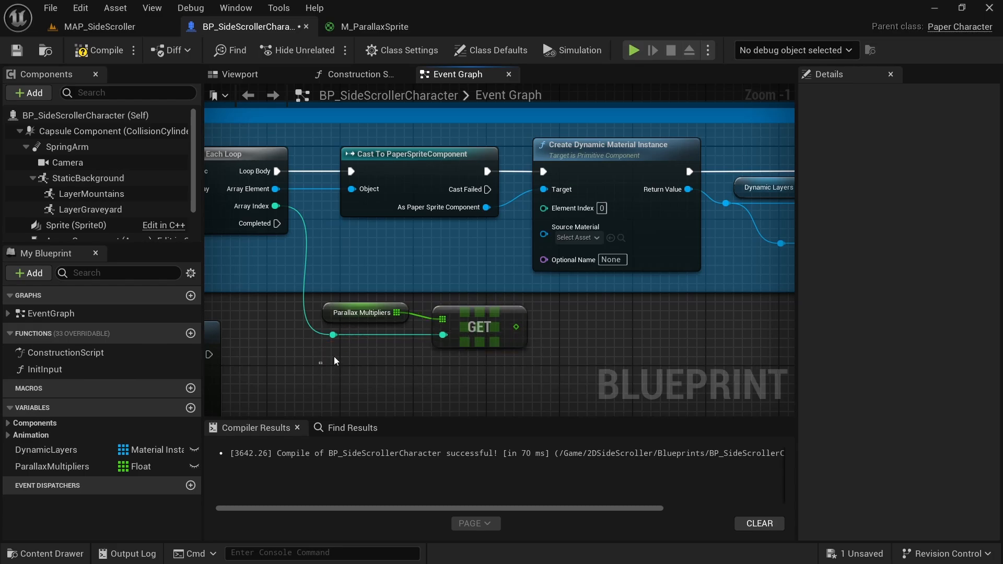
scroll("down", 3)
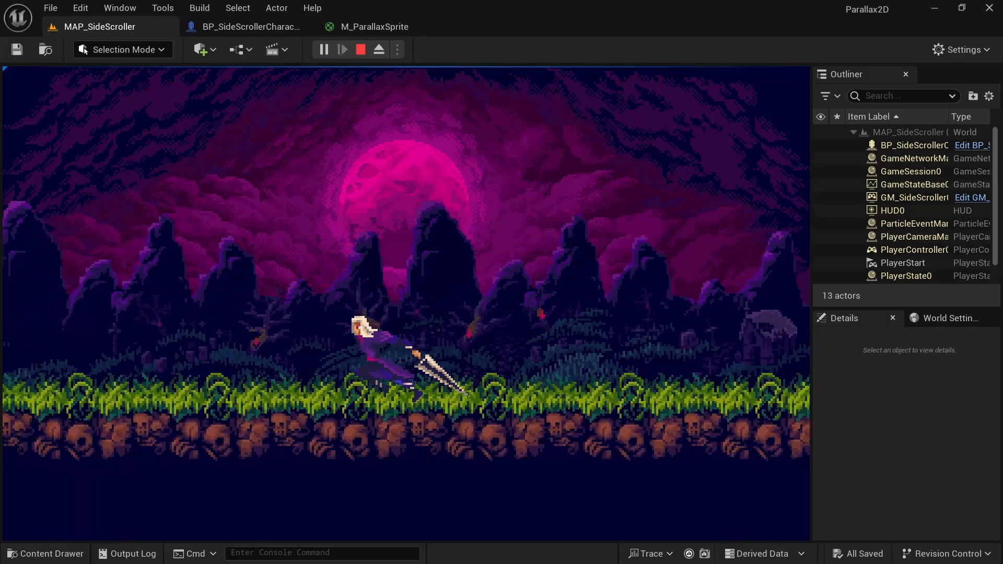
Change the ParallaxMultipliers defaults to 0.7 and 3.0 and test-play the result
left_click(249, 27)
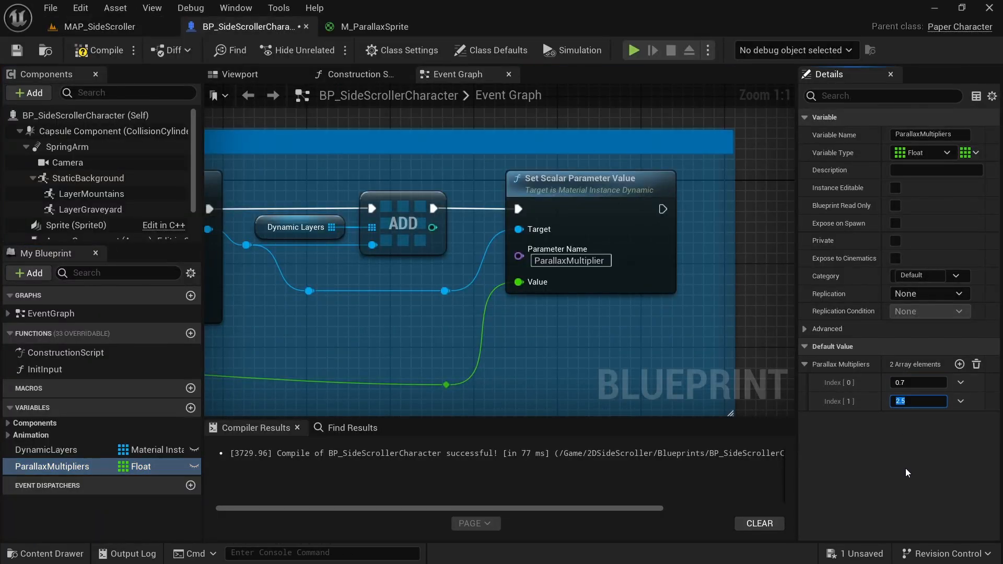
type("3.0")
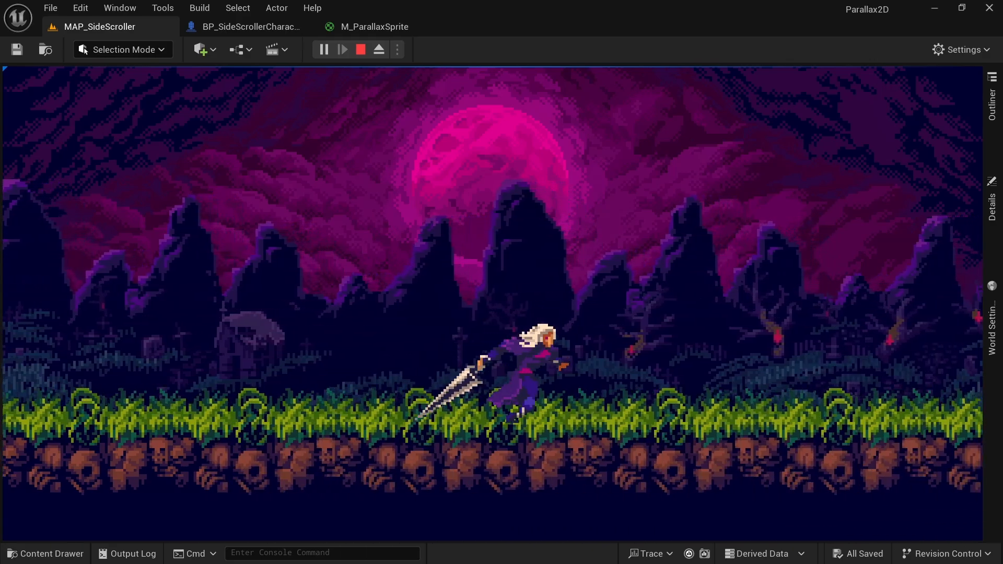
left_click(370, 27)
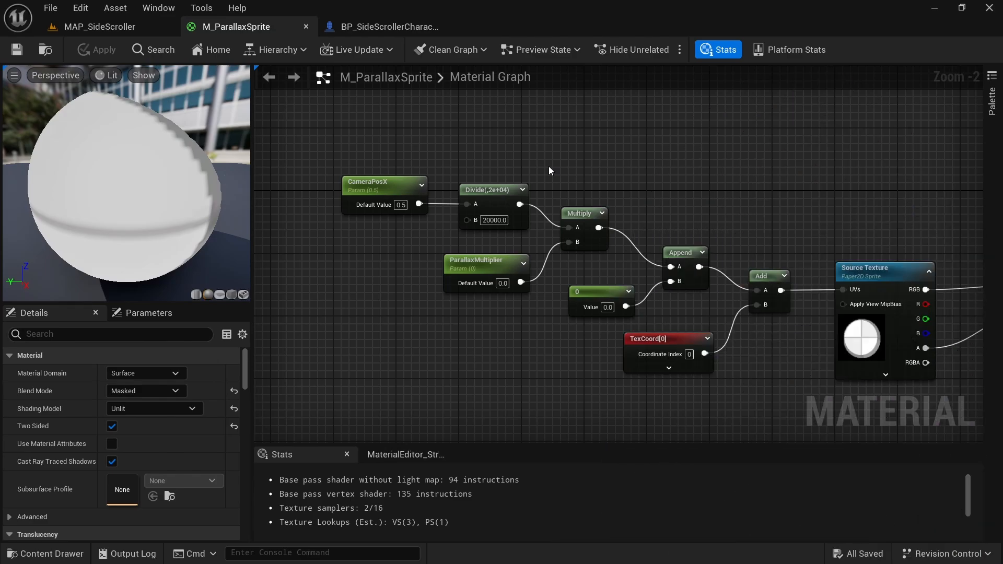
mouse_move(354, 154)
type("c")
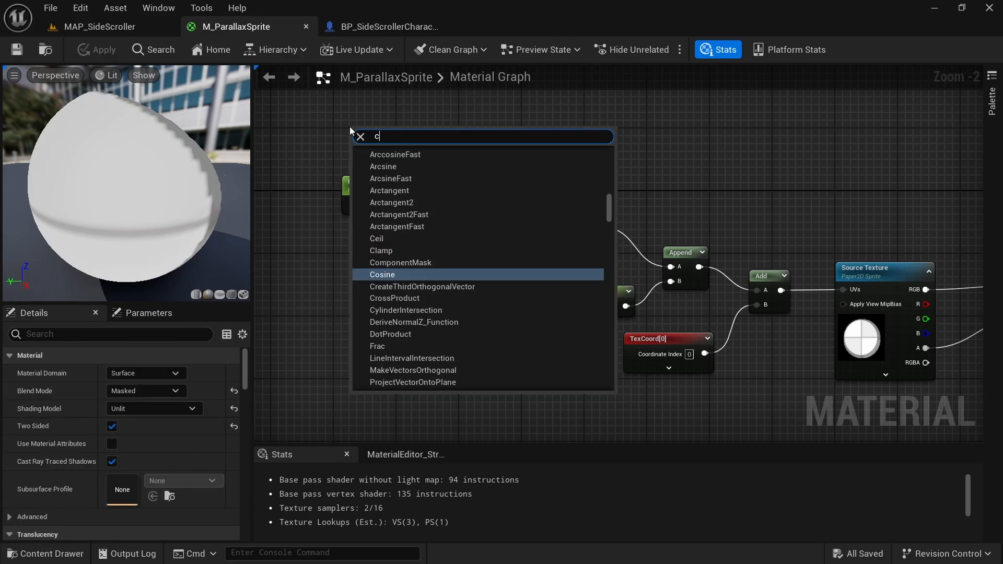
Feed a Camera Position node masked to its R channel into the divide, replacing CameraPosX
type("amera")
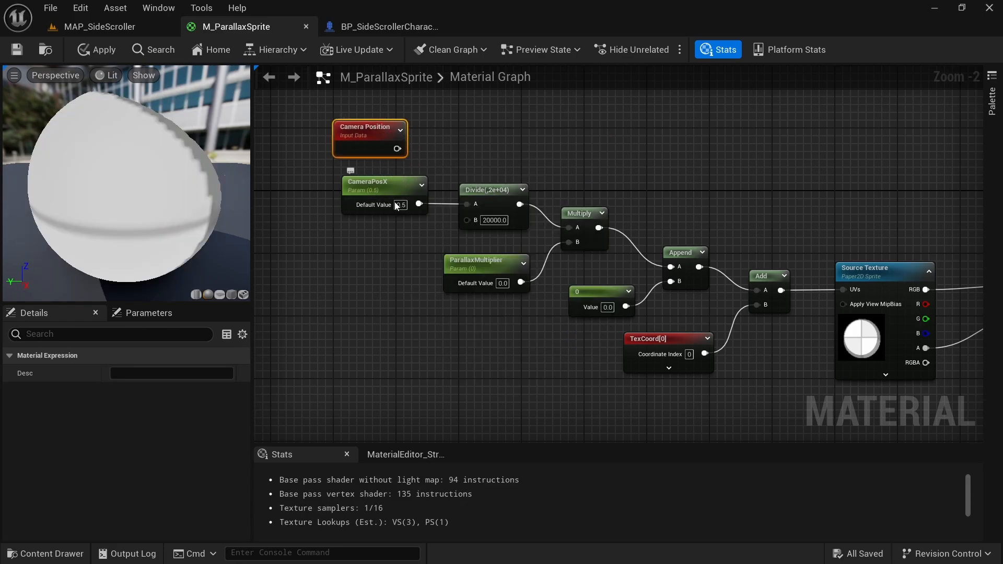
left_click_drag(397, 148, 445, 141)
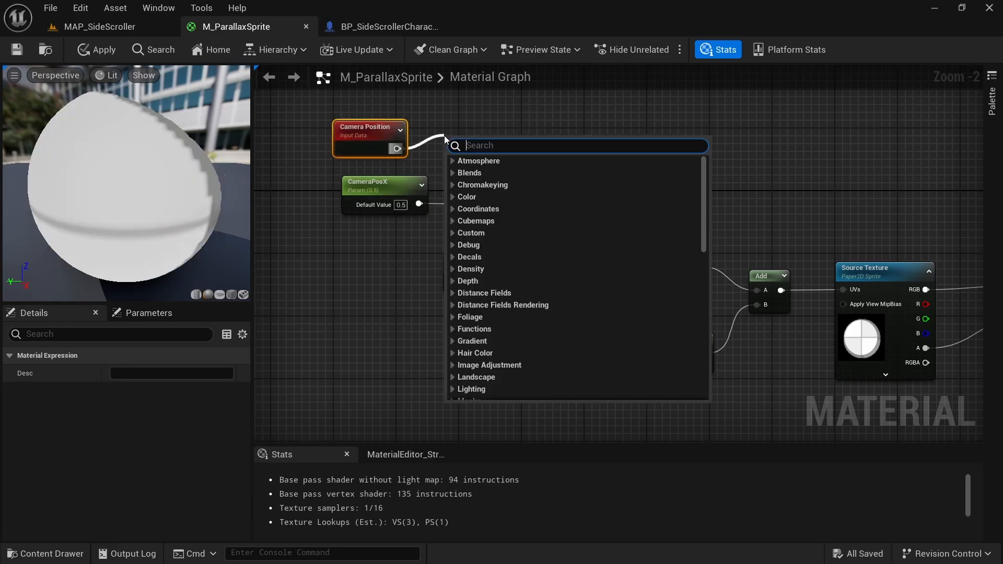
type("mask")
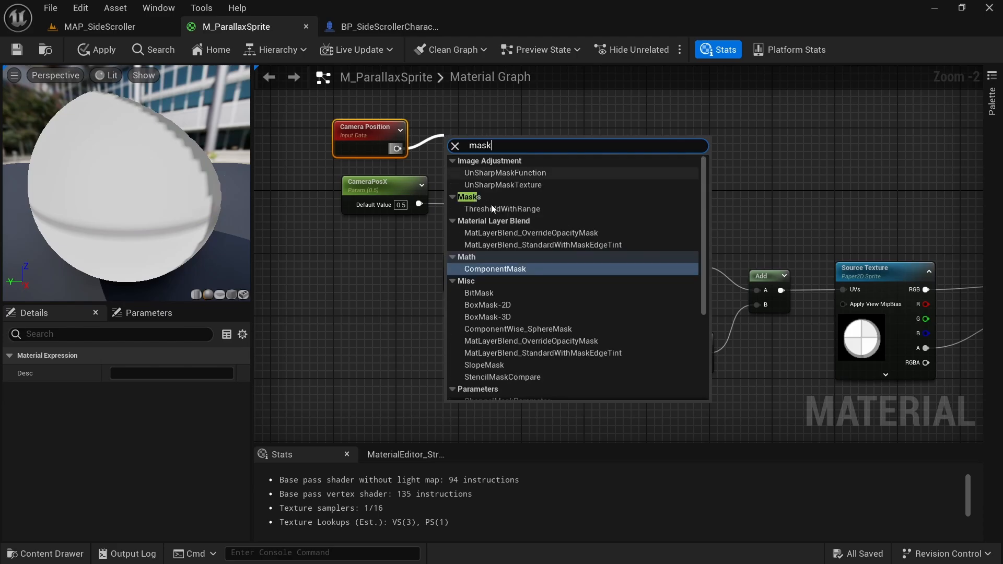
left_click(495, 268)
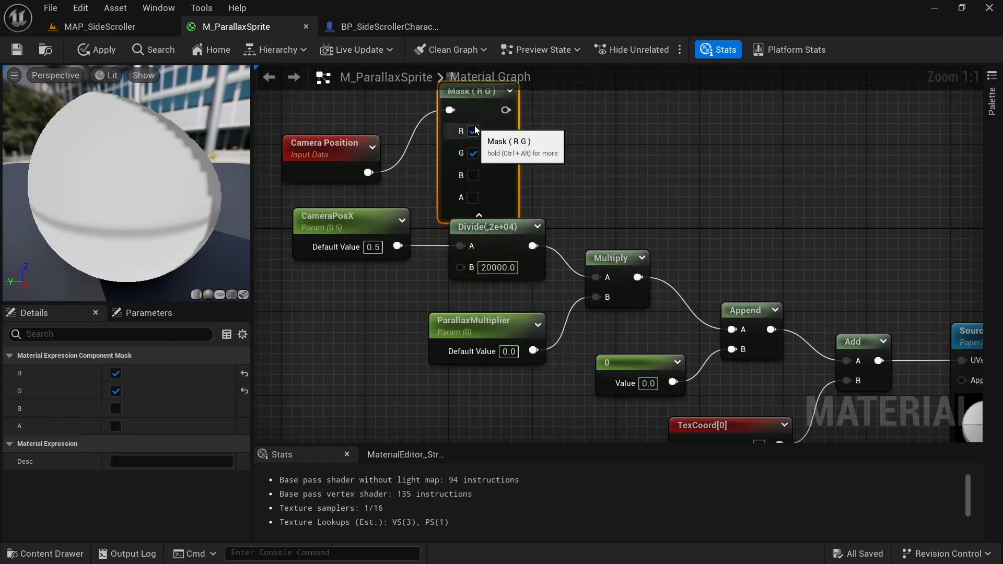
left_click(473, 152)
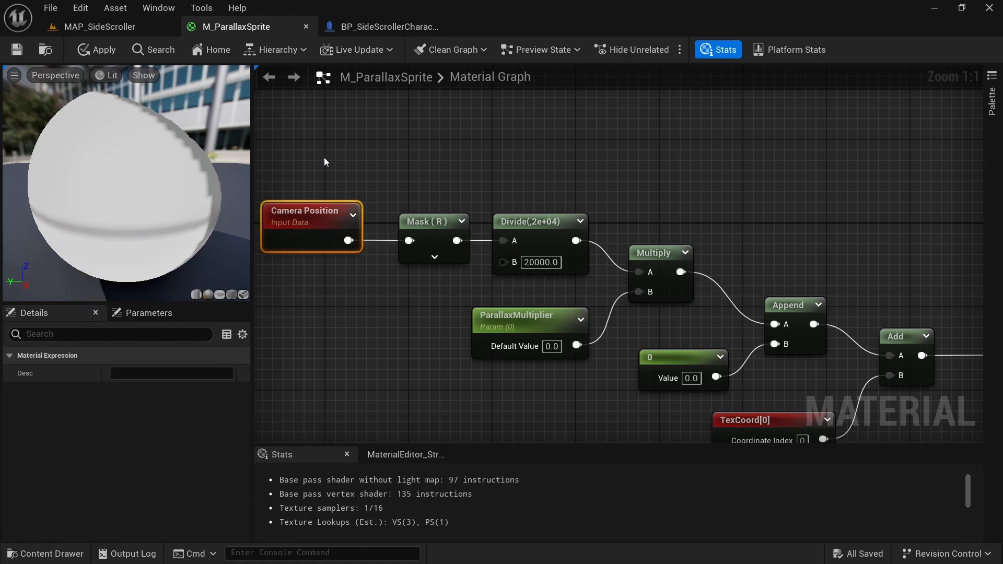
left_click(100, 28)
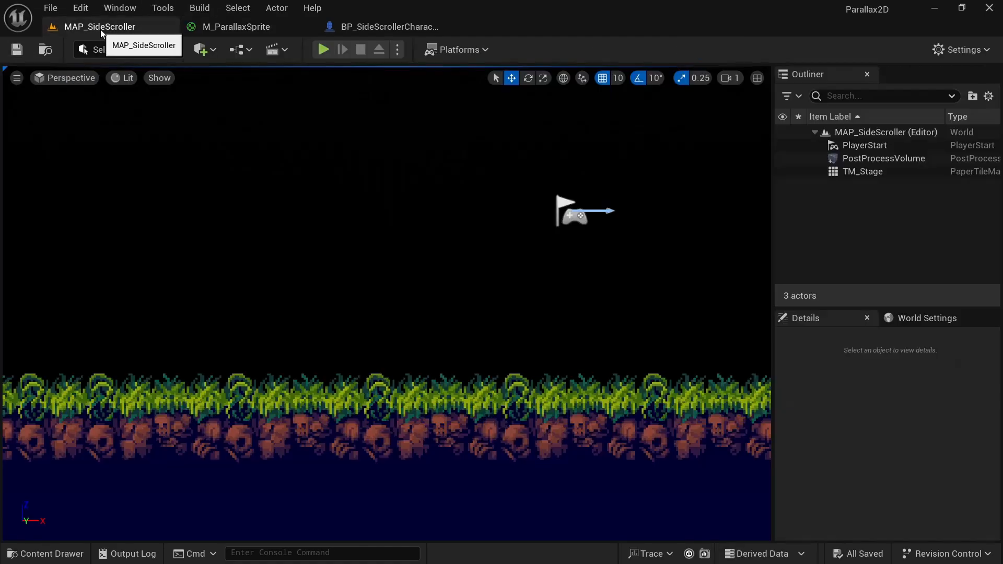
Delete the old camera-to-CameraPosX loop nodes from the character blueprint and recompile
left_click(323, 49)
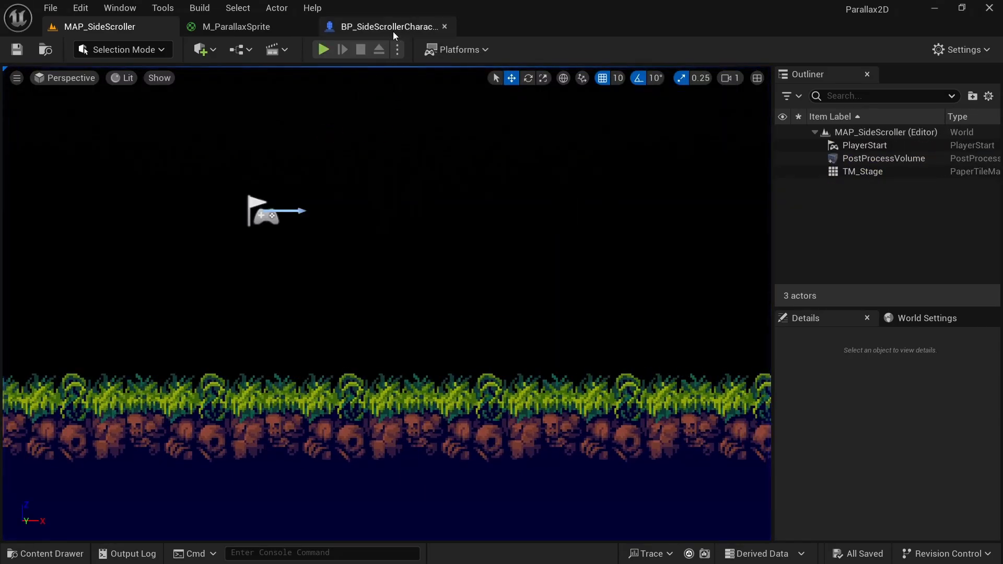
left_click(386, 26)
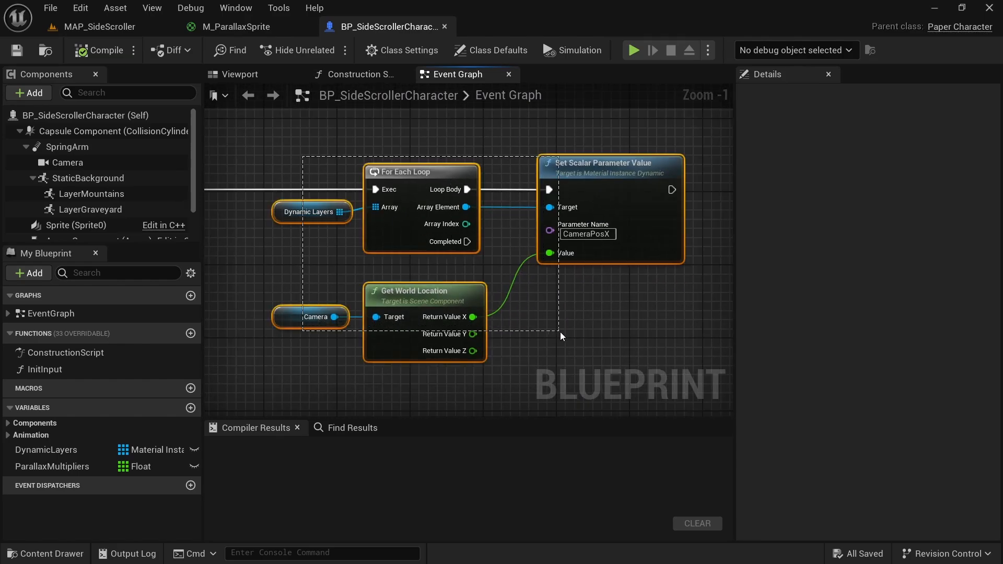
key("Delete")
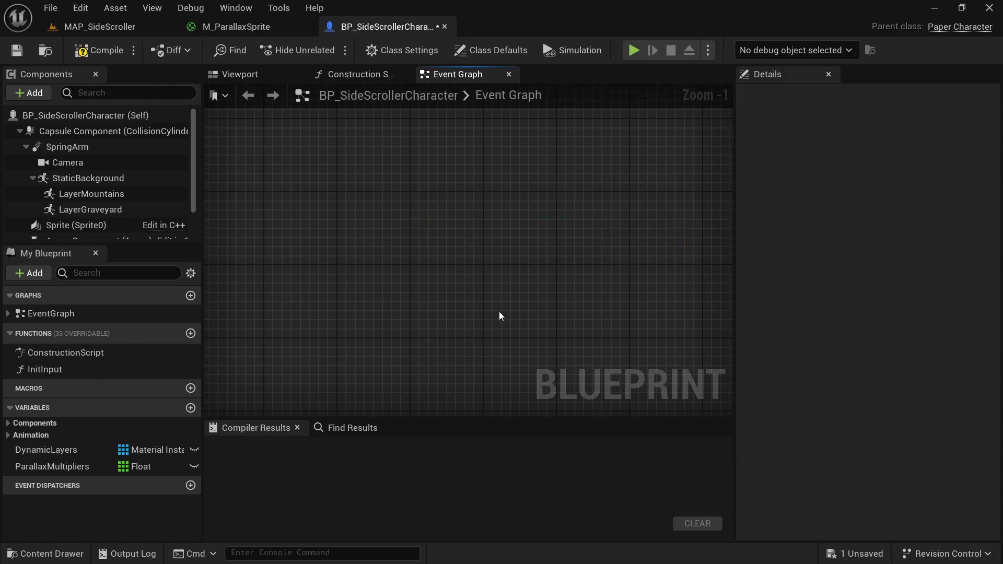
left_click(98, 50)
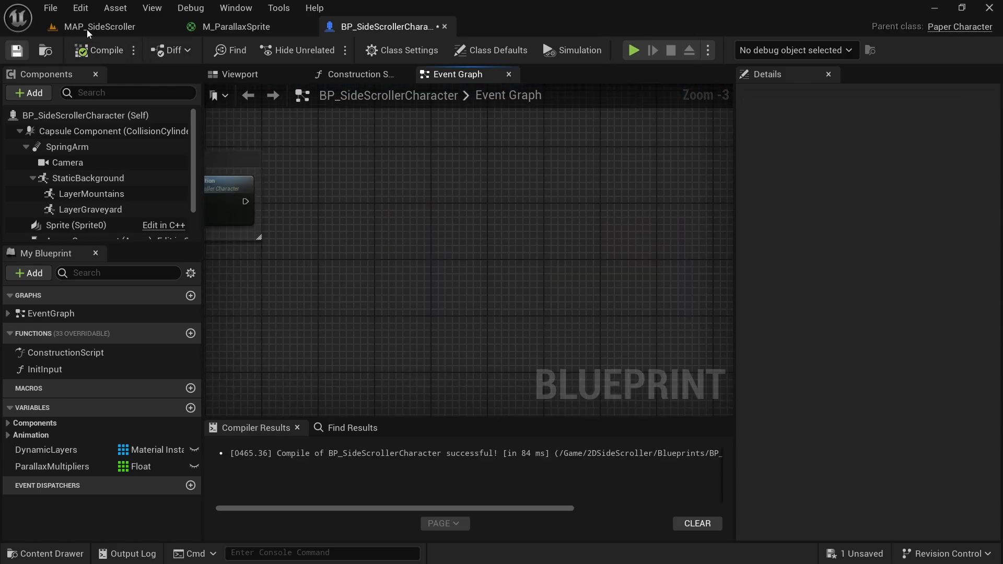